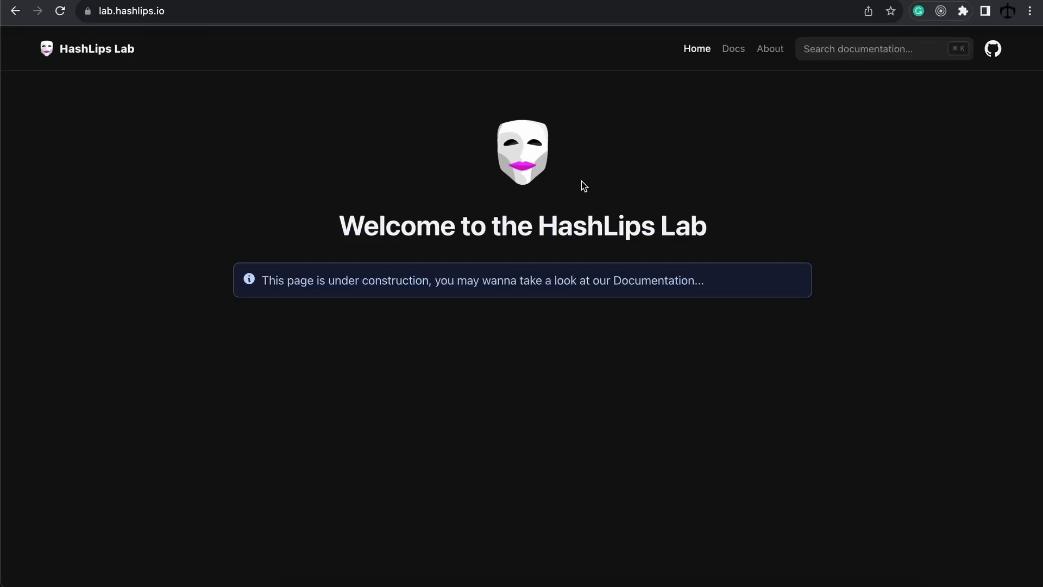
mouse_move(589, 182)
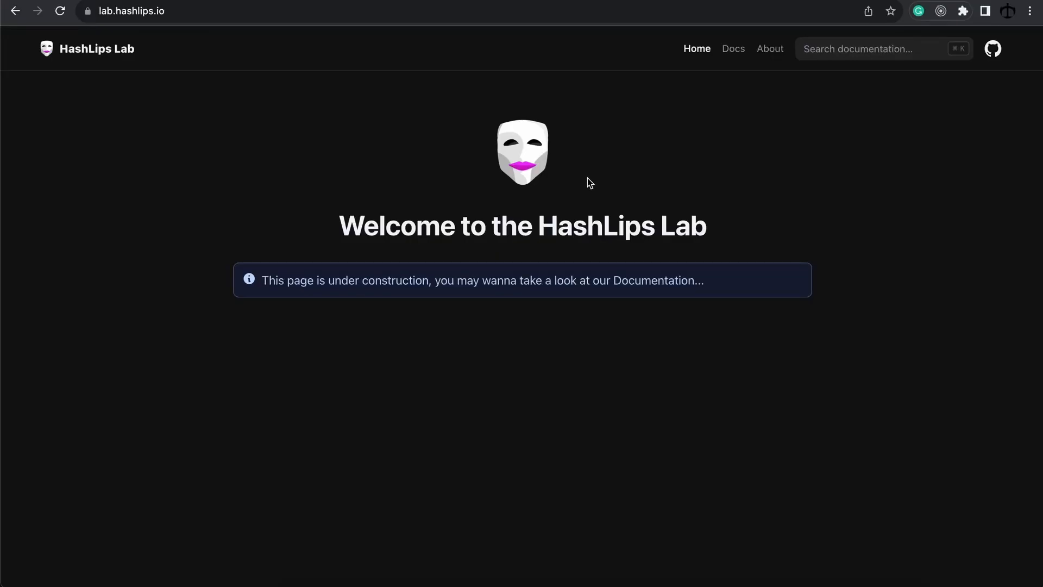
mouse_move(588, 176)
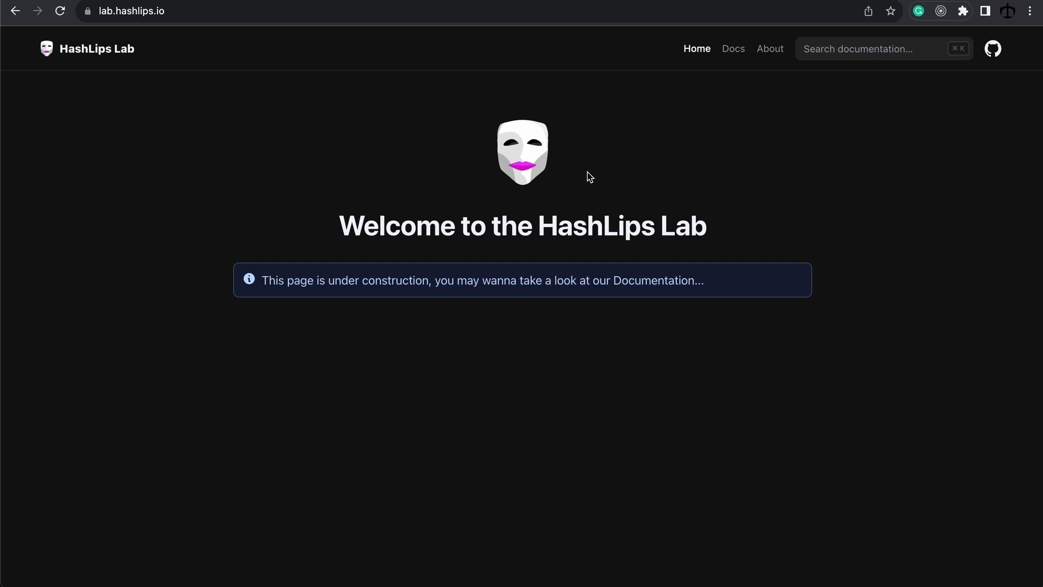
mouse_move(630, 158)
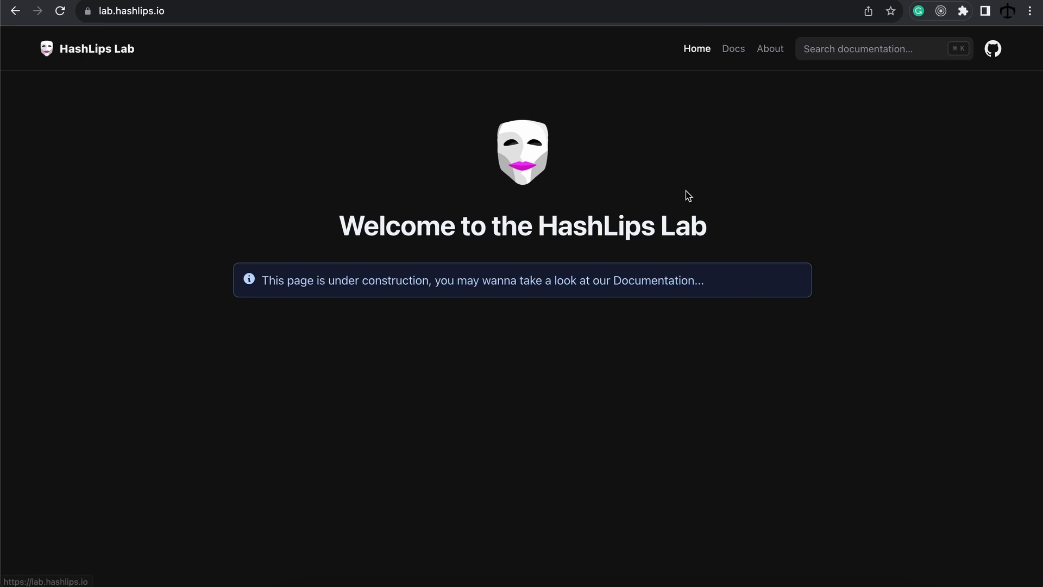
mouse_move(756, 195)
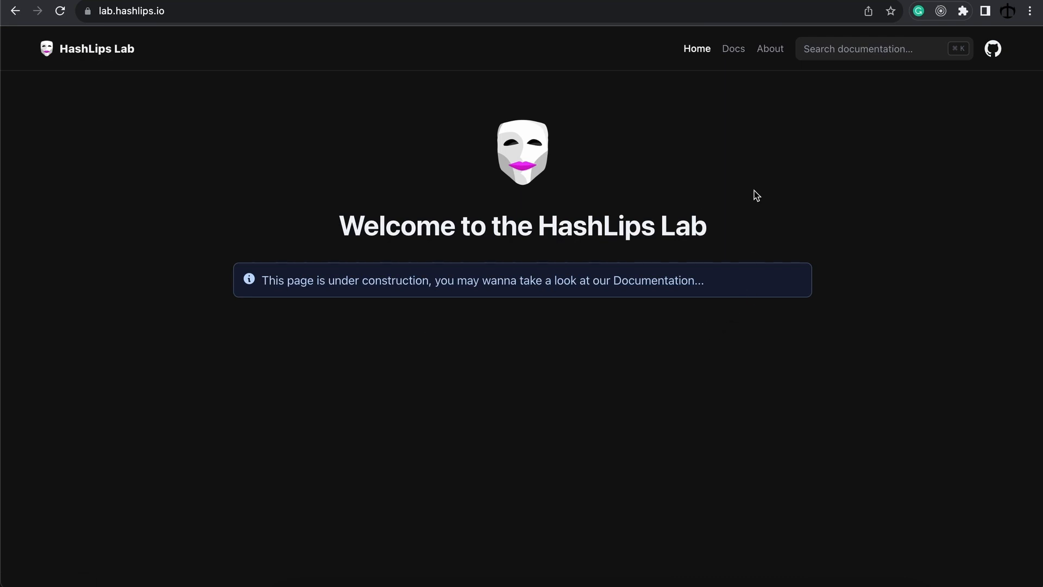
Go to the Docs page listing the Art Engine and Collection Data Updater tools
left_click(733, 49)
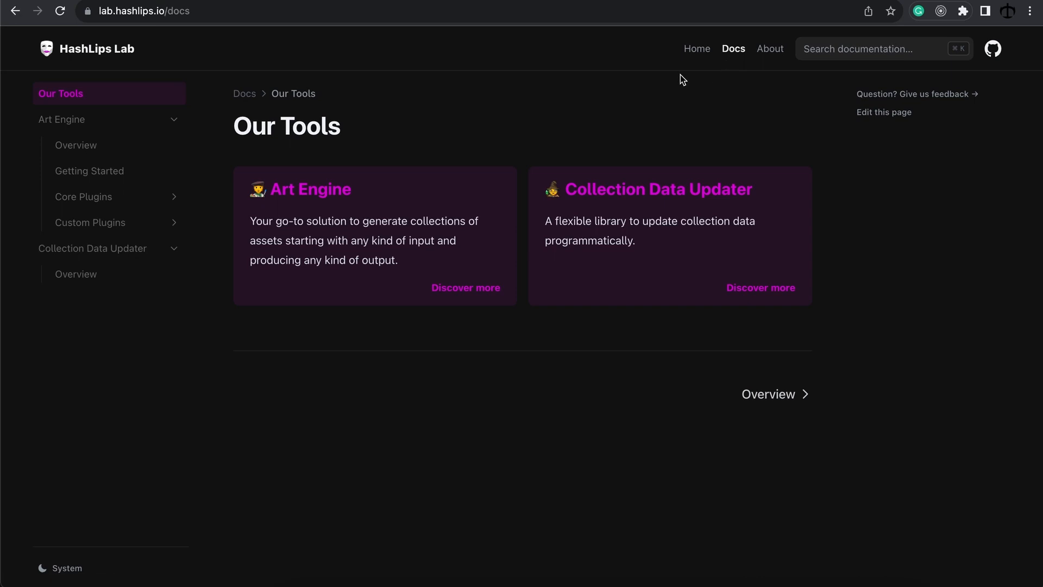
mouse_move(496, 248)
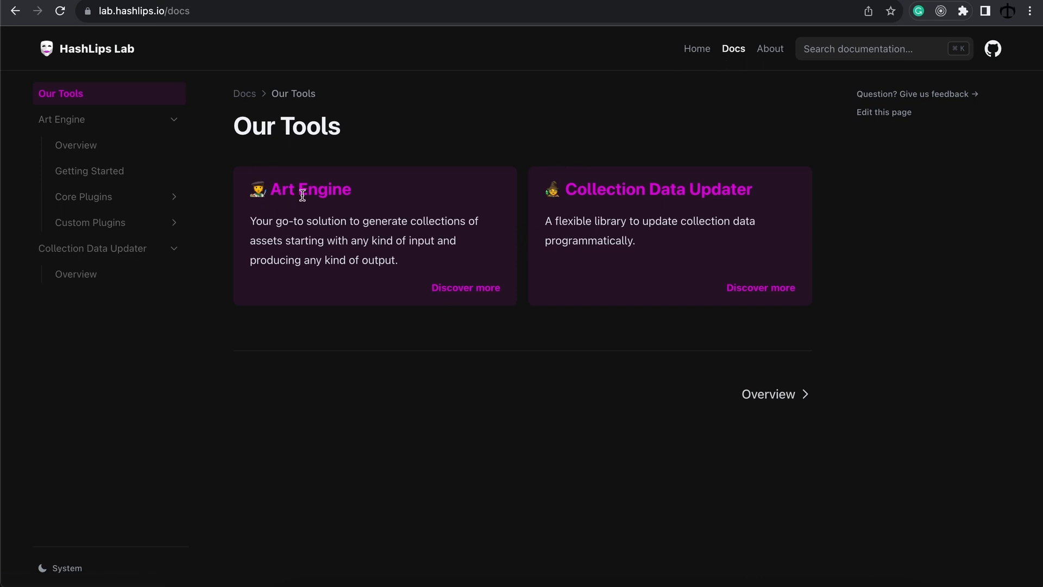
Read the Art Engine 2.0 page's Overview and A Brief History sections
left_click(309, 189)
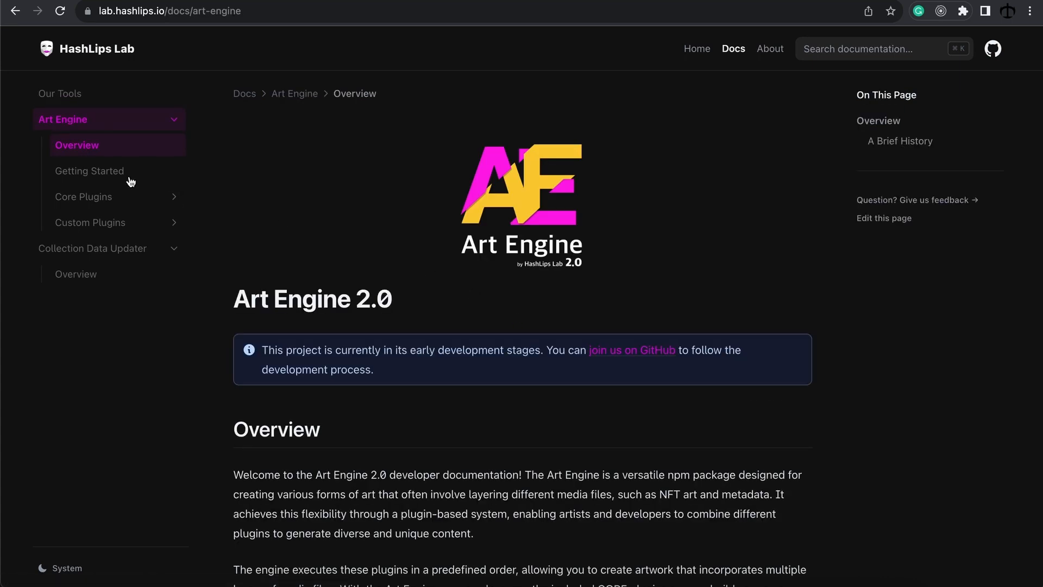
mouse_move(117, 201)
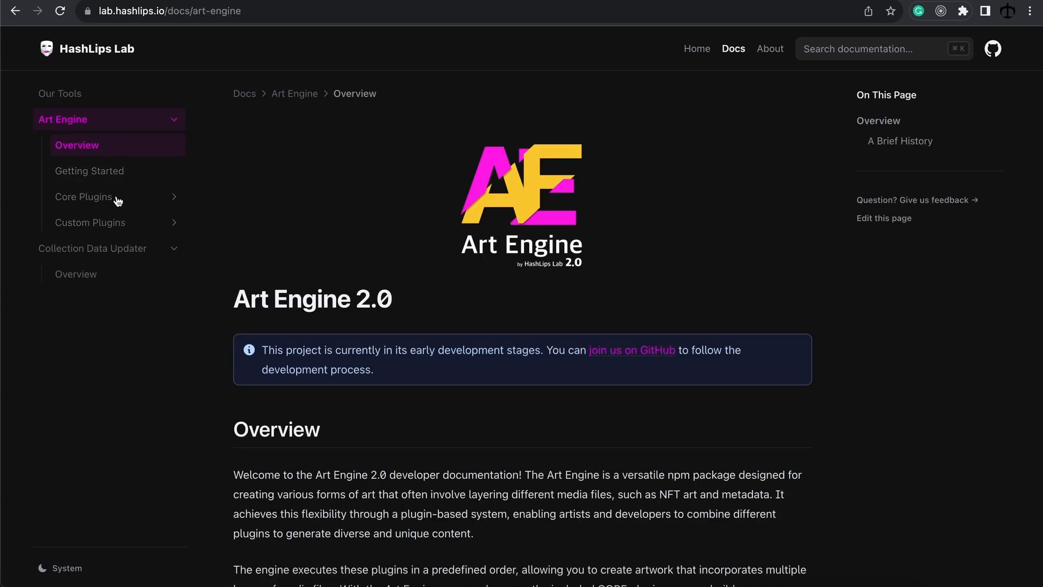
mouse_move(147, 352)
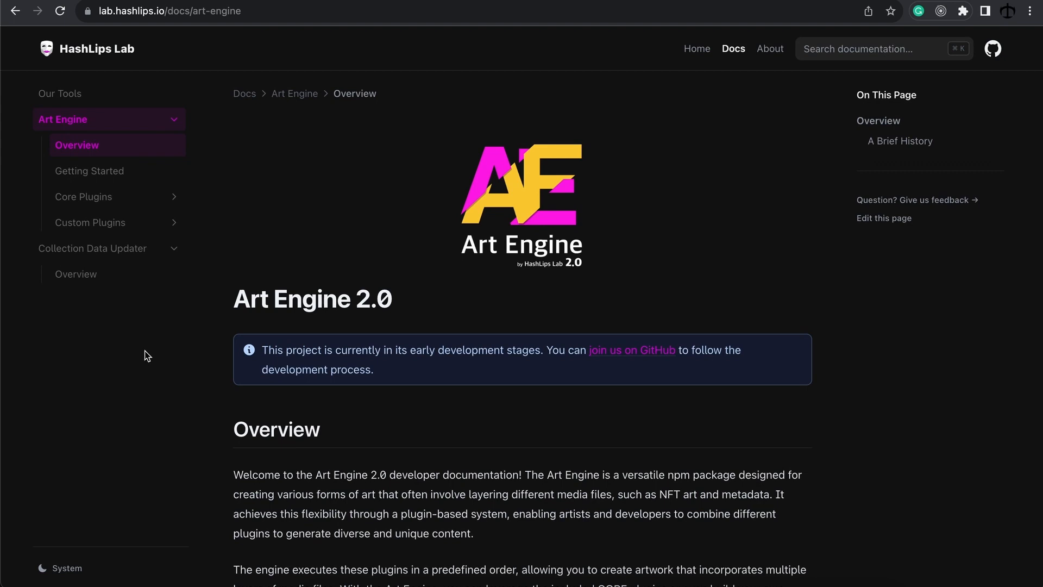
mouse_move(140, 365)
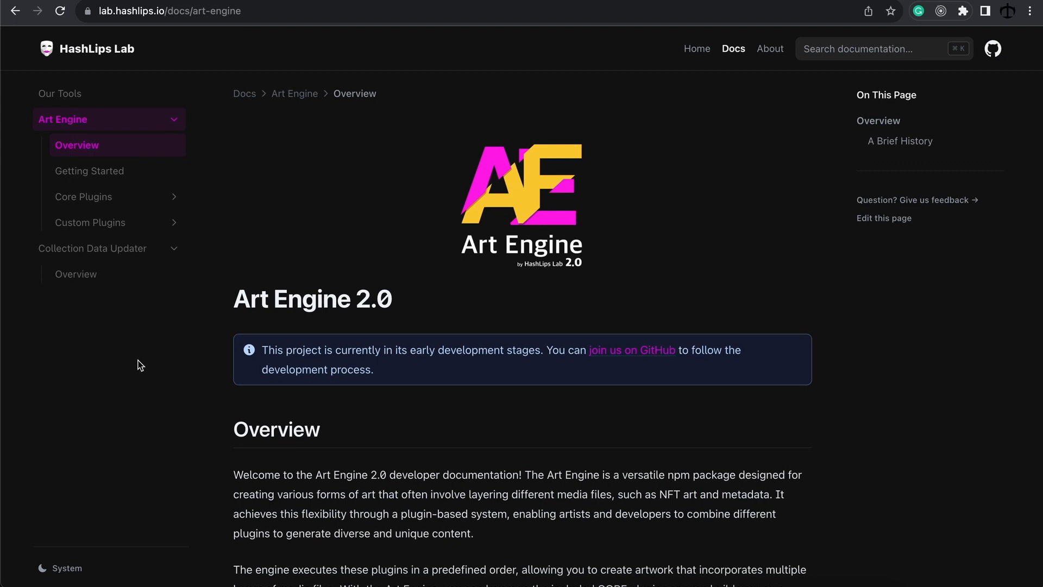
mouse_move(106, 222)
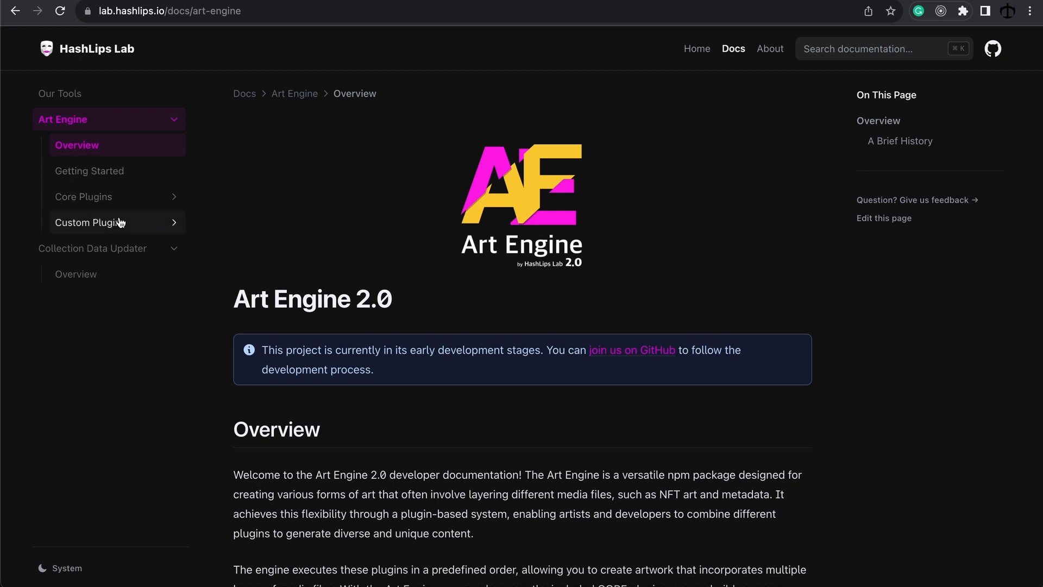
mouse_move(129, 355)
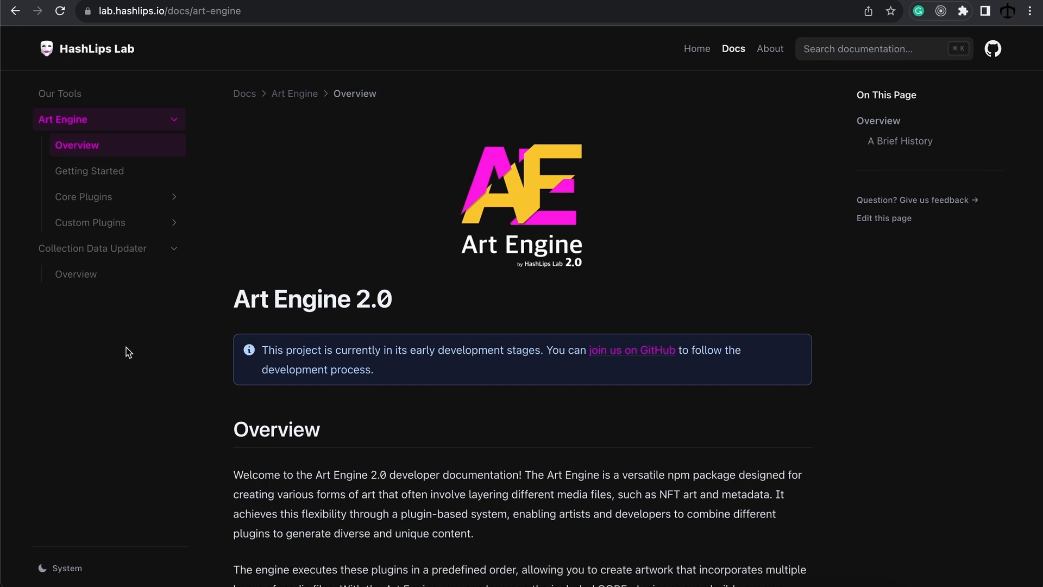
mouse_move(316, 224)
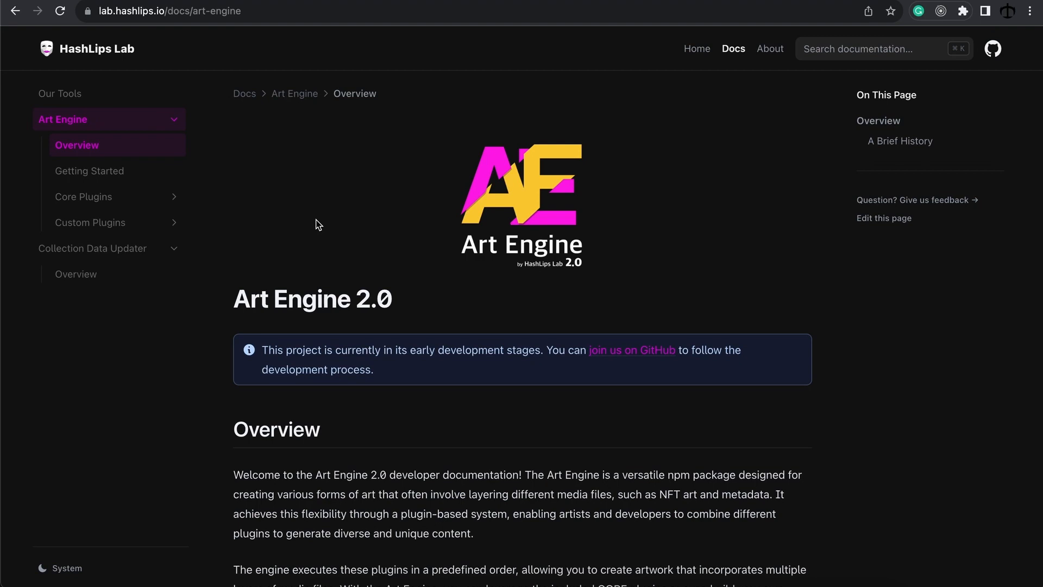
mouse_move(439, 397)
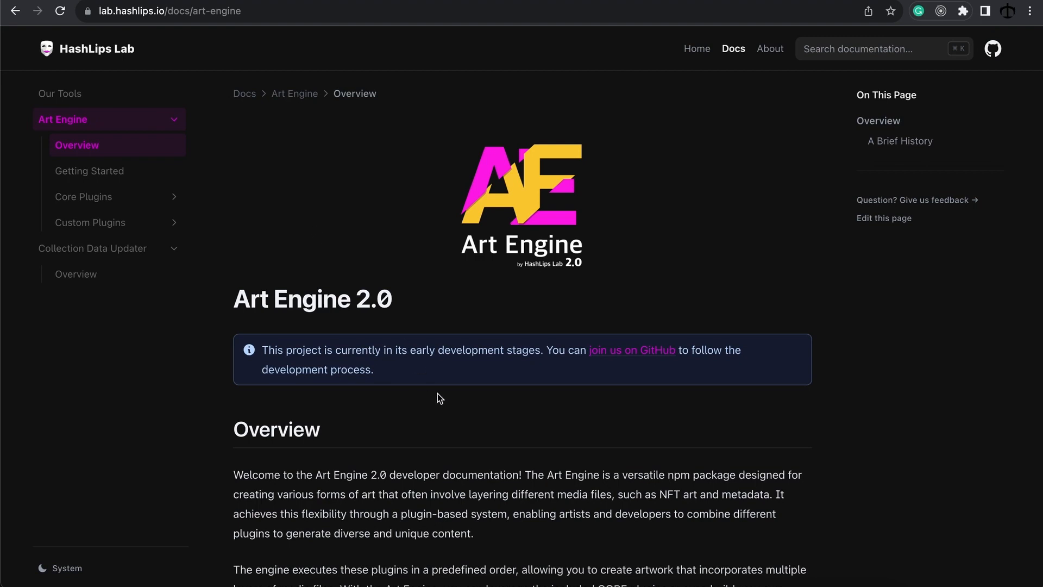
mouse_move(431, 396)
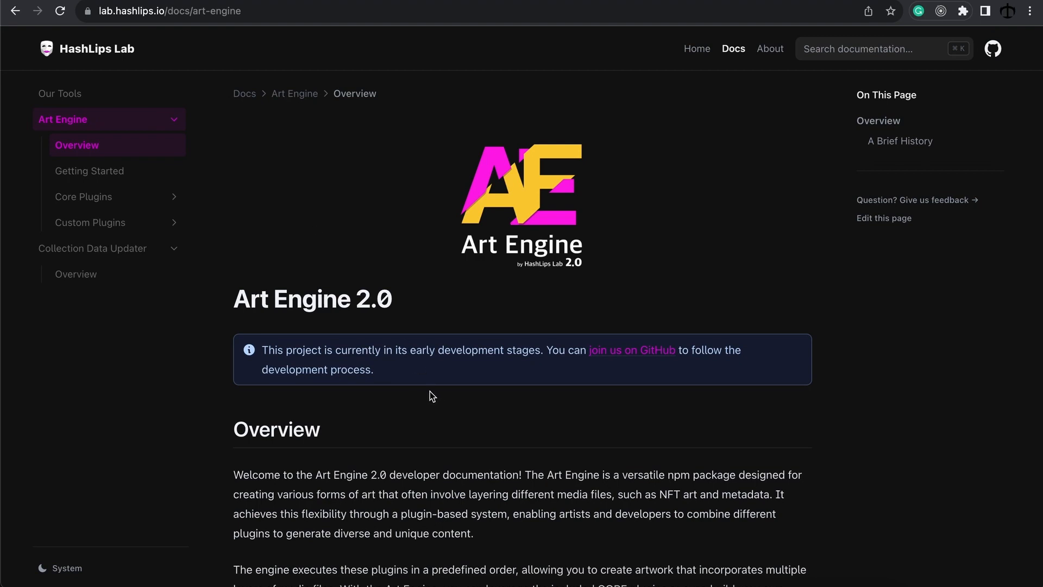
scroll("down", 3)
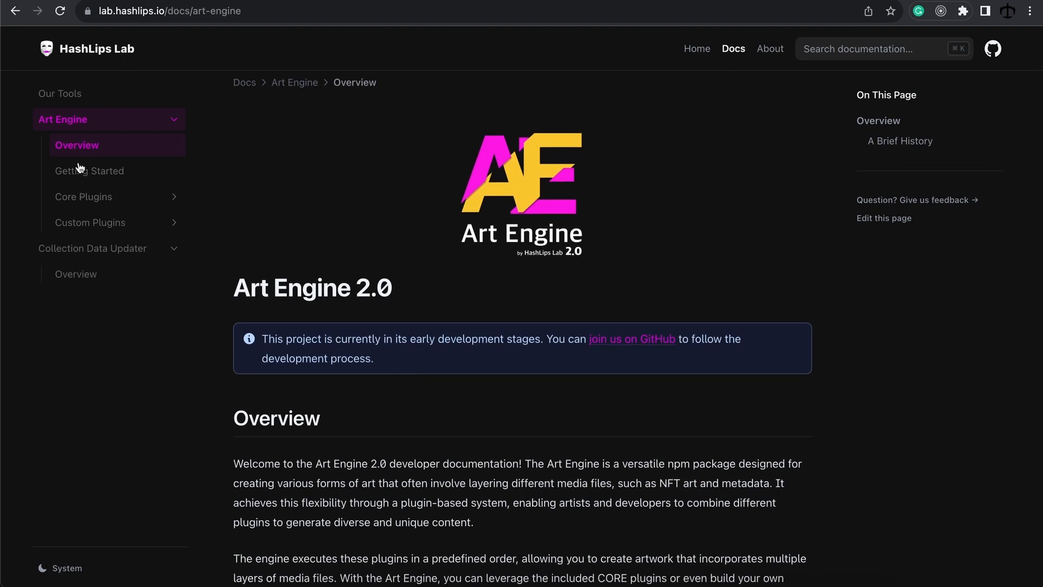
scroll("down", 3)
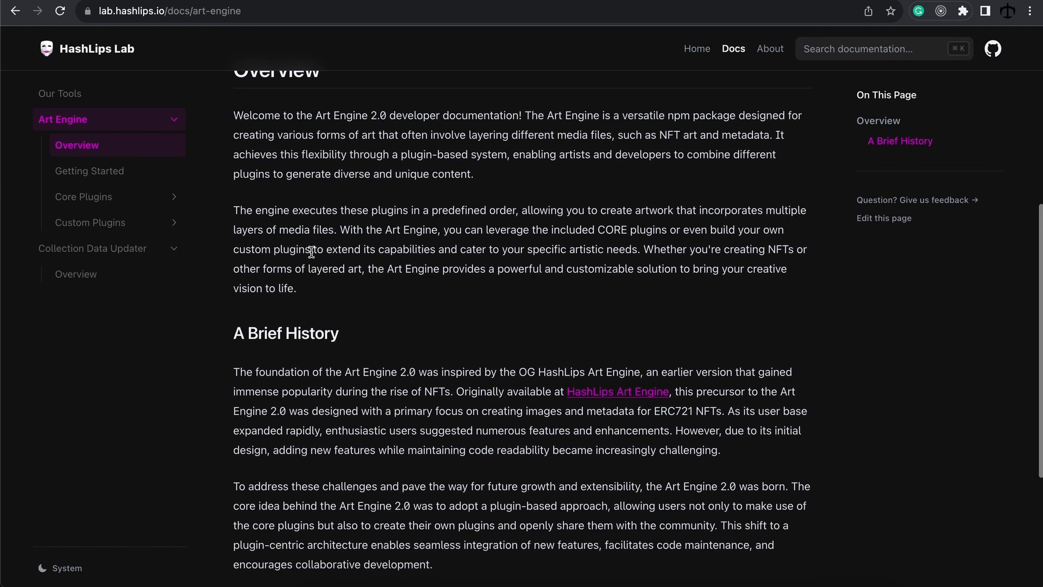
scroll("down", 3)
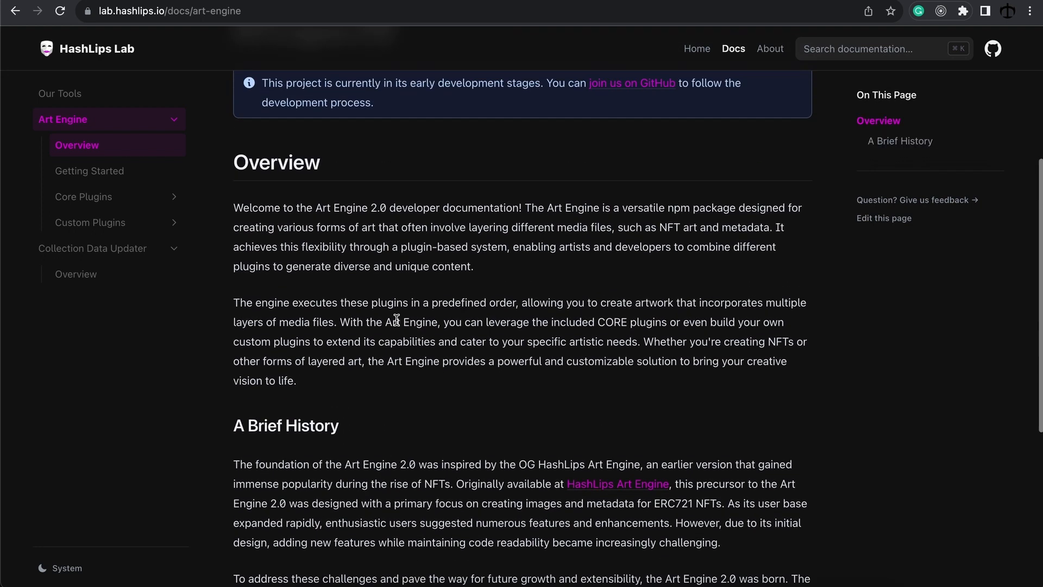
Read the Getting Started page through the Adding the Art Engine code example
left_click(90, 171)
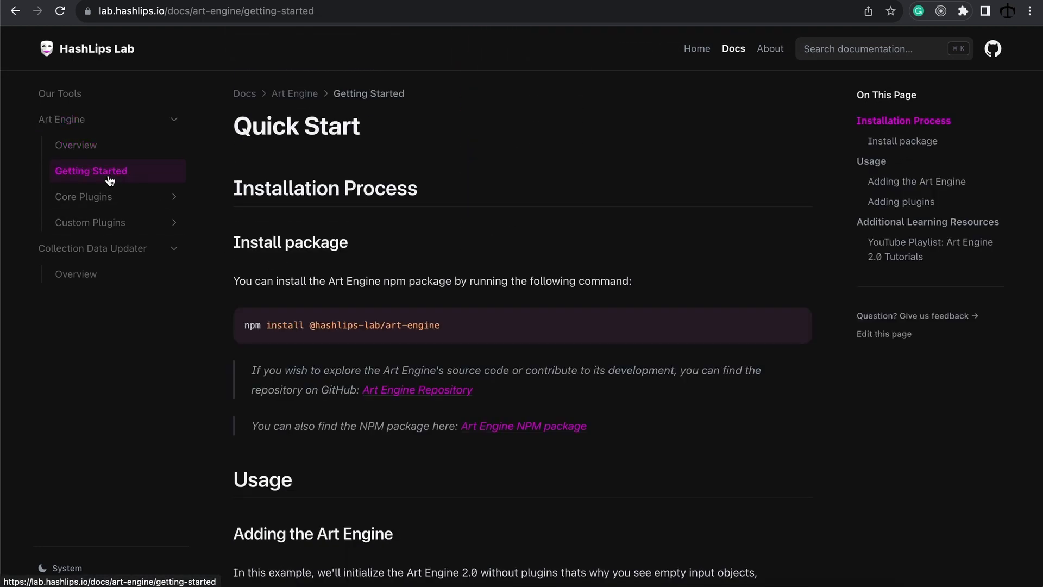
mouse_move(451, 236)
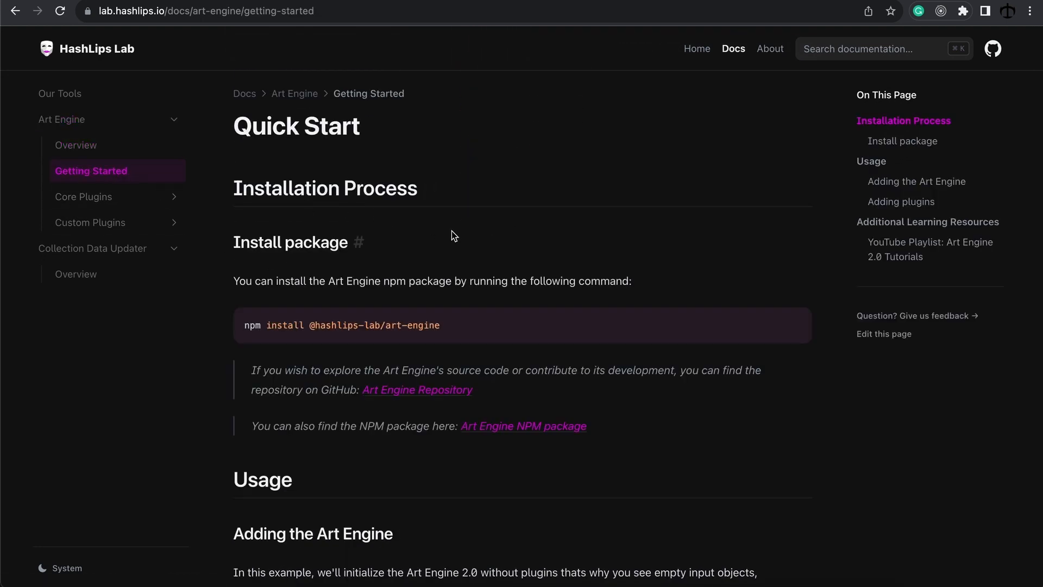
scroll("down", 3)
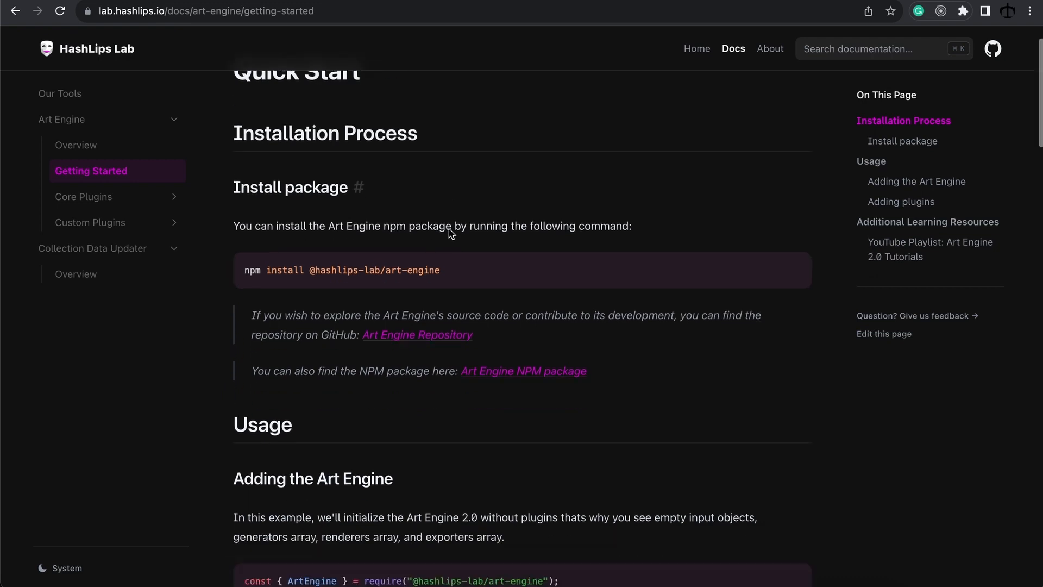
scroll("down", 3)
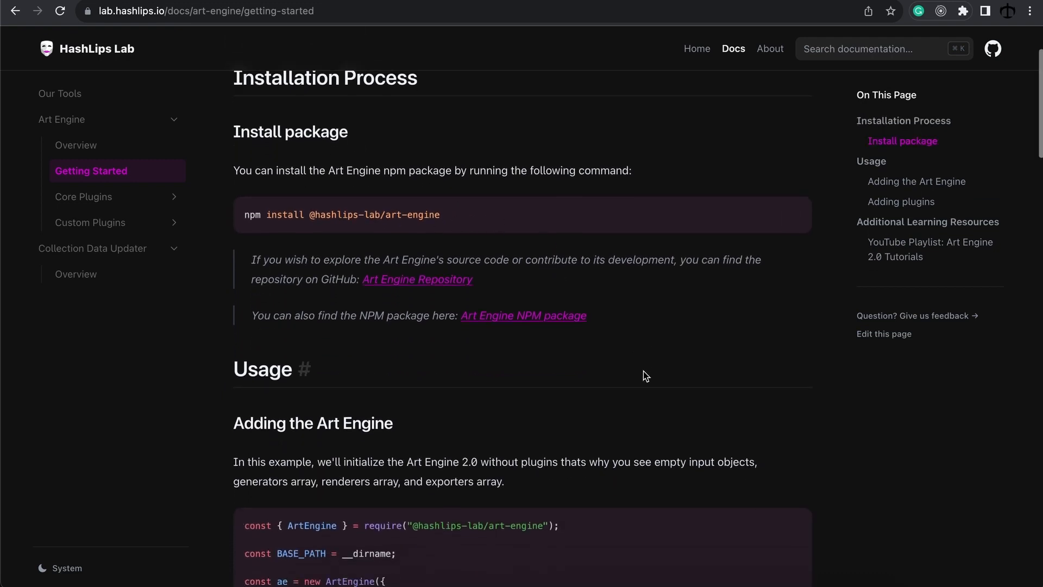
scroll("down", 3)
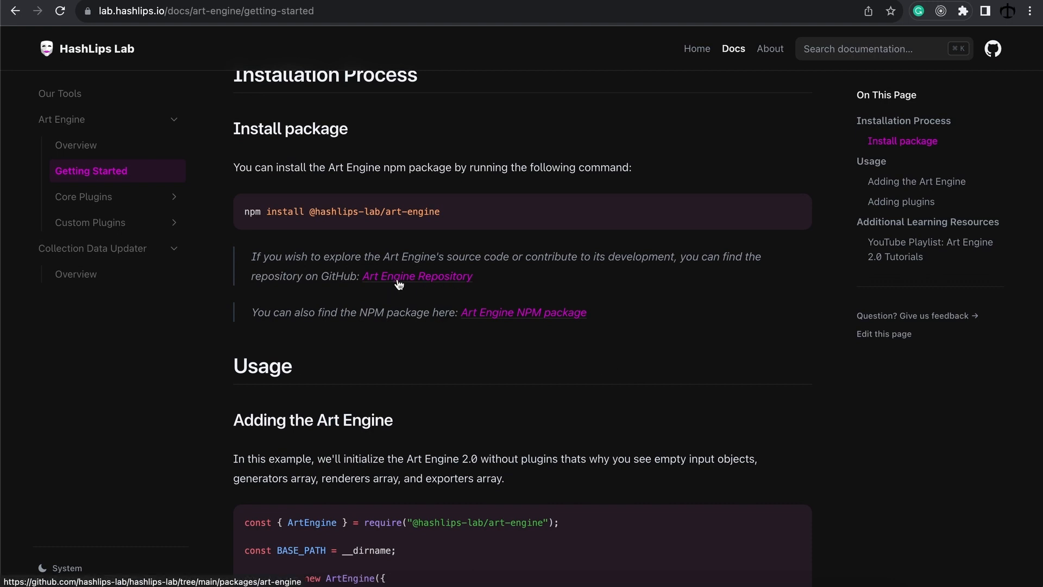
mouse_move(405, 287)
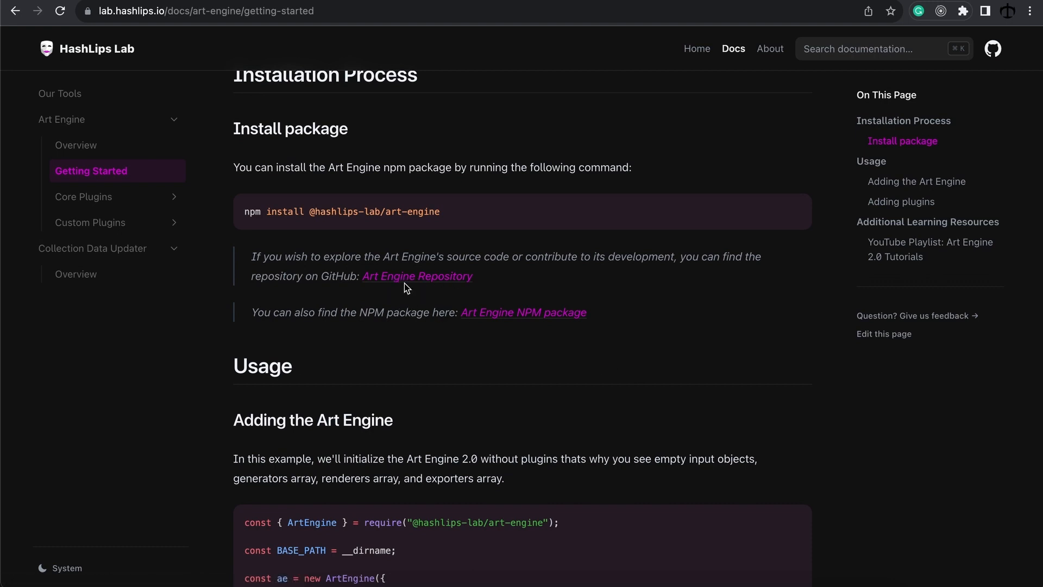
mouse_move(560, 333)
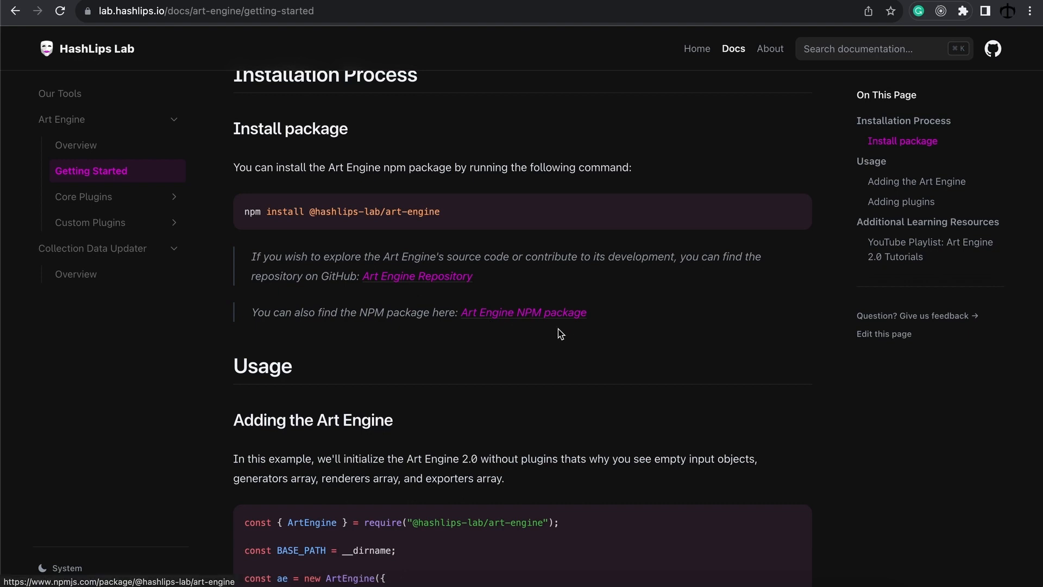
scroll("down", 3)
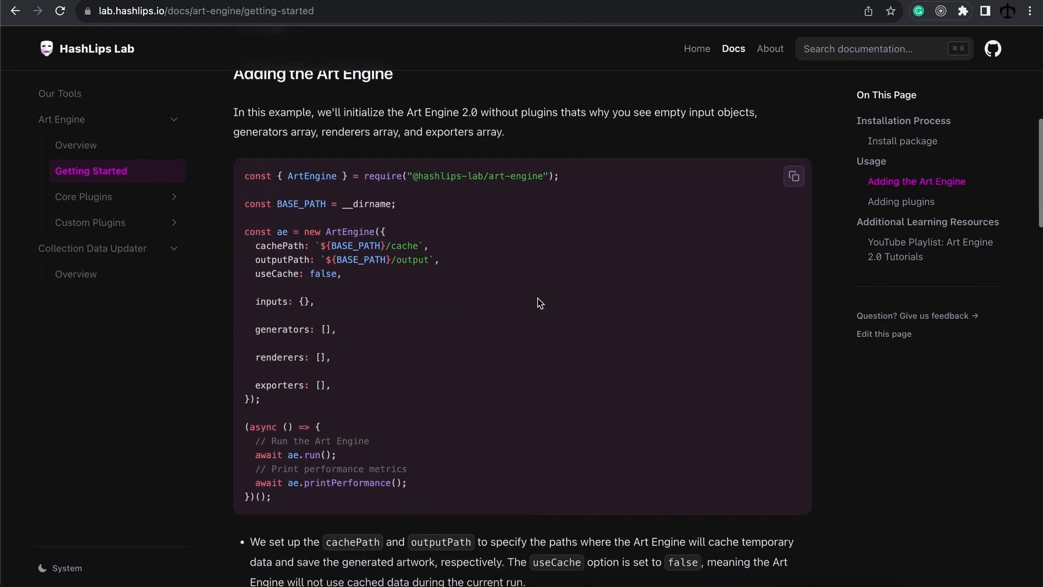
scroll("down", 3)
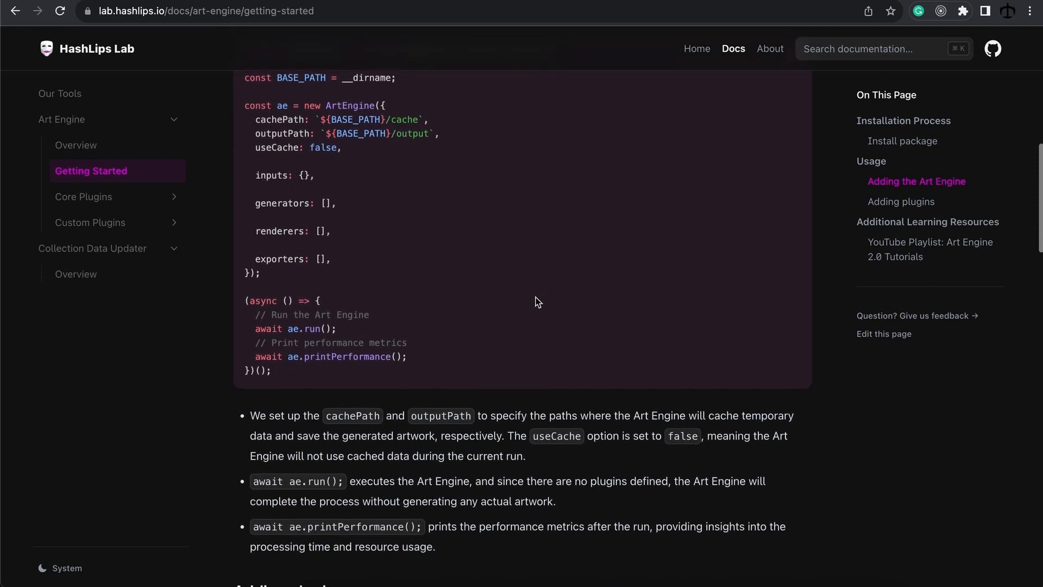
scroll("down", 3)
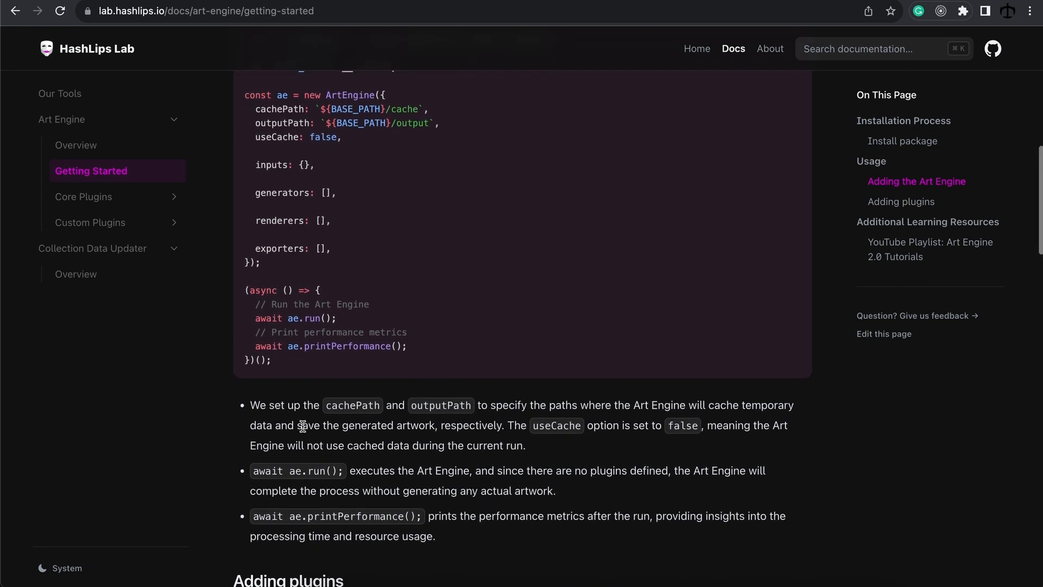
Continue past the Adding plugins example to the Additional Learning Resources section
scroll("down", 3)
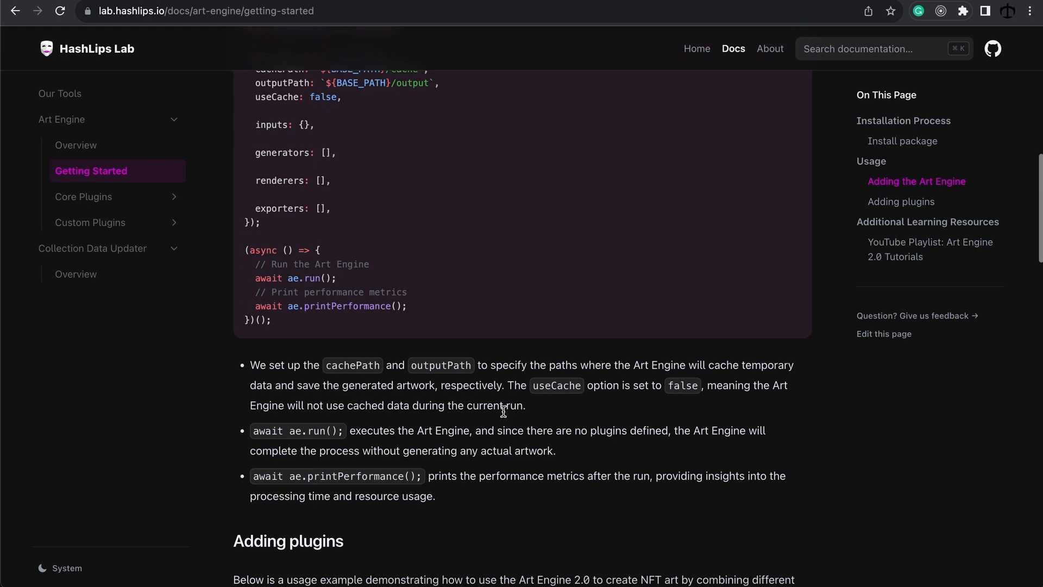
scroll("down", 3)
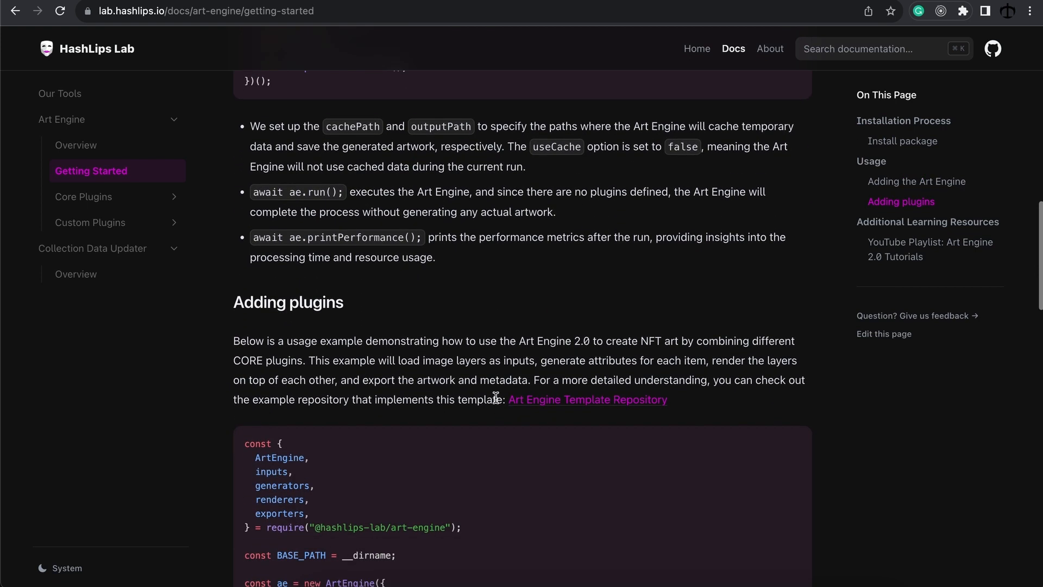
scroll("down", 3)
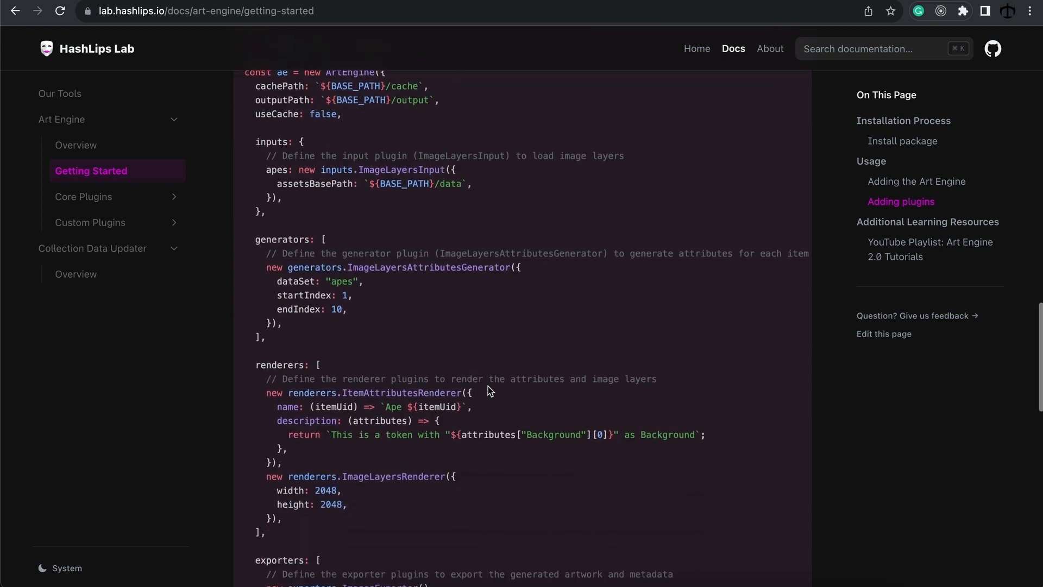
scroll("down", 3)
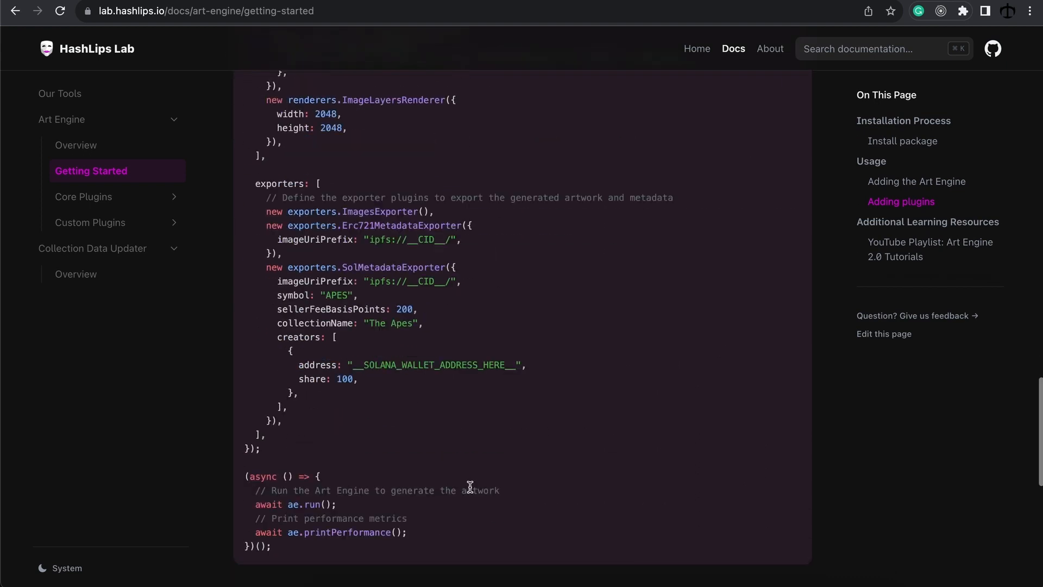
scroll("down", 3)
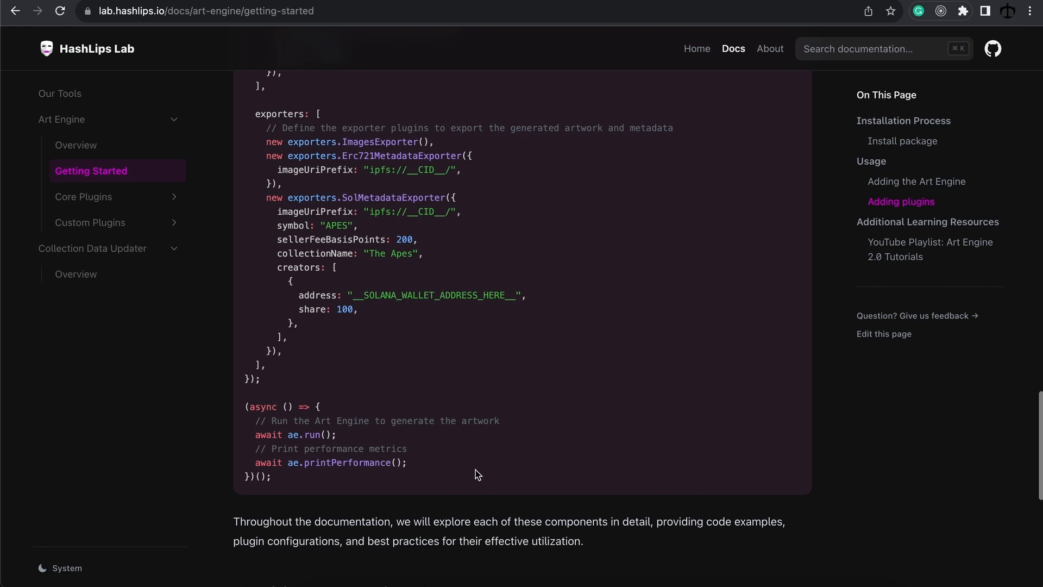
scroll("down", 3)
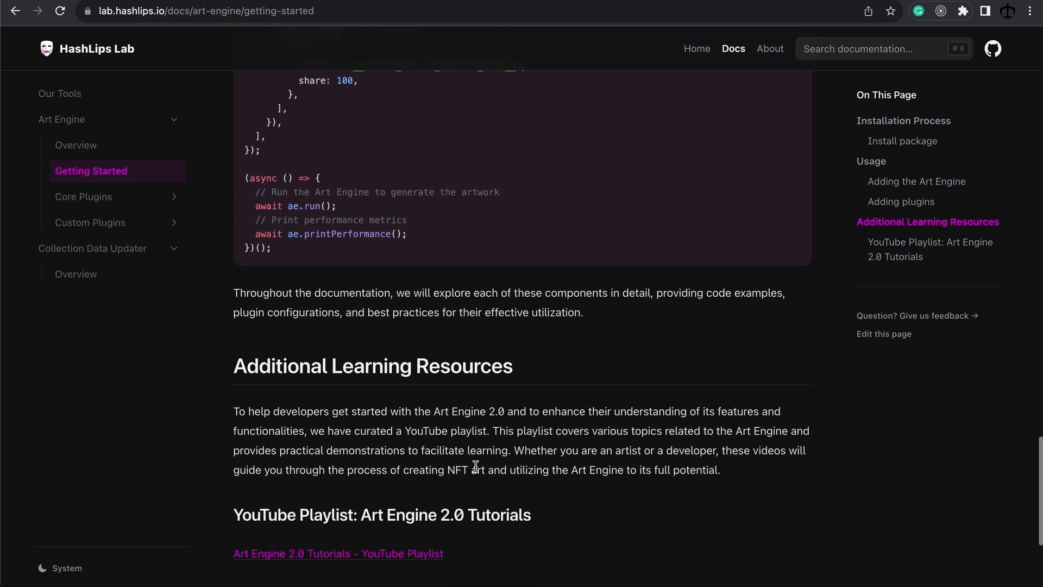
scroll("down", 3)
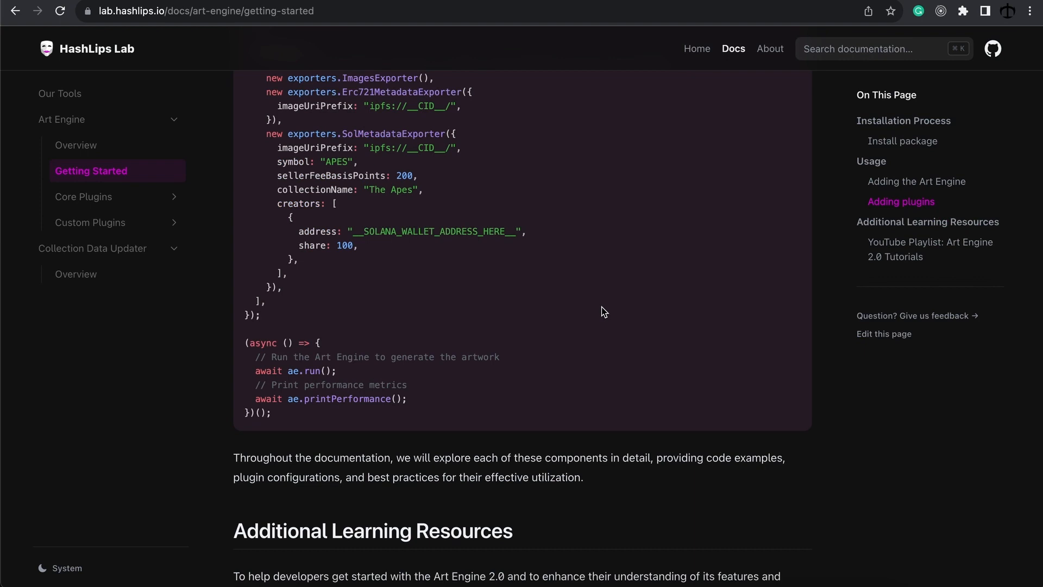
mouse_move(573, 280)
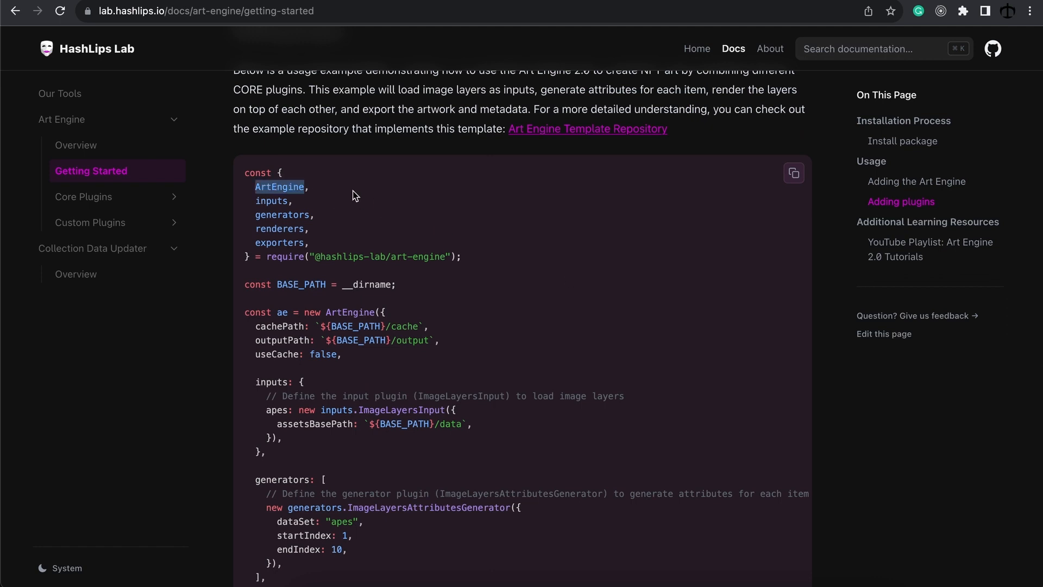
mouse_move(339, 202)
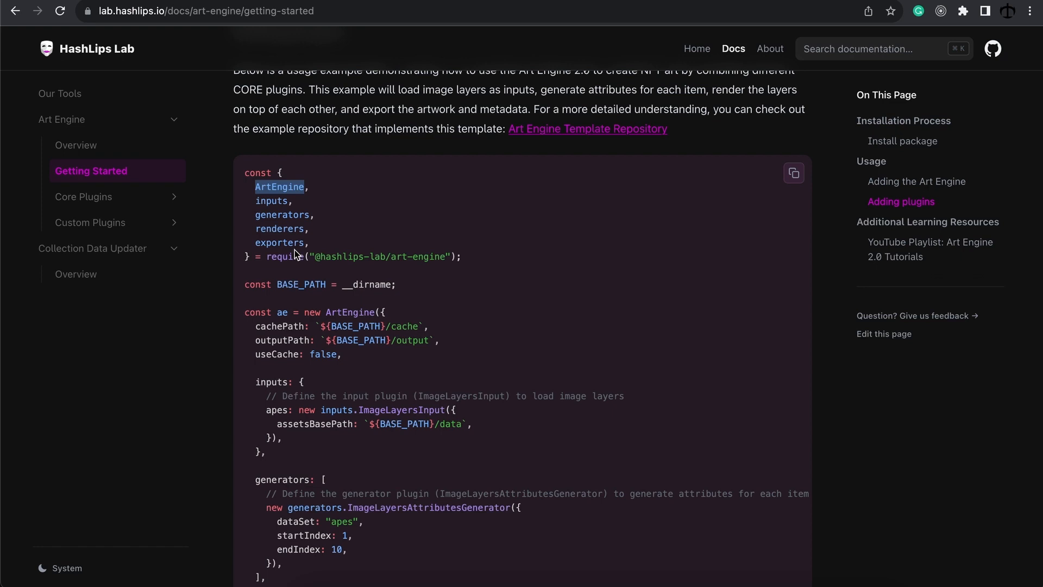
mouse_move(283, 229)
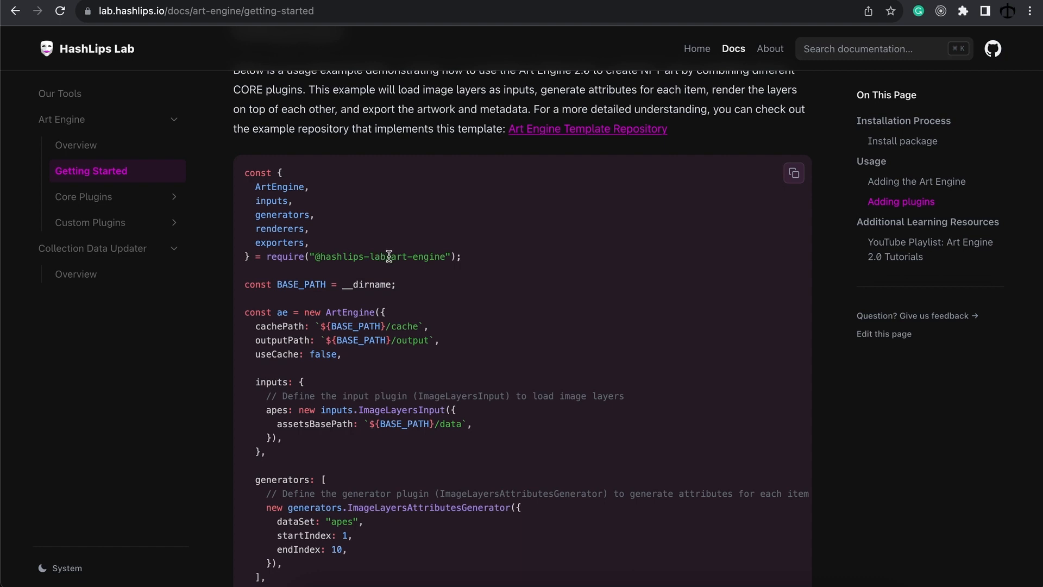
mouse_move(91, 197)
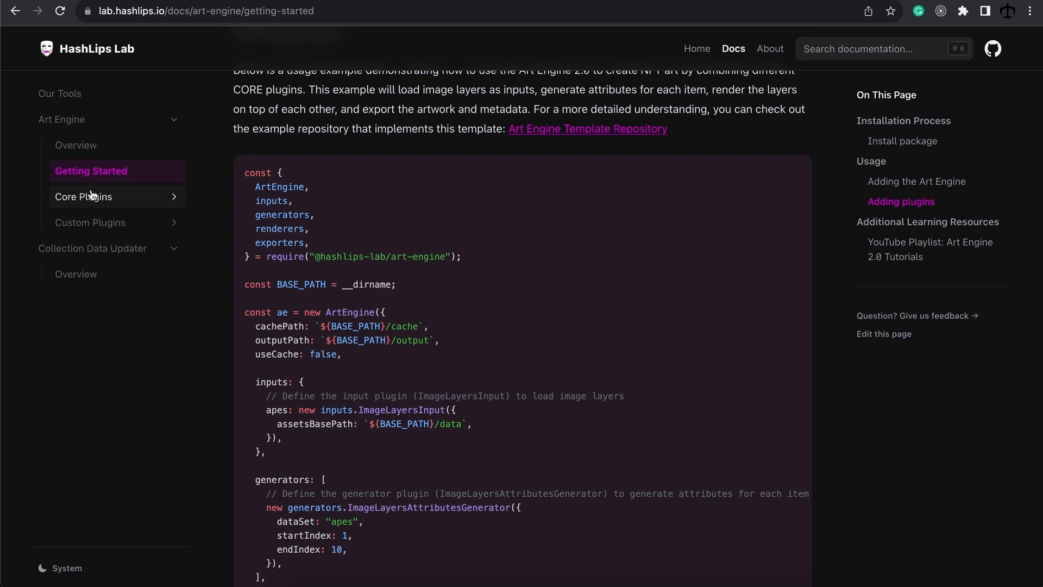
Read the Core Plugins Overview categories and expand Inputs to show the Image Layers page
left_click(84, 197)
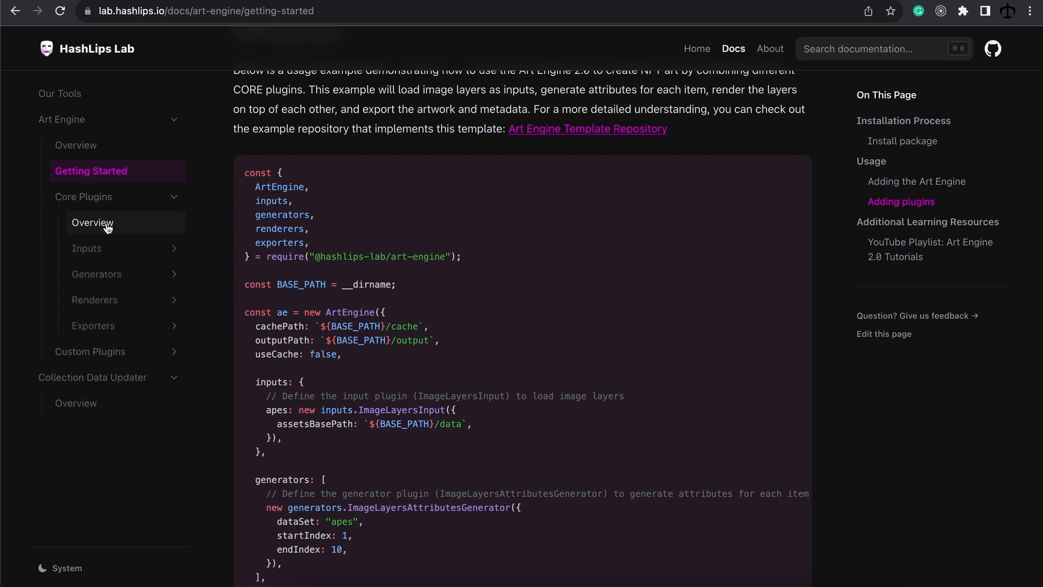
left_click(92, 222)
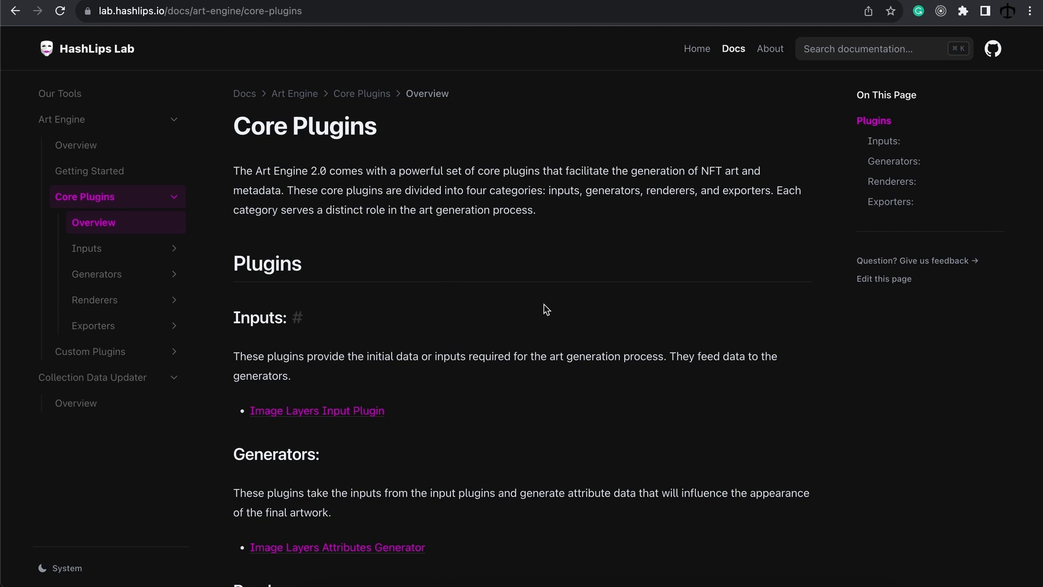
mouse_move(536, 312)
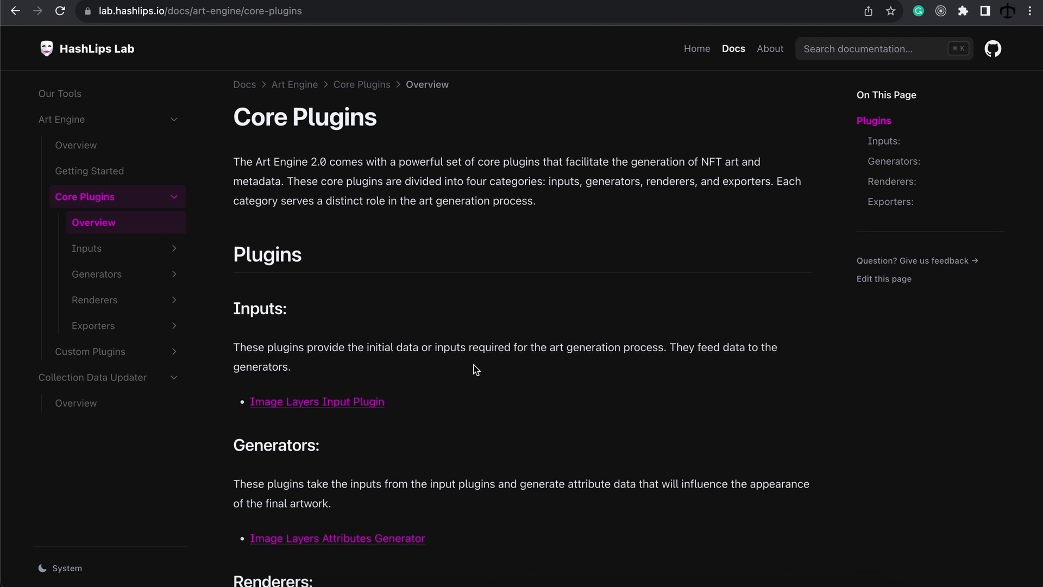
mouse_move(473, 365)
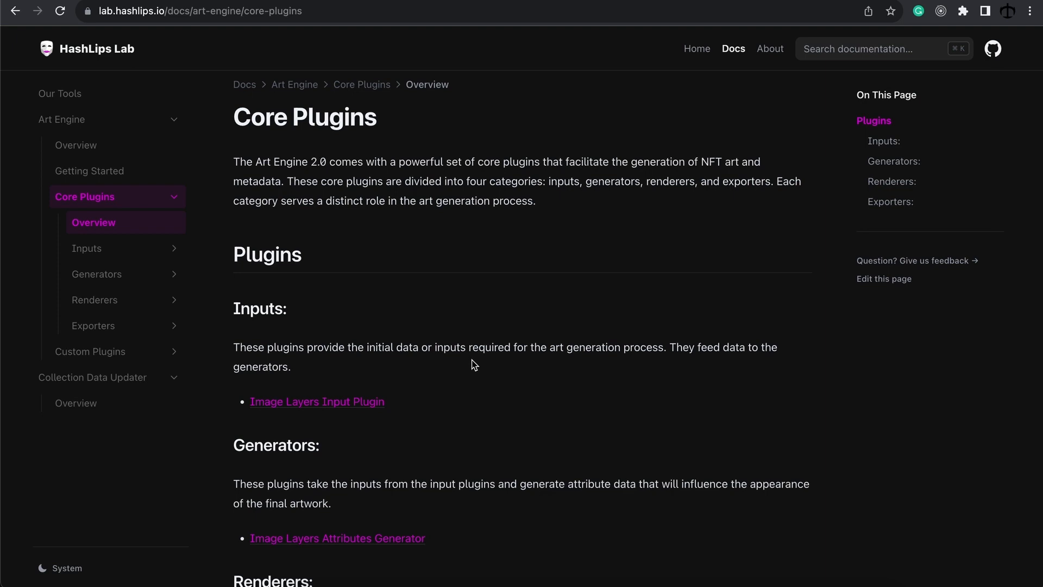
scroll("down", 3)
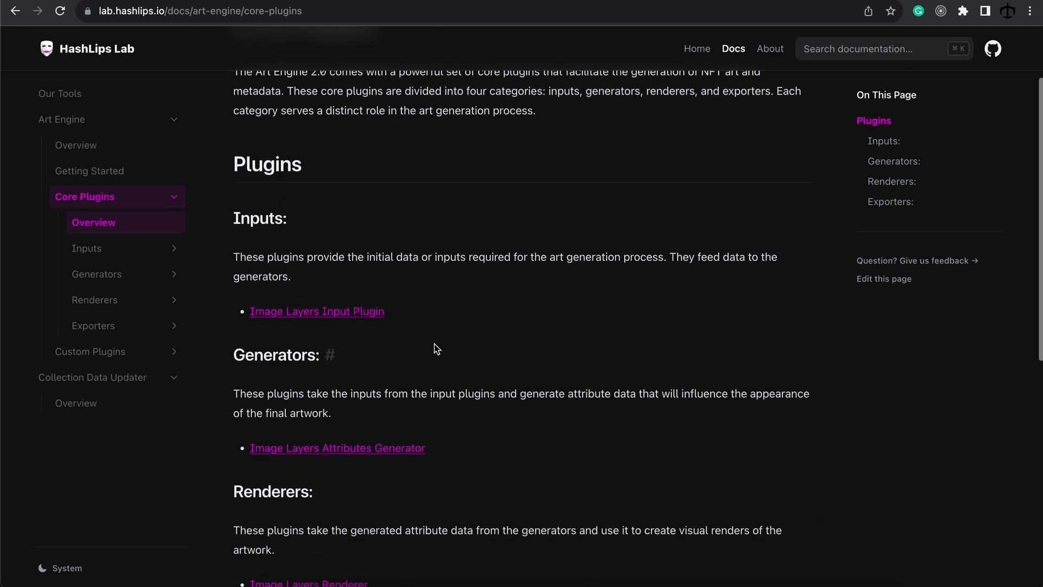
scroll("down", 3)
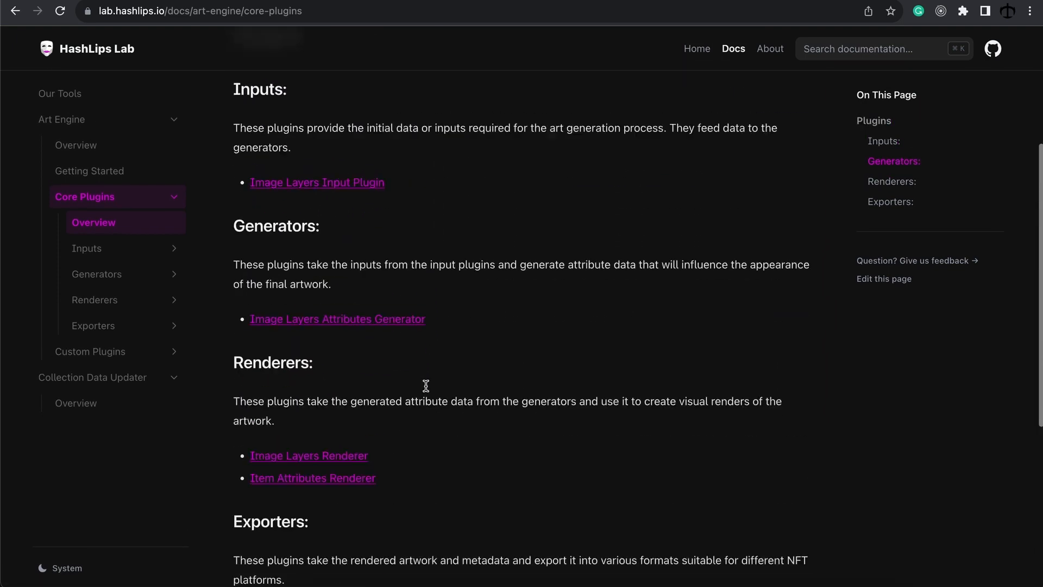
scroll("up", 3)
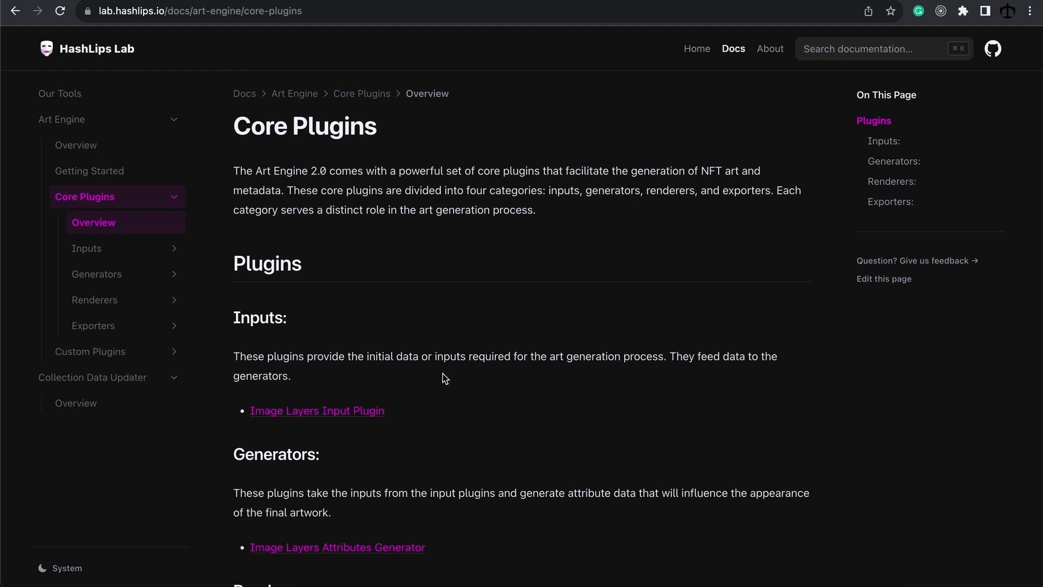
mouse_move(448, 377)
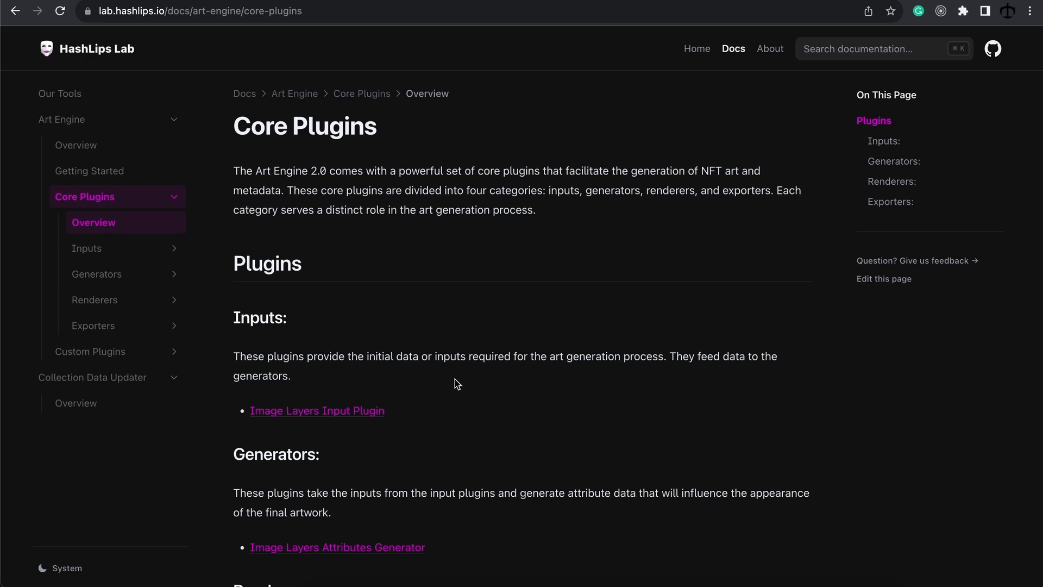
mouse_move(454, 352)
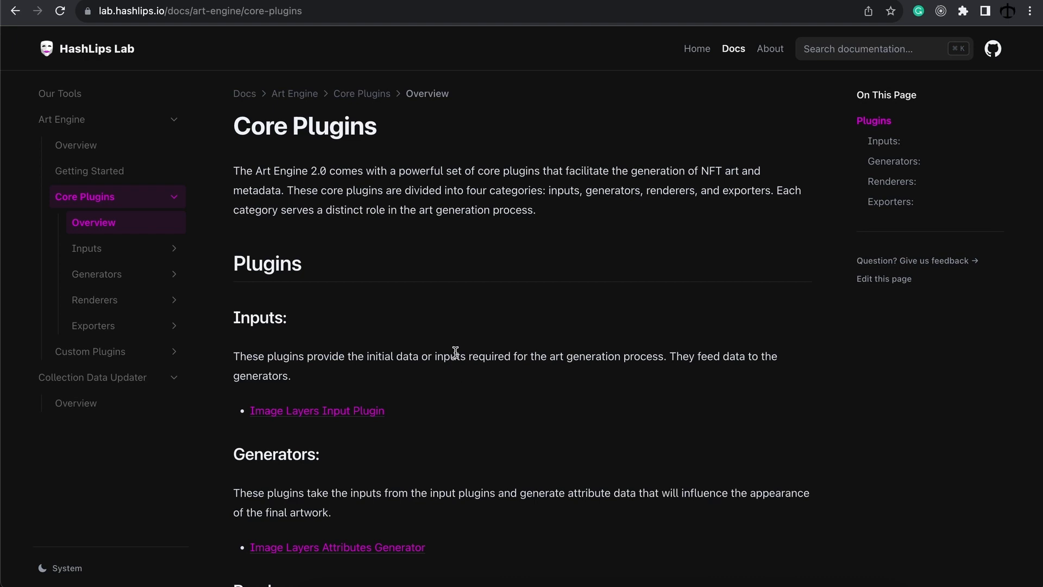
mouse_move(148, 260)
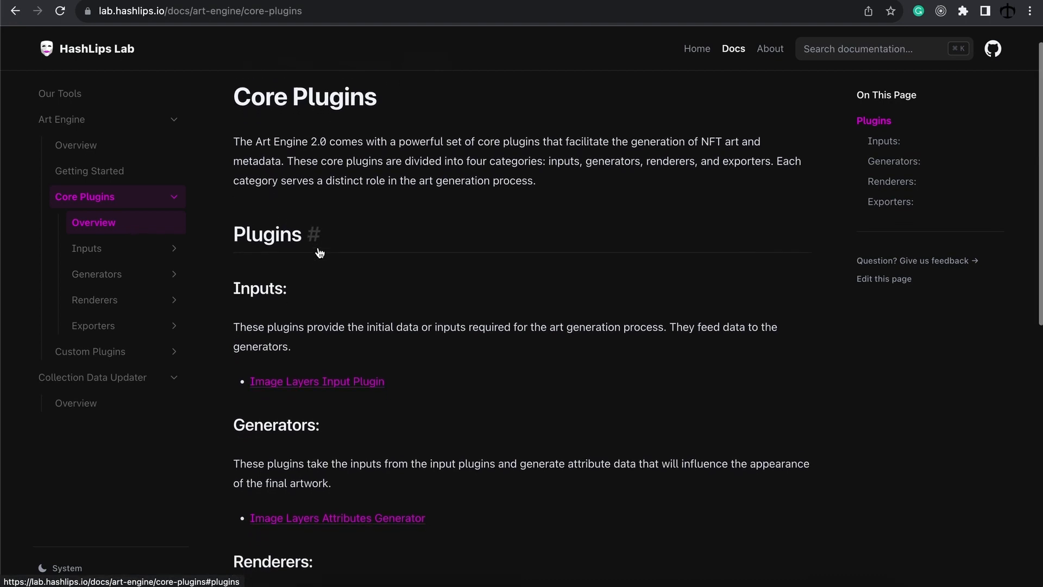
scroll("down", 3)
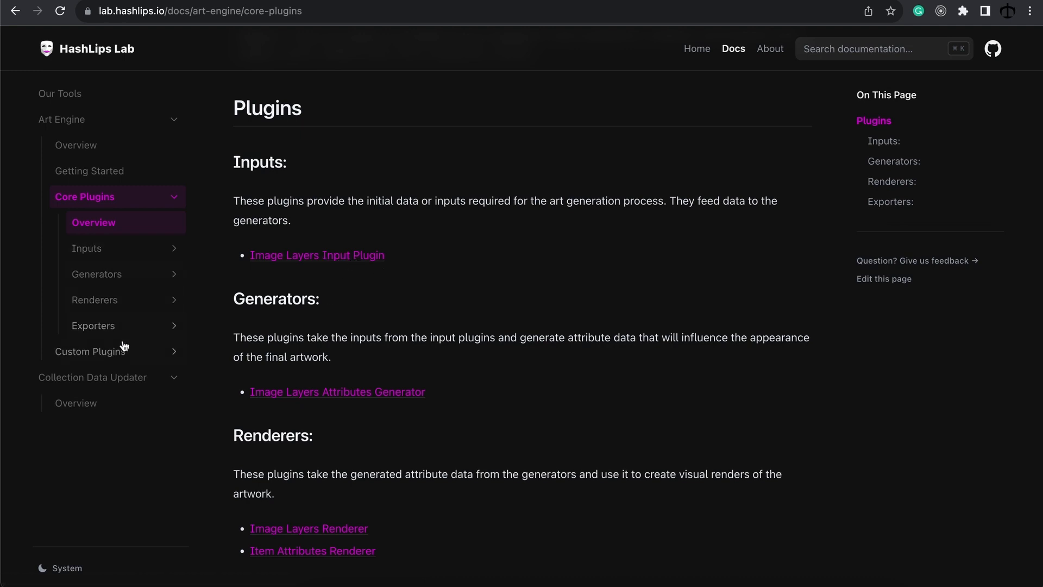
left_click(87, 248)
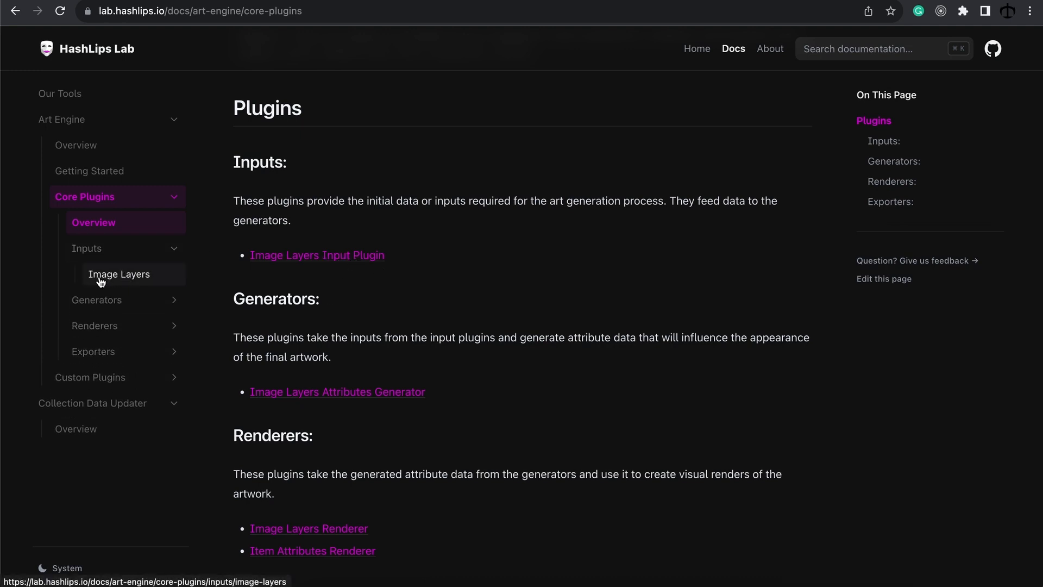
Read the Image Layers Input page through Parameters and Dependencies to its Interfaces section
left_click(120, 274)
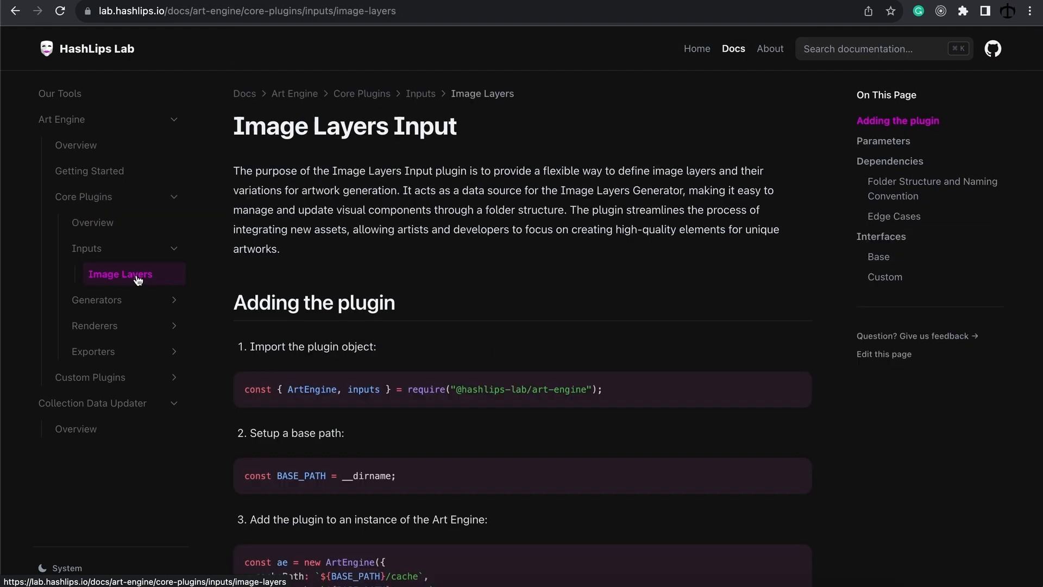
mouse_move(137, 252)
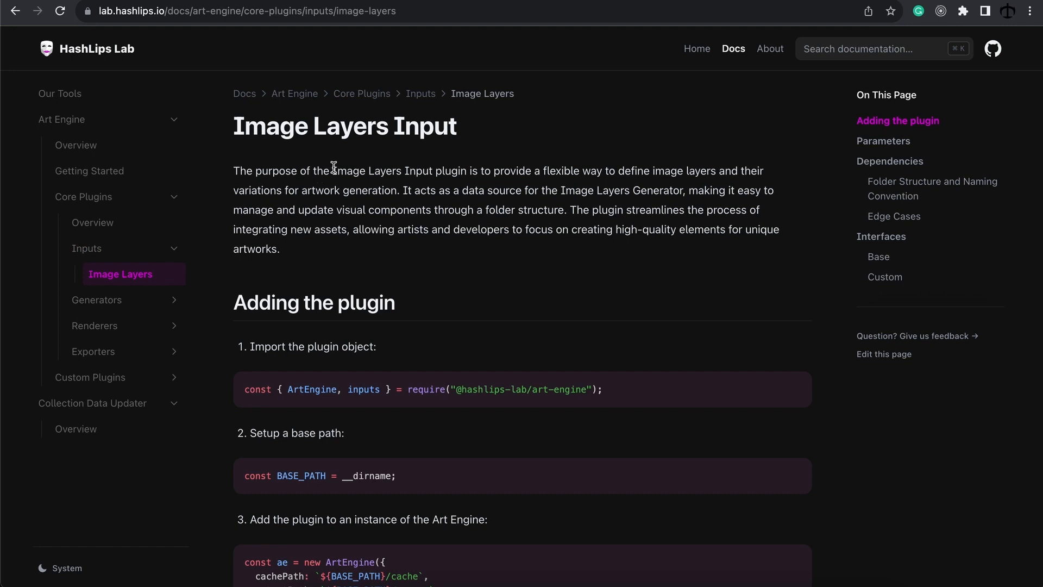
mouse_move(491, 142)
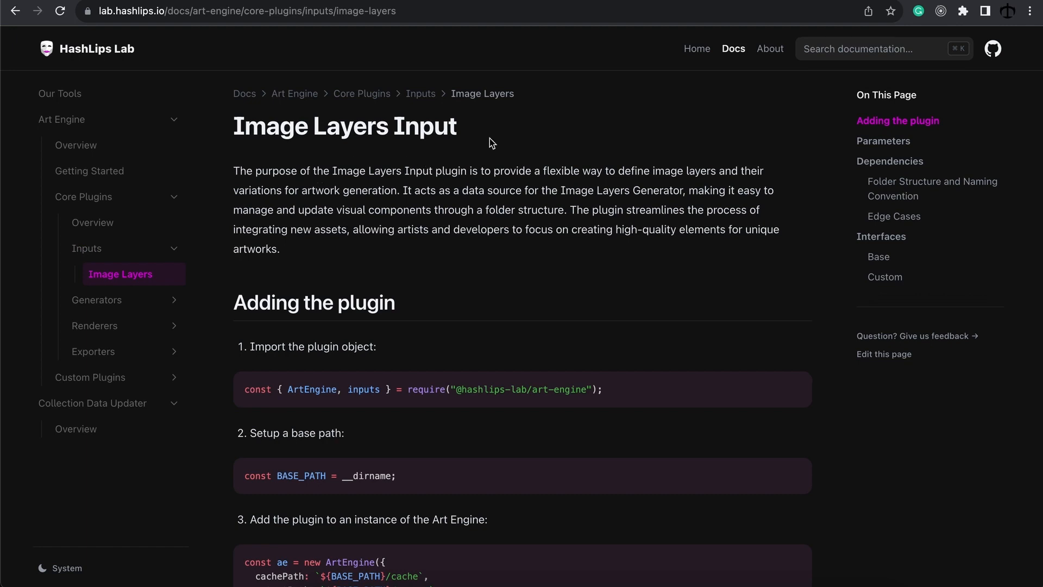
mouse_move(488, 171)
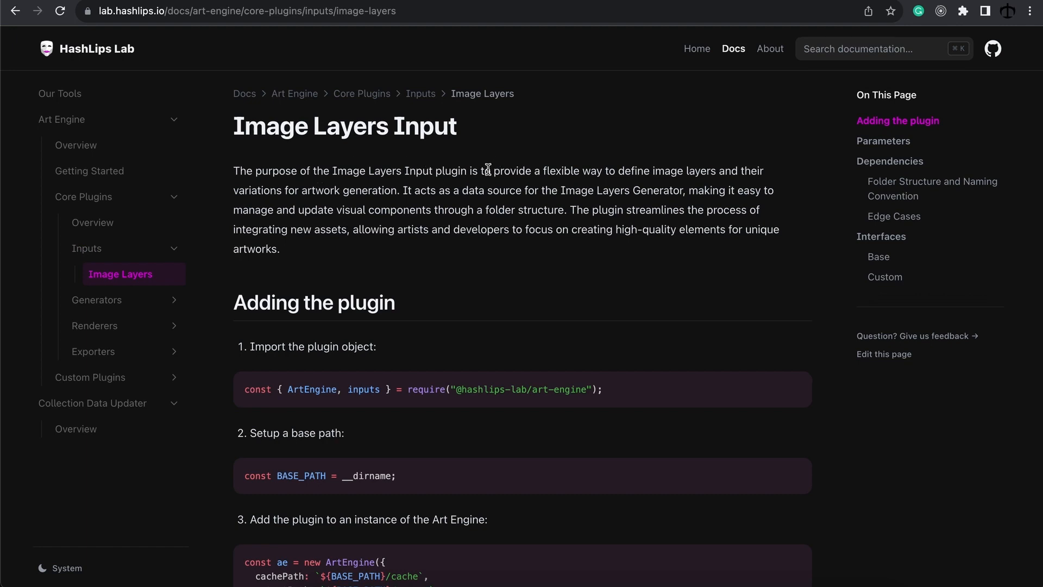
scroll("down", 3)
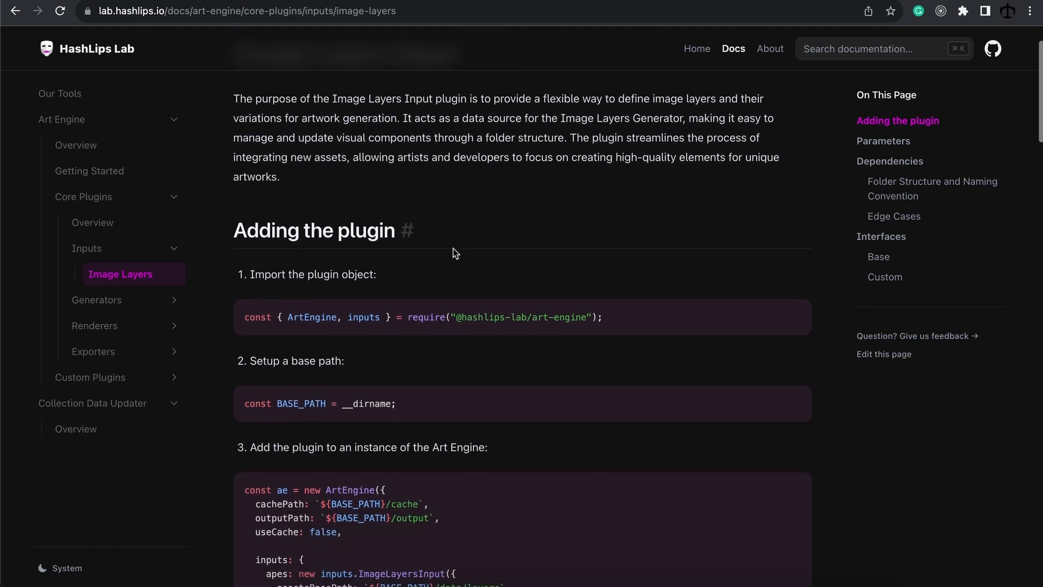
scroll("down", 3)
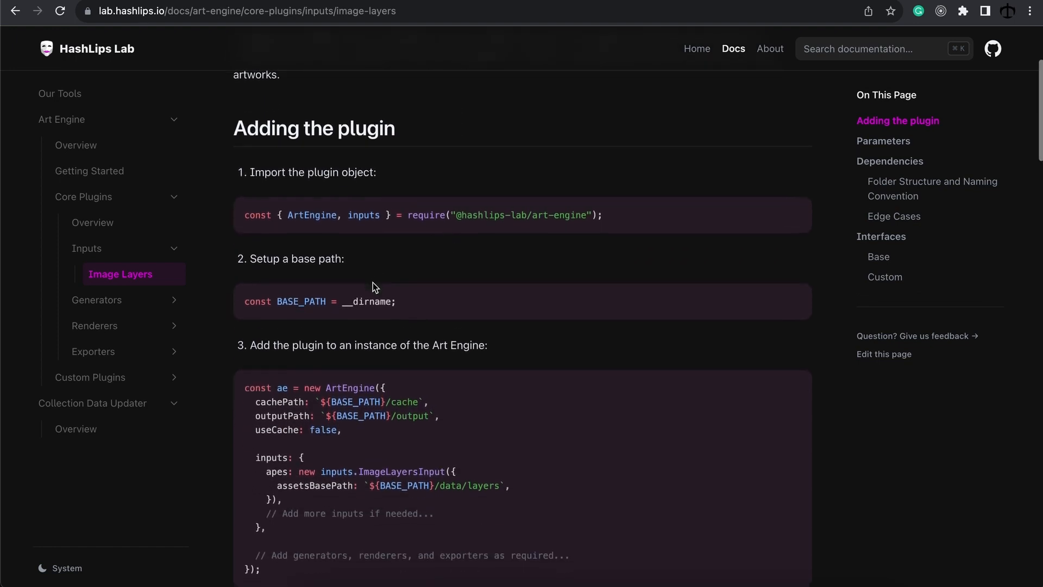
scroll("down", 3)
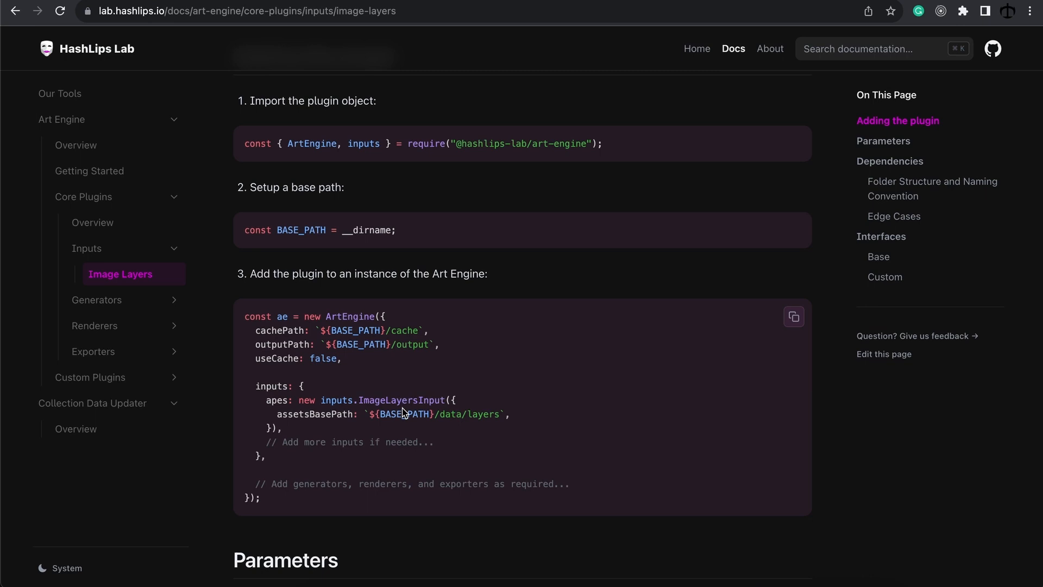
scroll("down", 3)
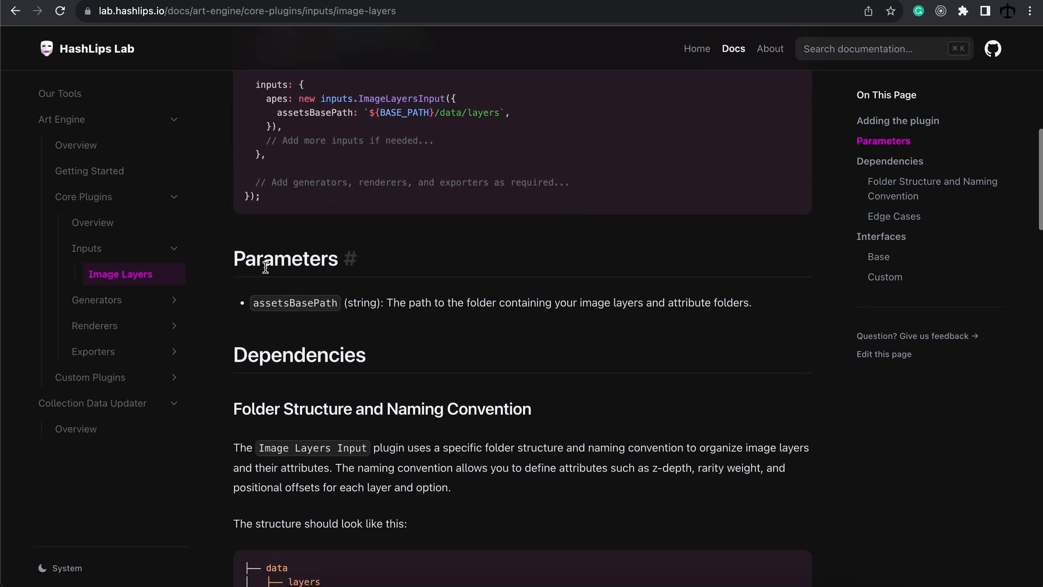
scroll("down", 3)
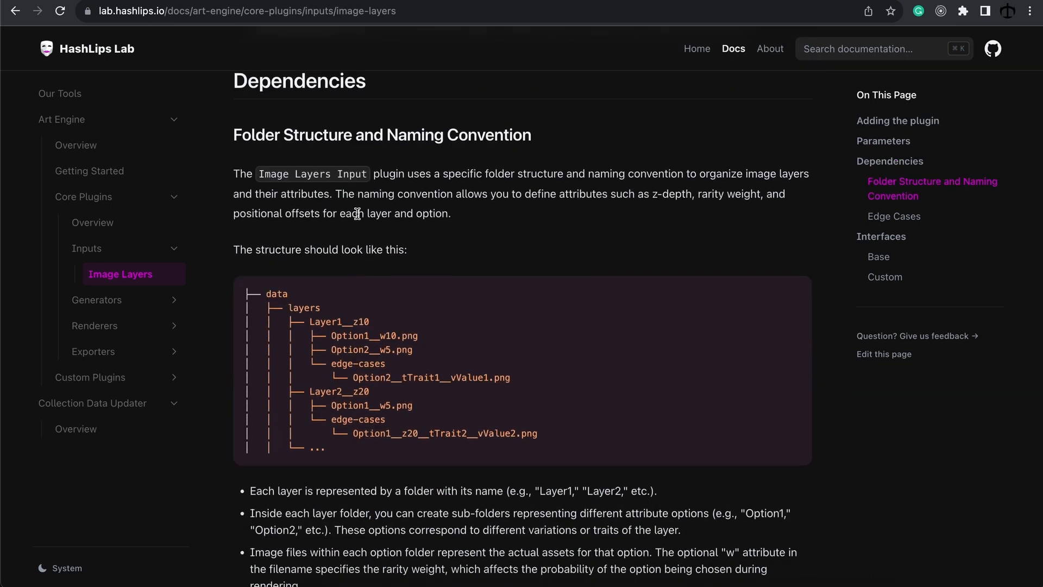
scroll("down", 3)
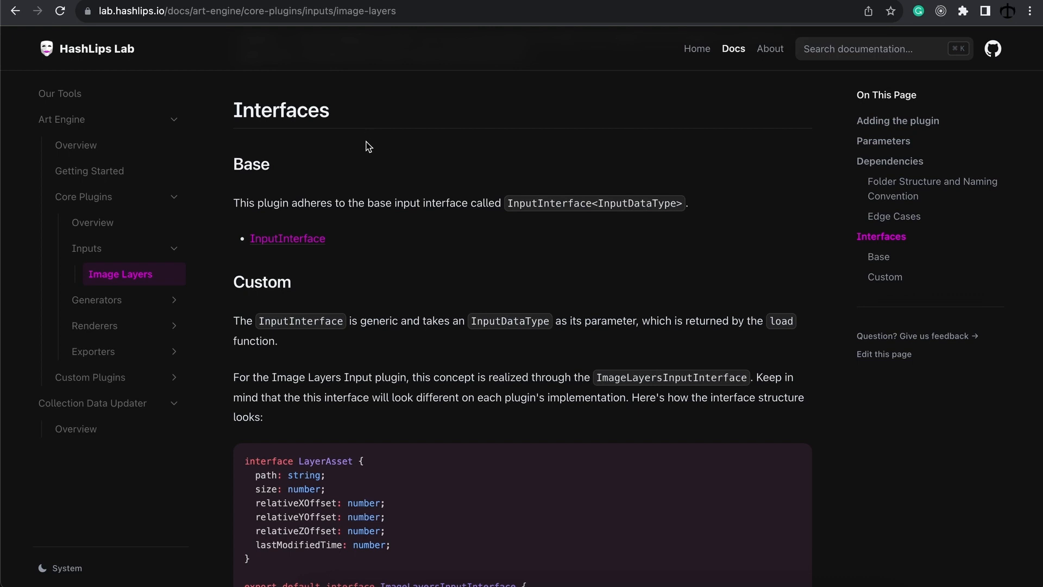
mouse_move(321, 284)
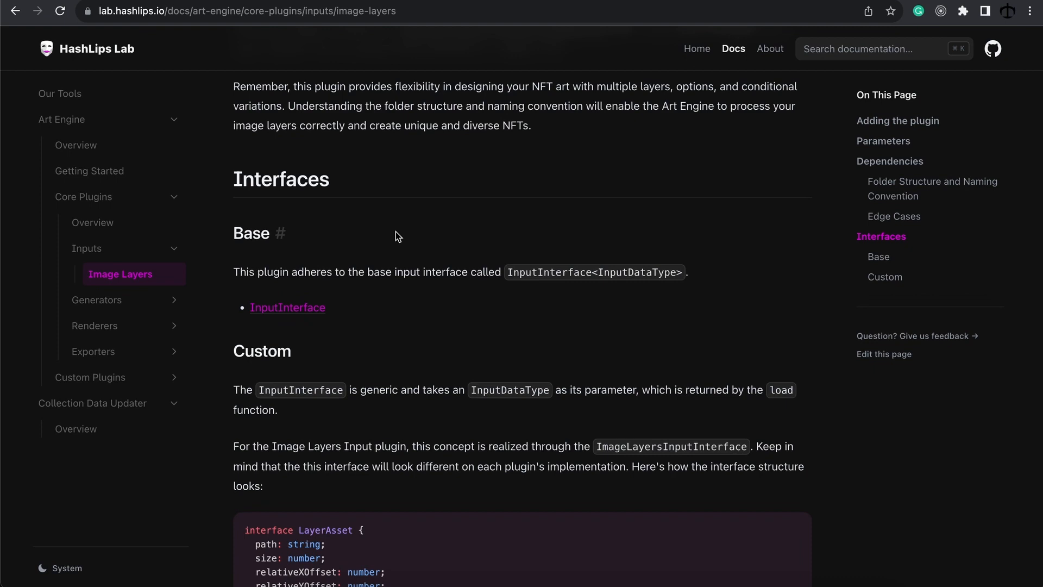
mouse_move(253, 249)
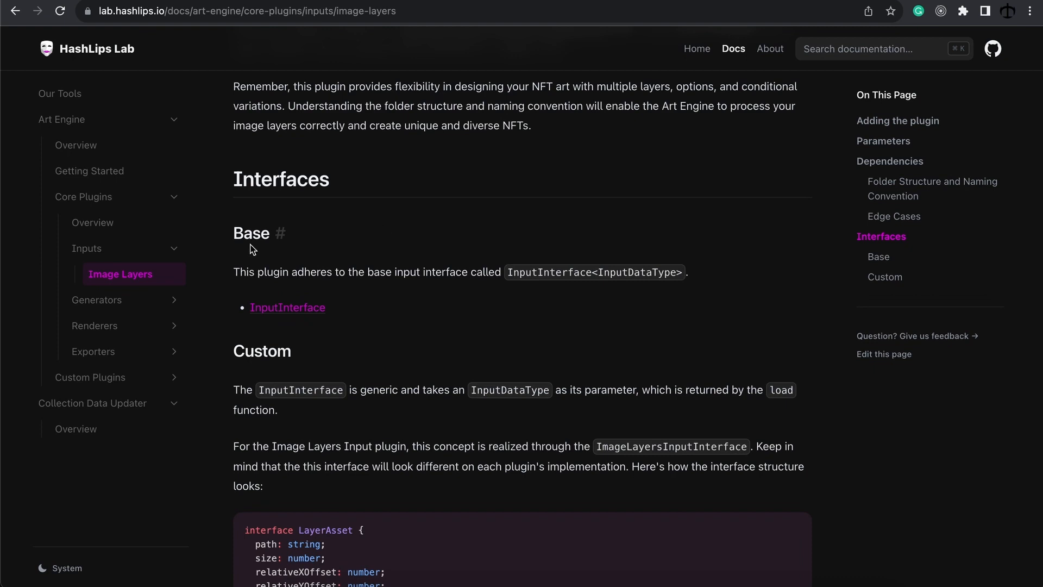
mouse_move(95, 291)
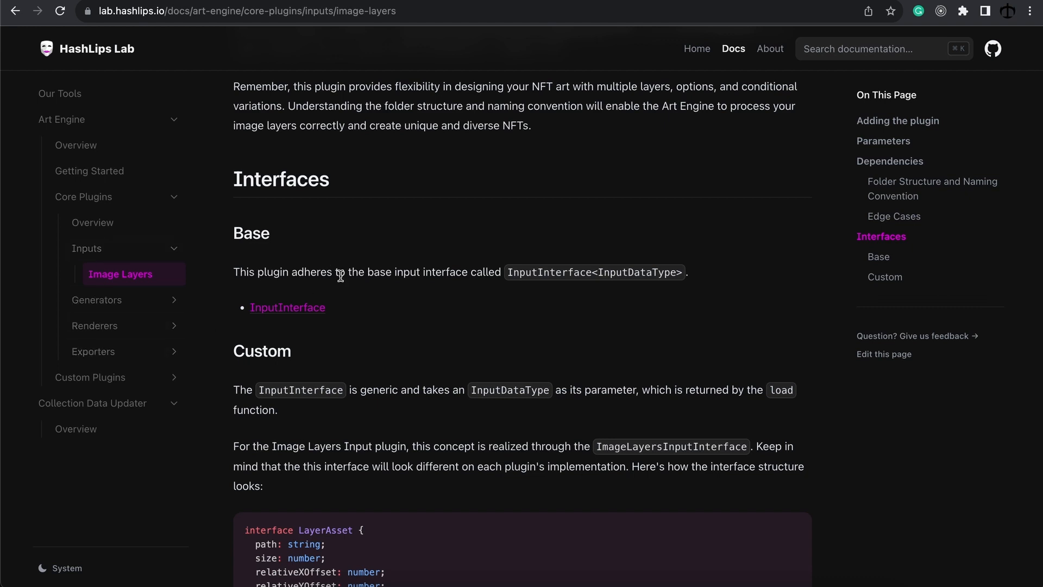
mouse_move(345, 315)
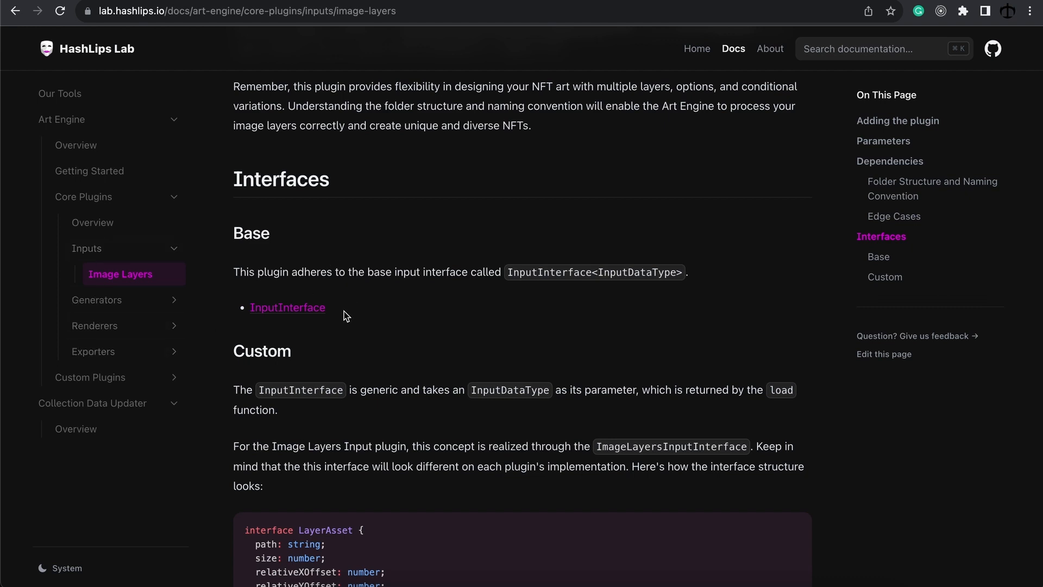
mouse_move(287, 307)
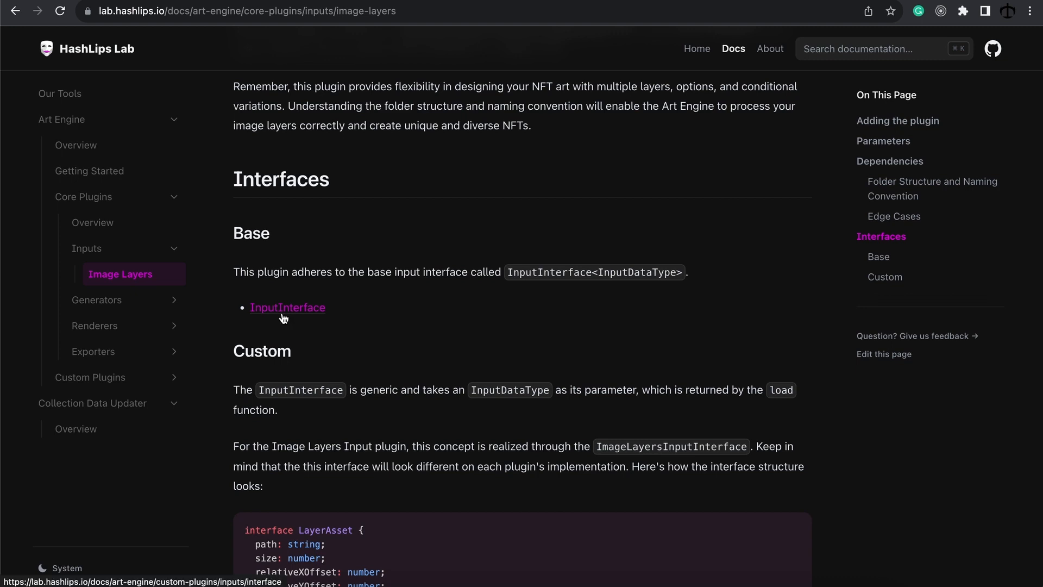
mouse_move(289, 316)
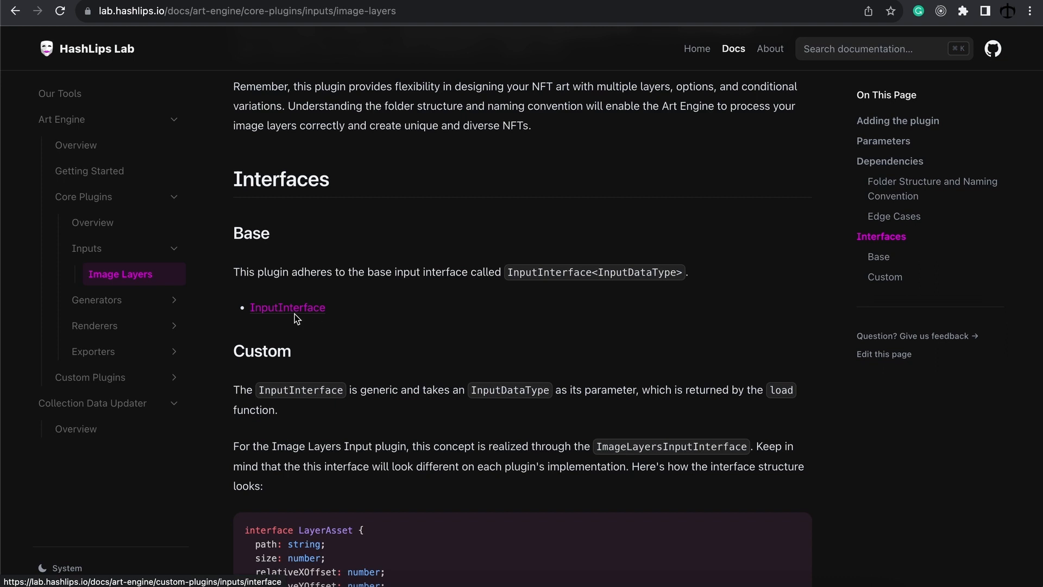
mouse_move(306, 318)
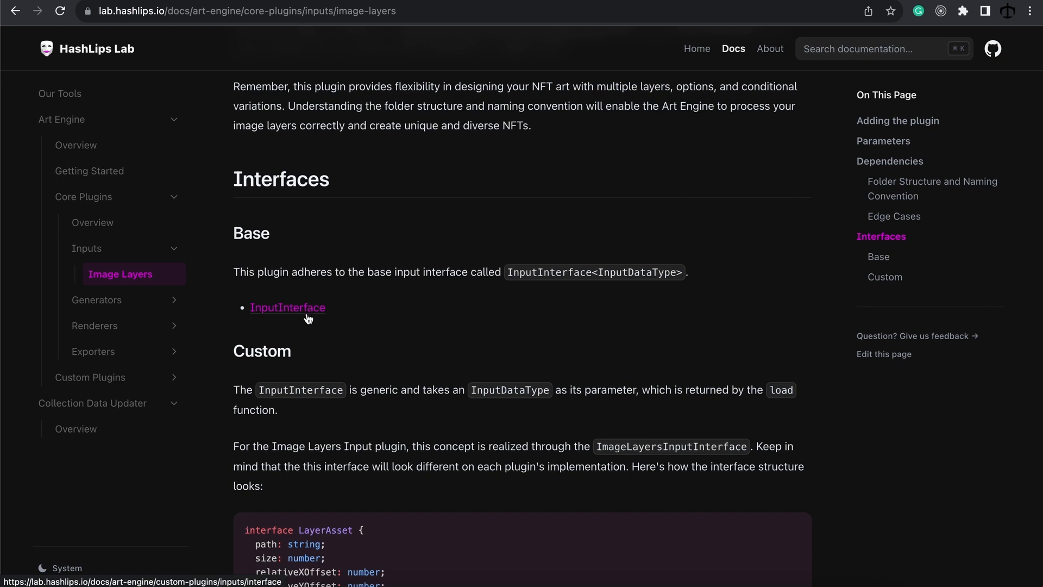
mouse_move(348, 307)
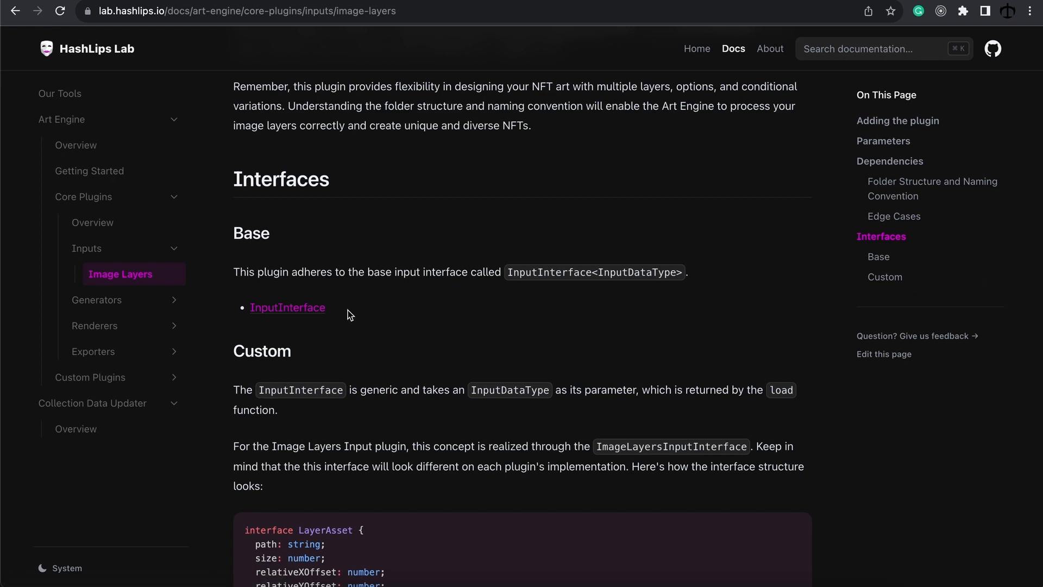
mouse_move(513, 304)
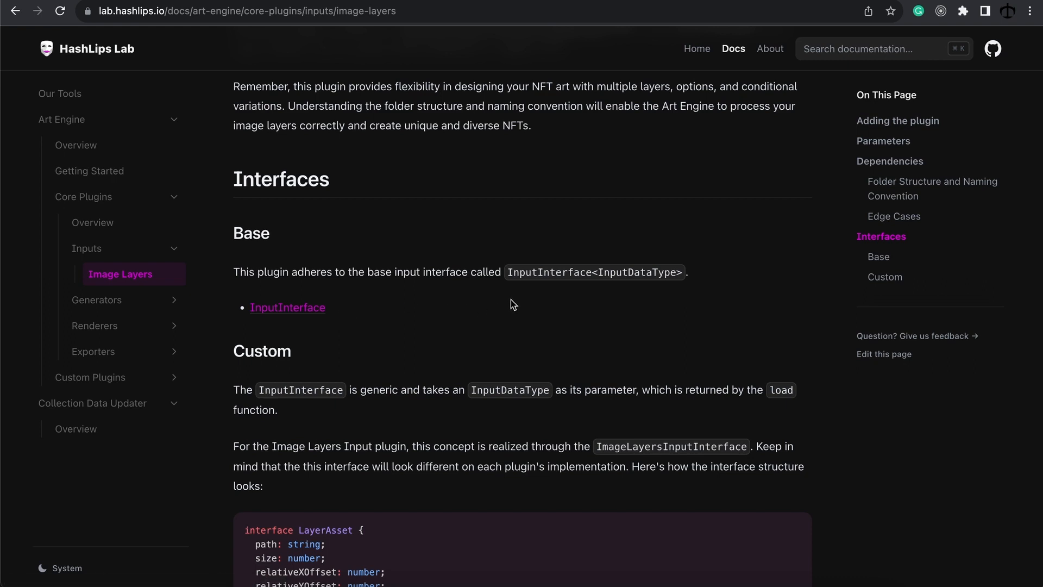
mouse_move(608, 286)
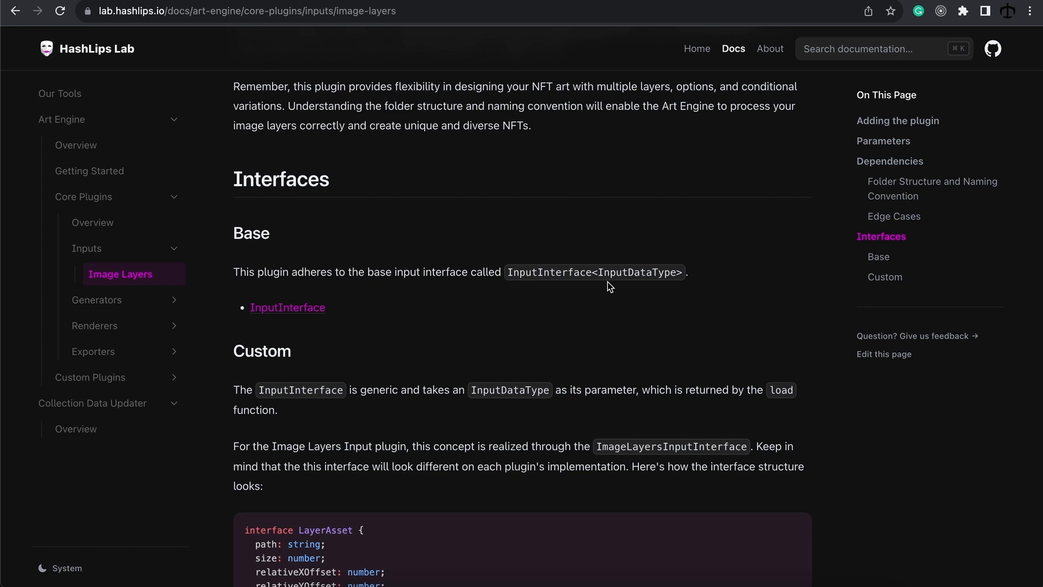
Highlight InputInterface and InputDataType, then reach the Custom interface code with LayerAsset and ImageLayersInputInterface
double_click(547, 272)
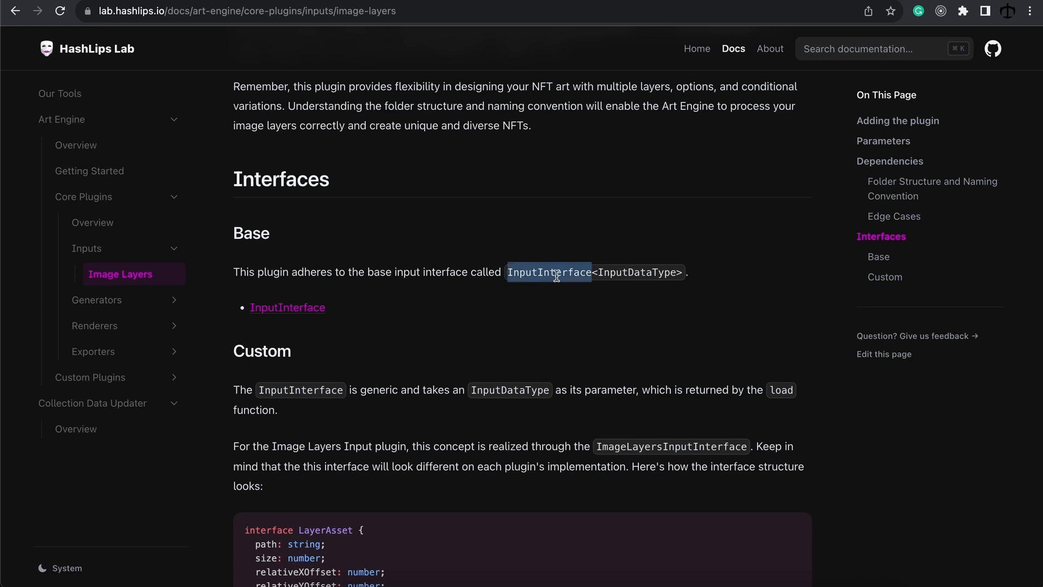
scroll("down", 3)
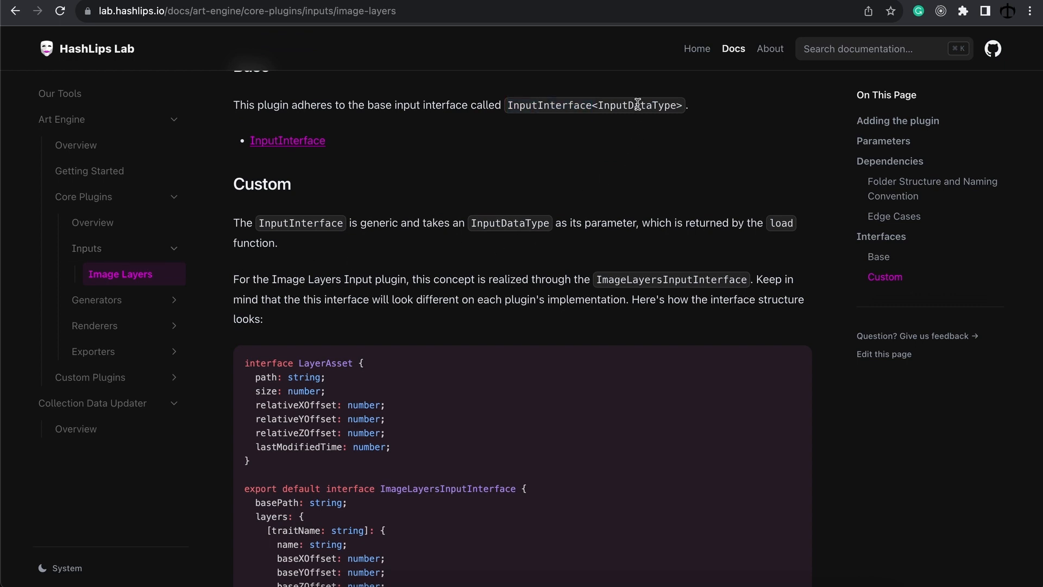
double_click(635, 106)
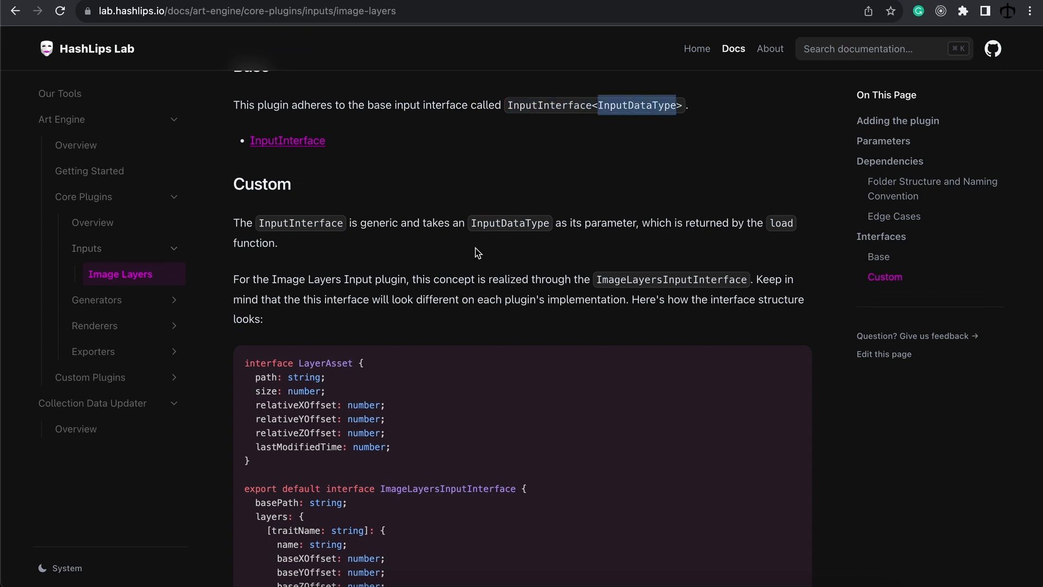
scroll("down", 3)
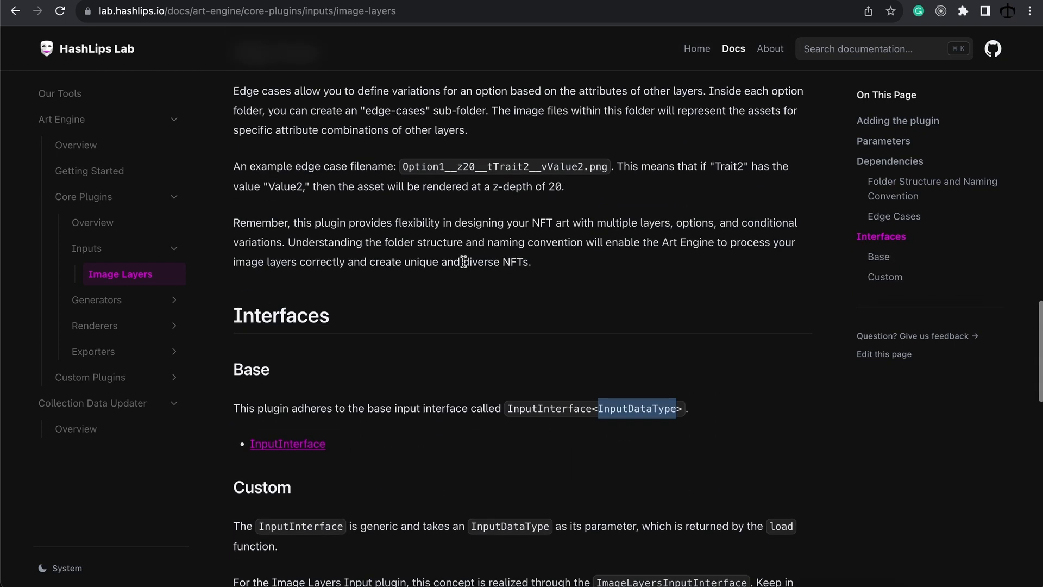
scroll("down", 3)
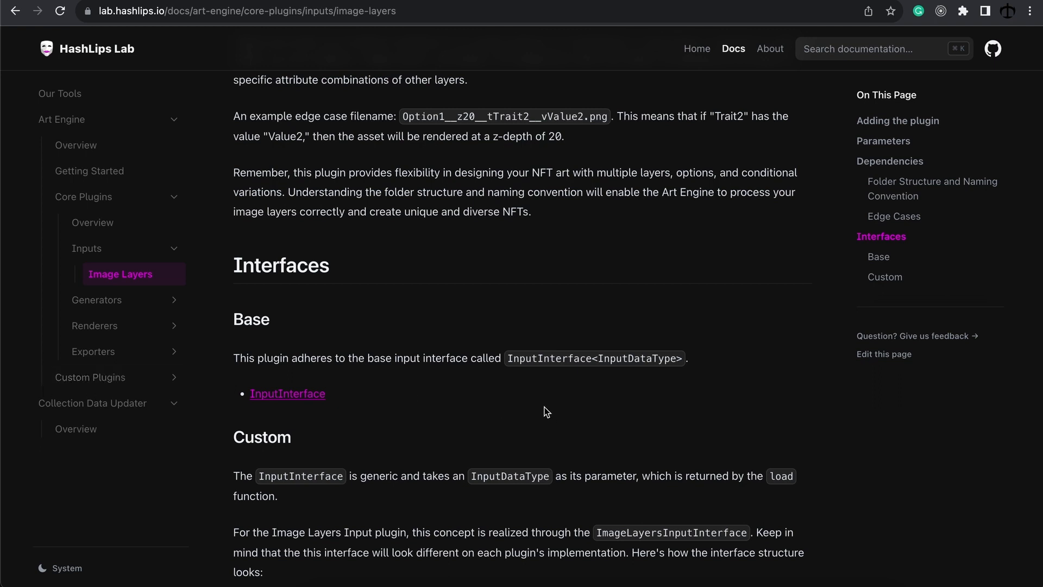
scroll("down", 3)
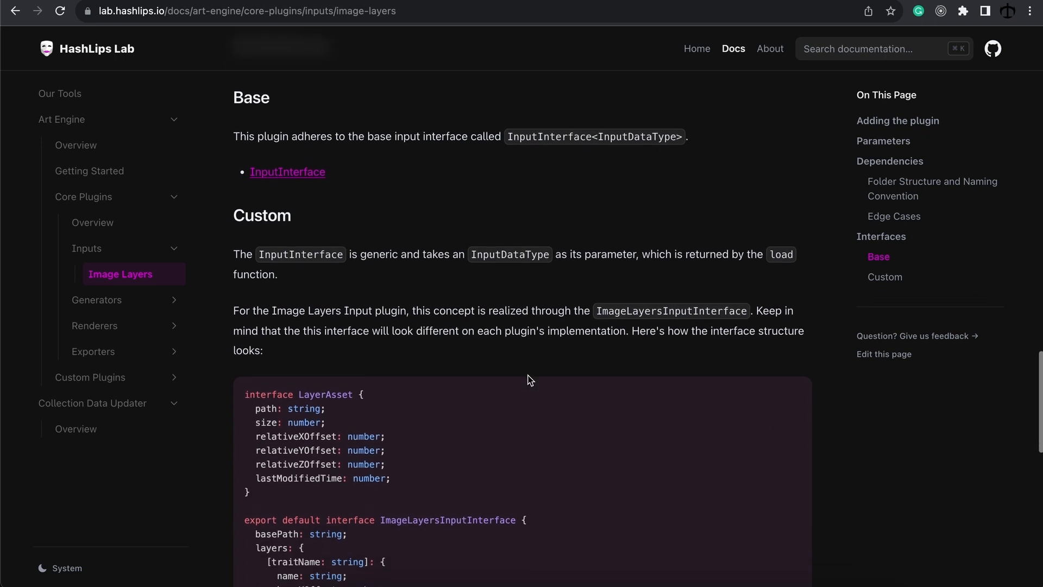
scroll("down", 3)
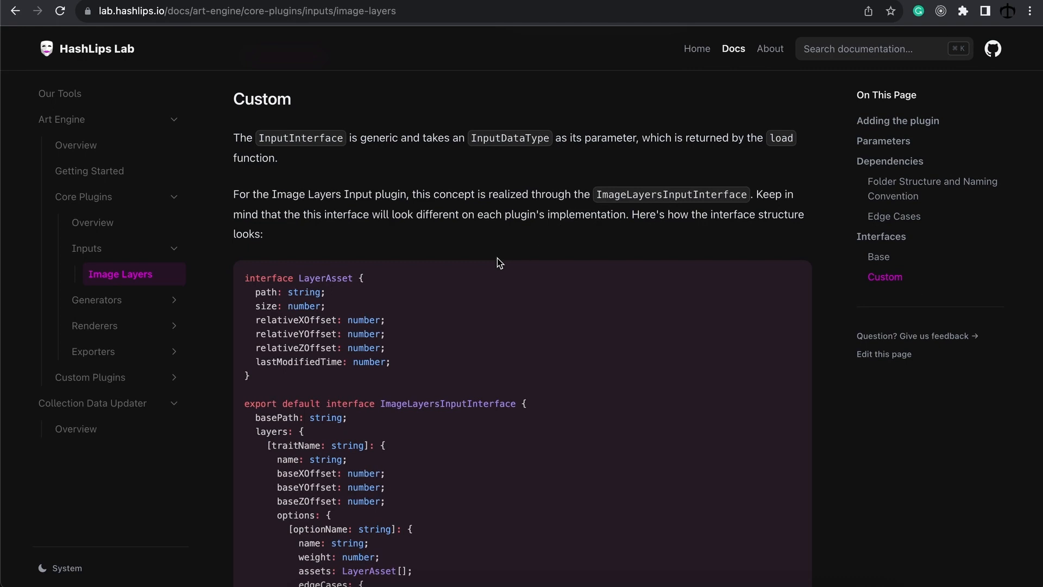
Read the Image Layers Attributes Generator page under the Generators plugins
left_click(96, 300)
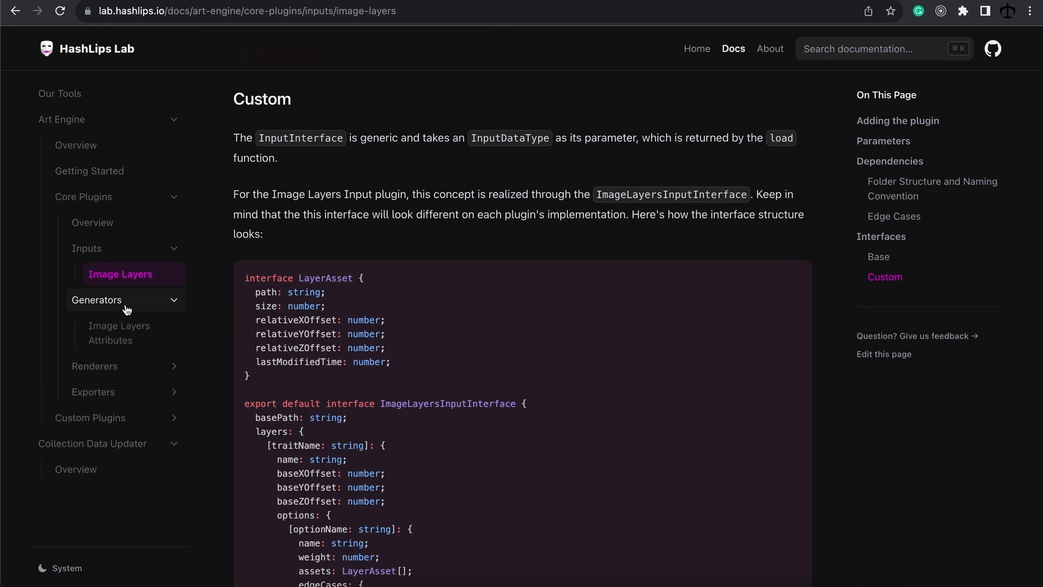
left_click(120, 332)
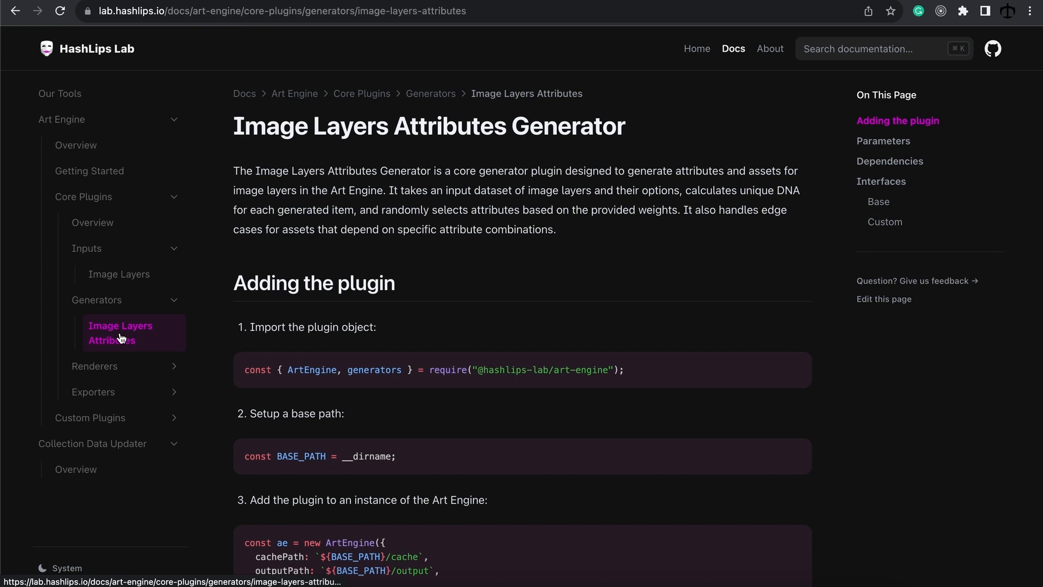
mouse_move(122, 340)
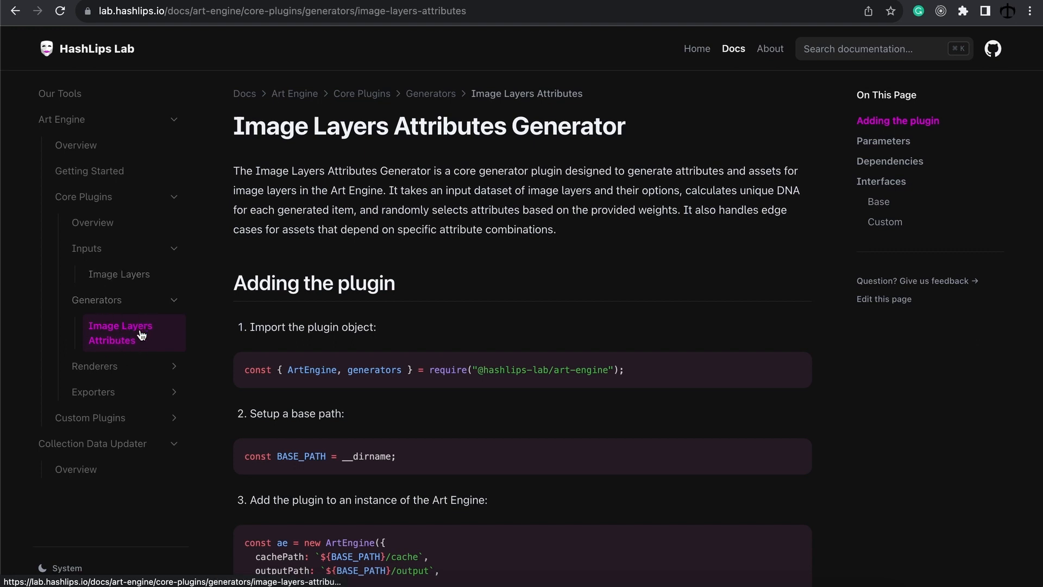
mouse_move(140, 336)
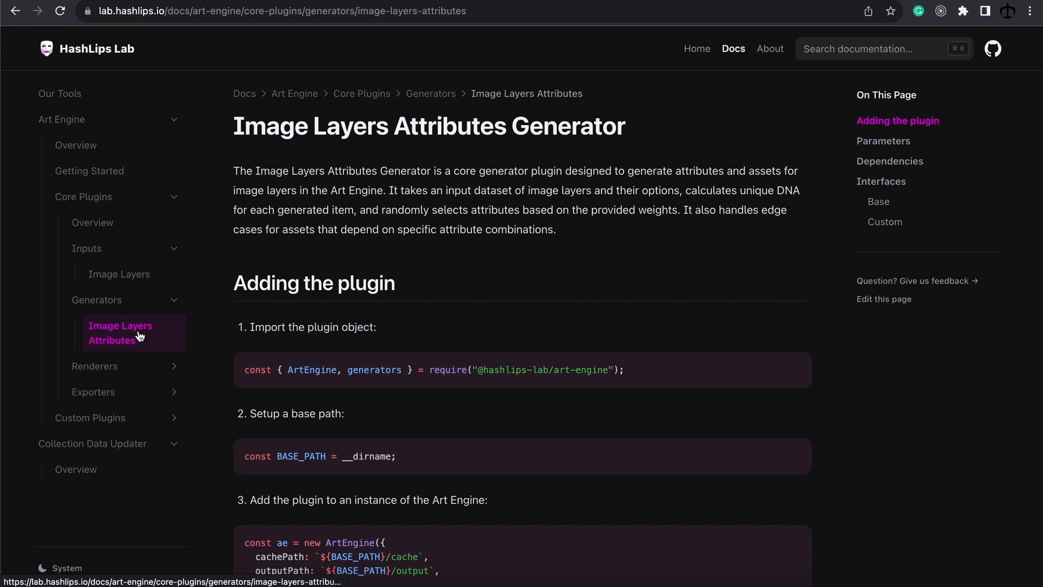
mouse_move(136, 337)
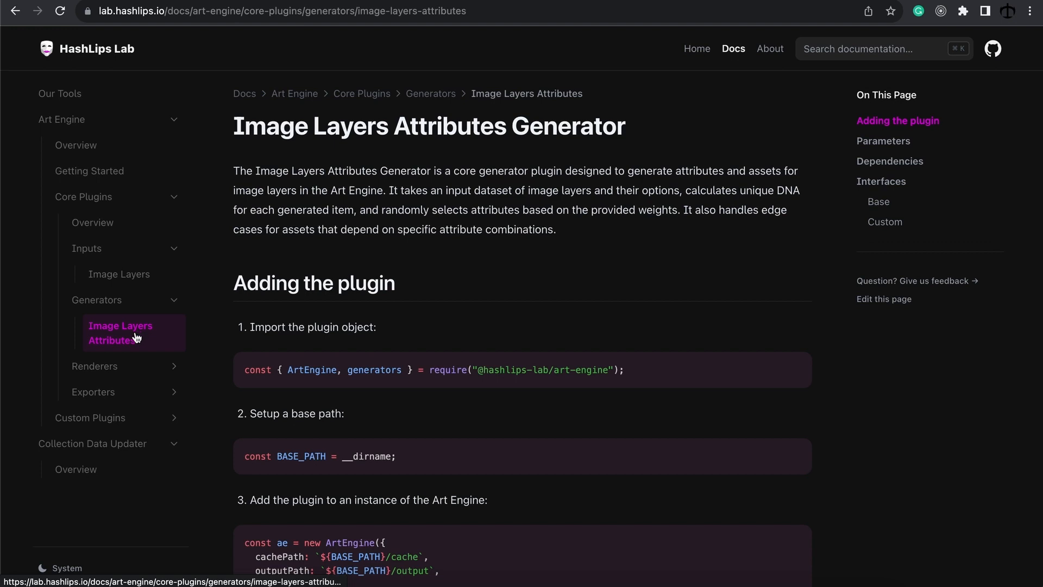
scroll("down", 3)
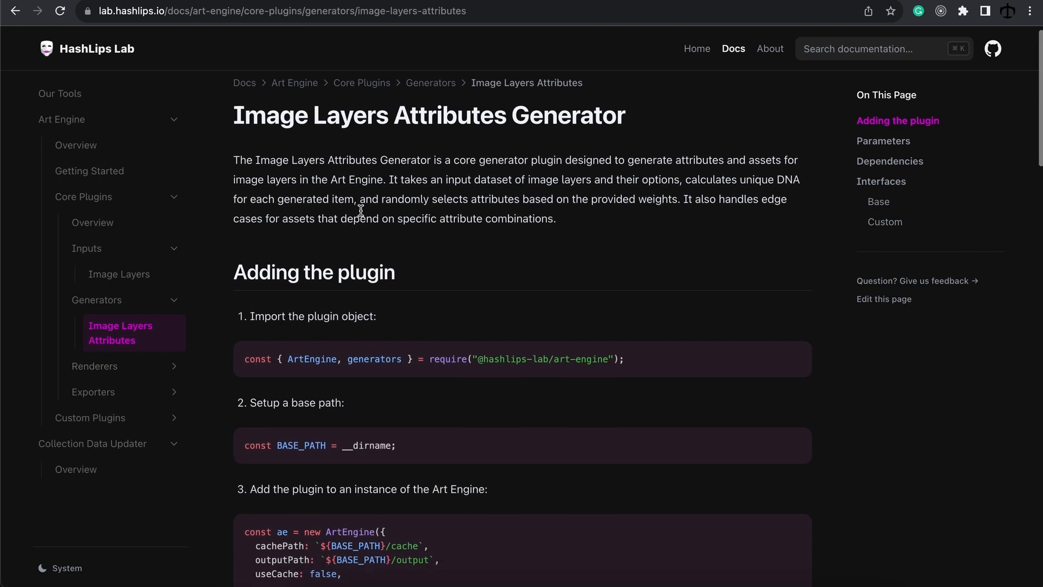
scroll("down", 3)
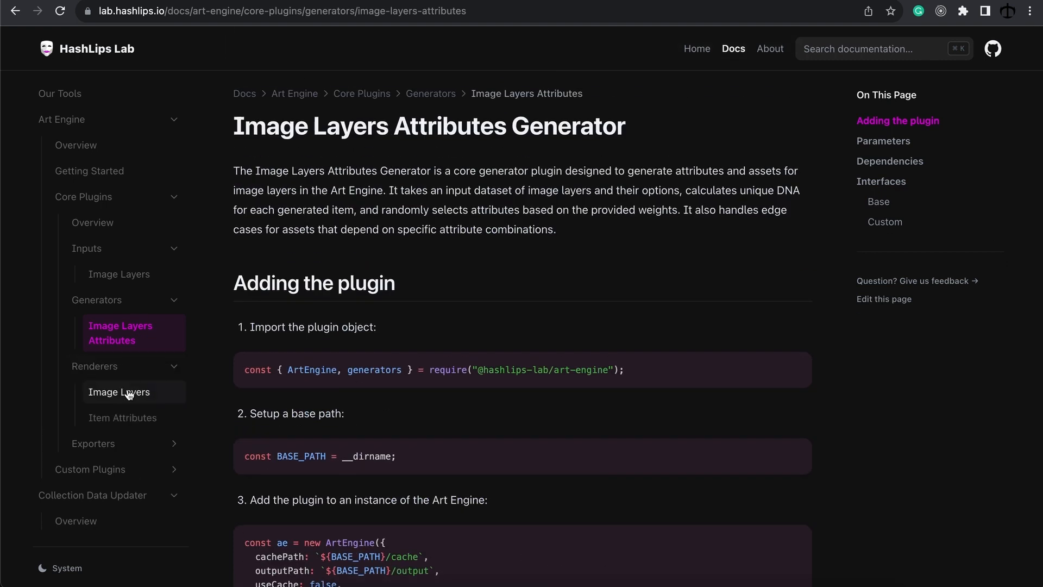
mouse_move(119, 392)
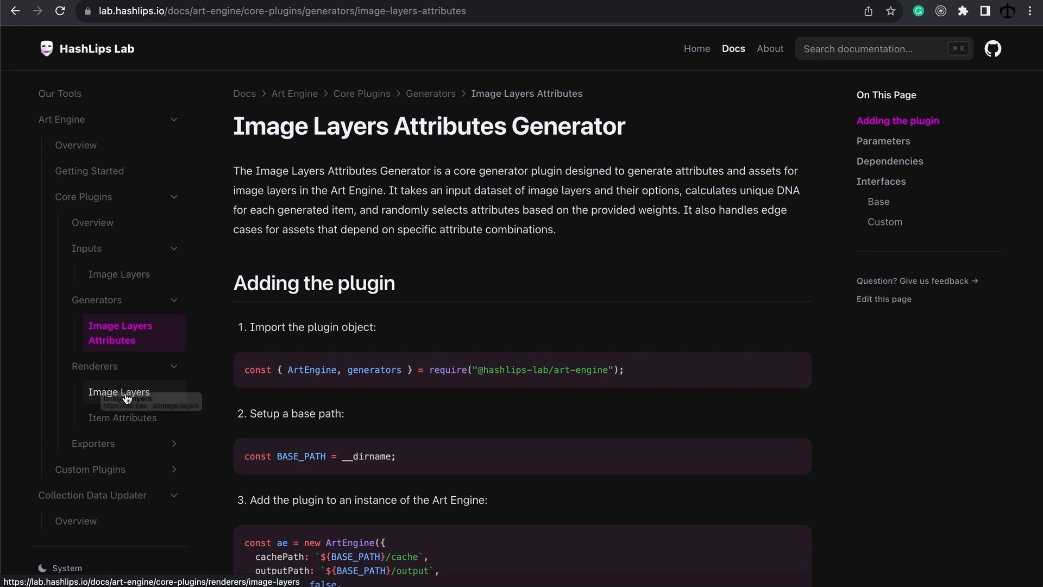
View the Item Attributes Renderer page and Exporters list, then collapse Core Plugins
left_click(122, 418)
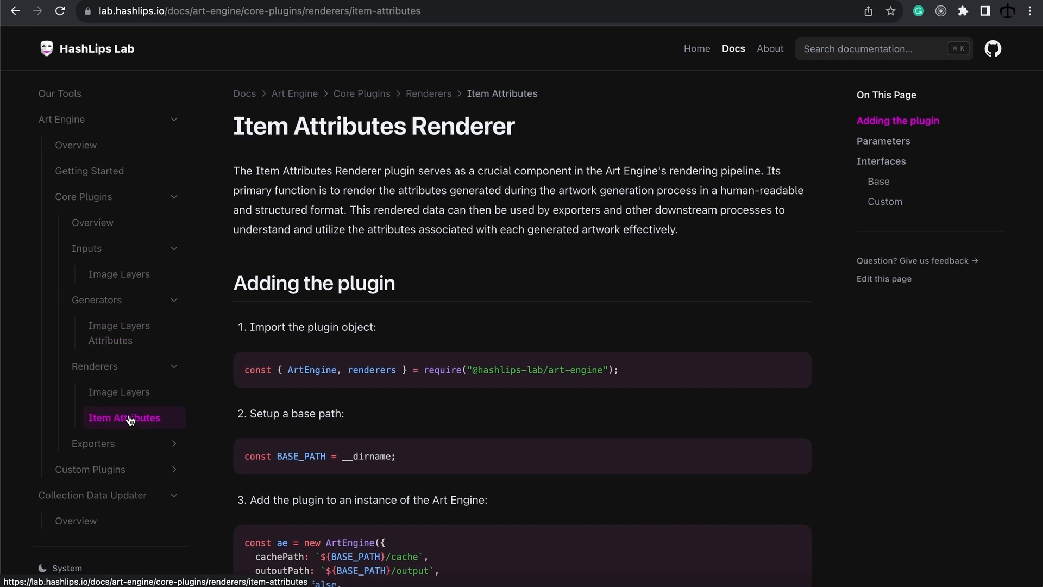
left_click(94, 443)
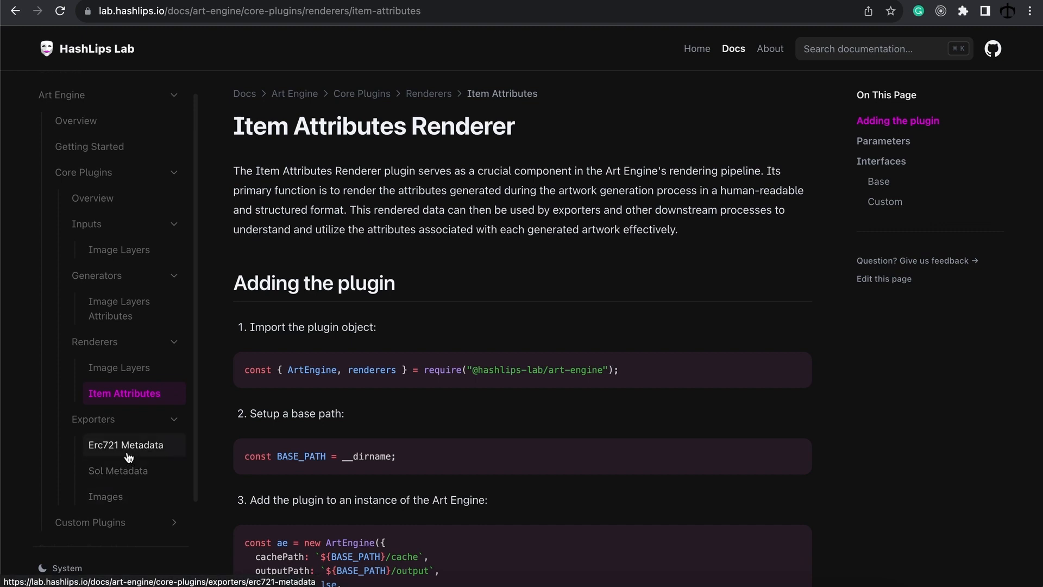
mouse_move(118, 471)
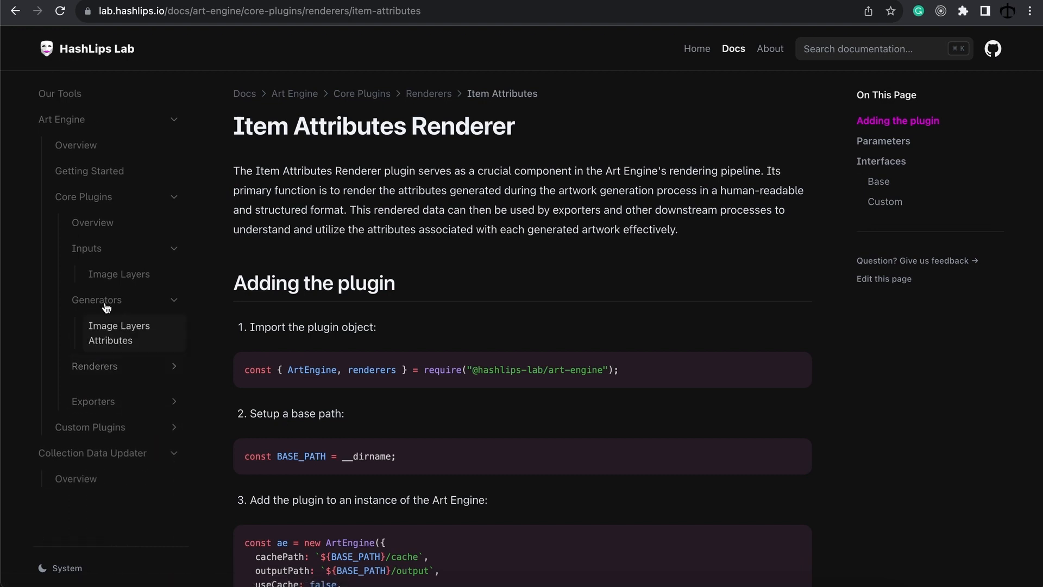
left_click(84, 196)
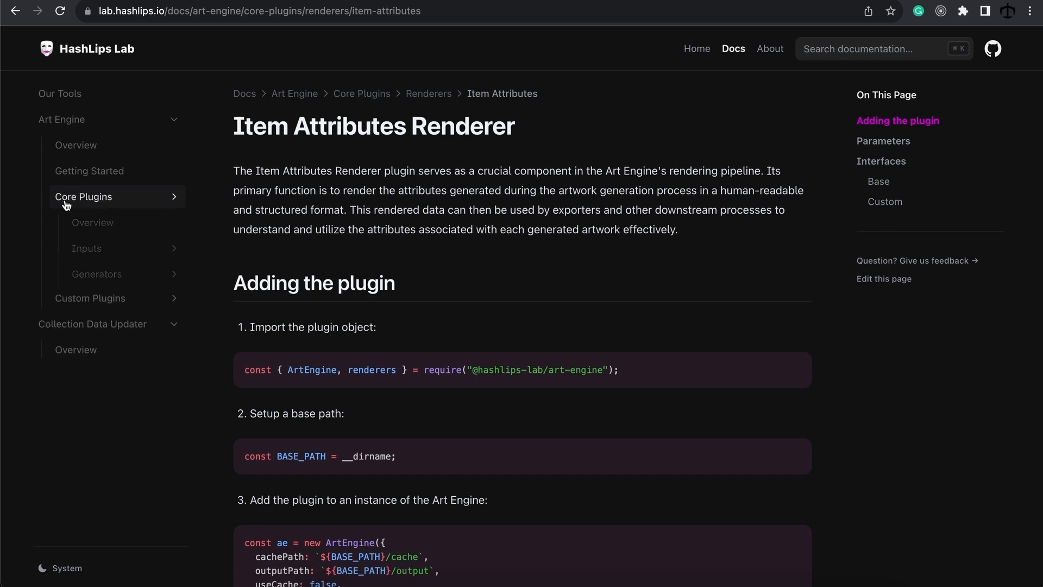
left_click(84, 197)
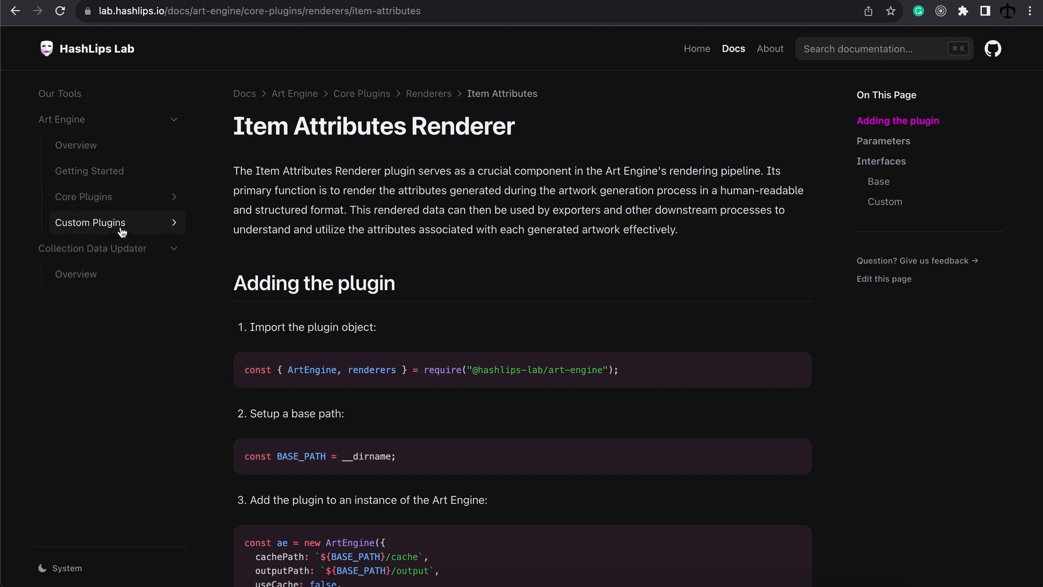
Go to the Custom Plugins overview with its Inputs, Generators and Renderers plugin types
left_click(91, 222)
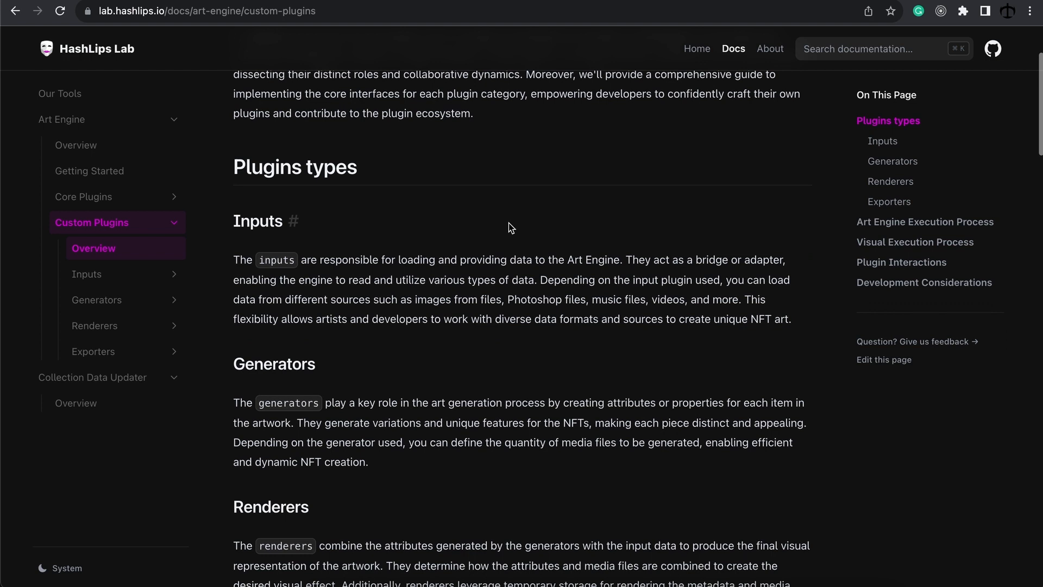
mouse_move(512, 225)
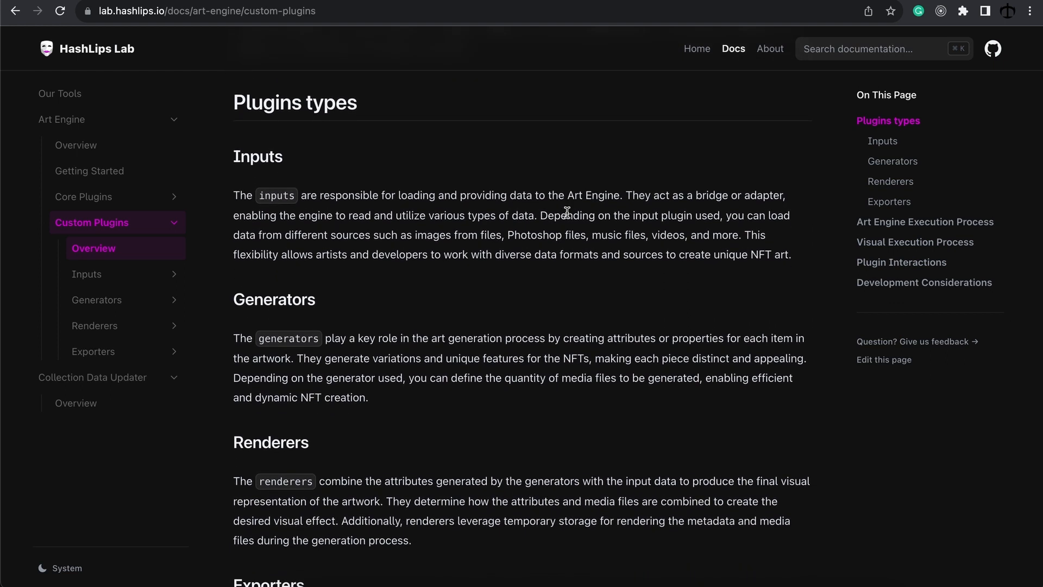
Read the Art Engine Execution Process steps down to the Renderers Loop
scroll("down", 3)
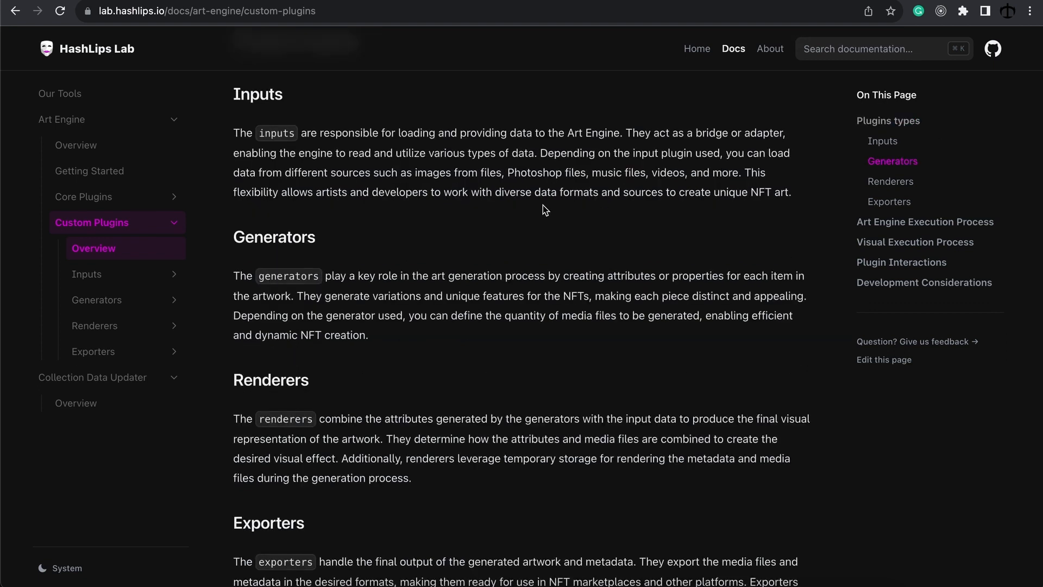
scroll("down", 3)
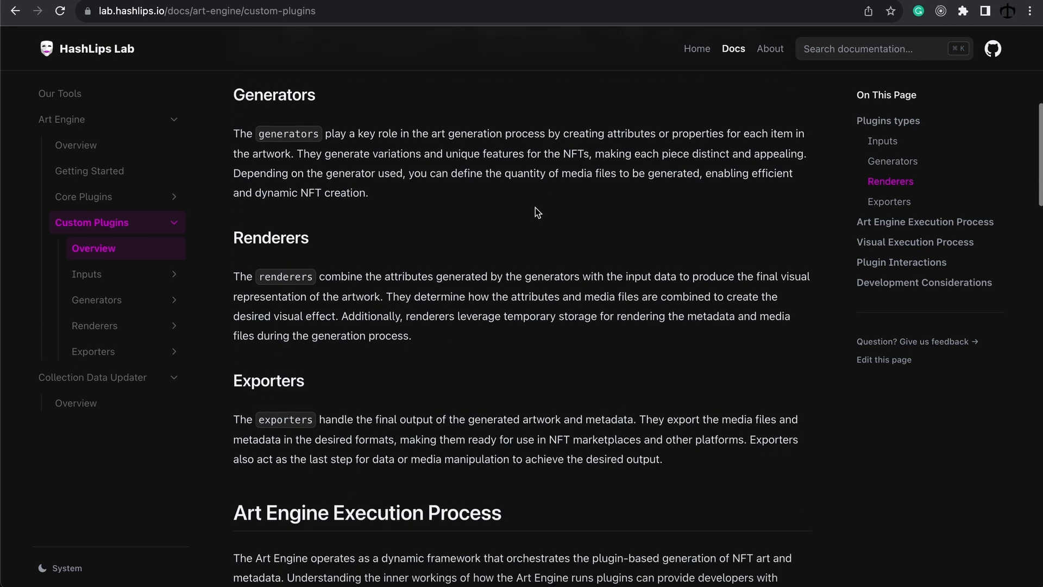
scroll("down", 3)
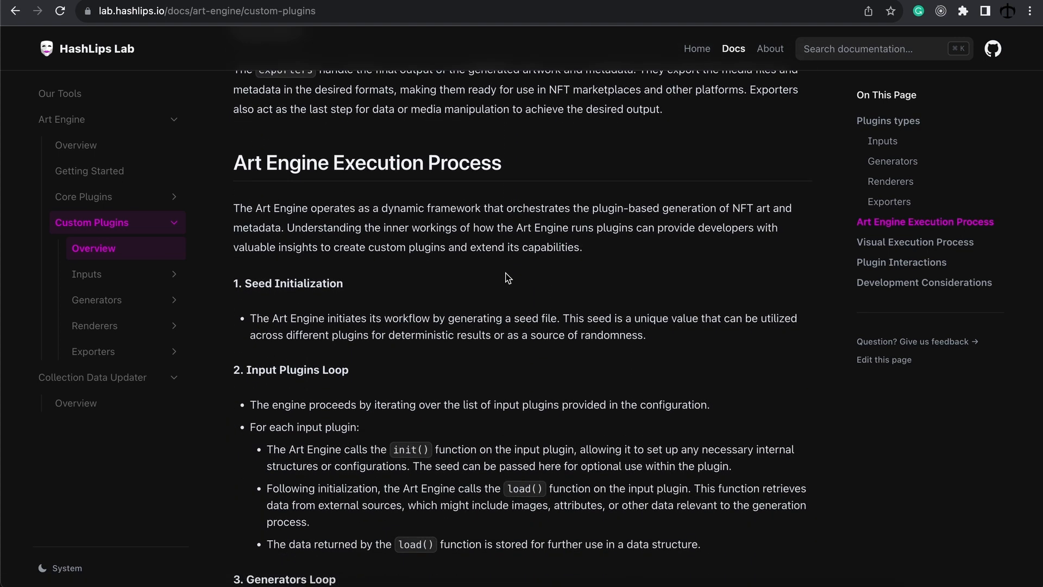
scroll("down", 3)
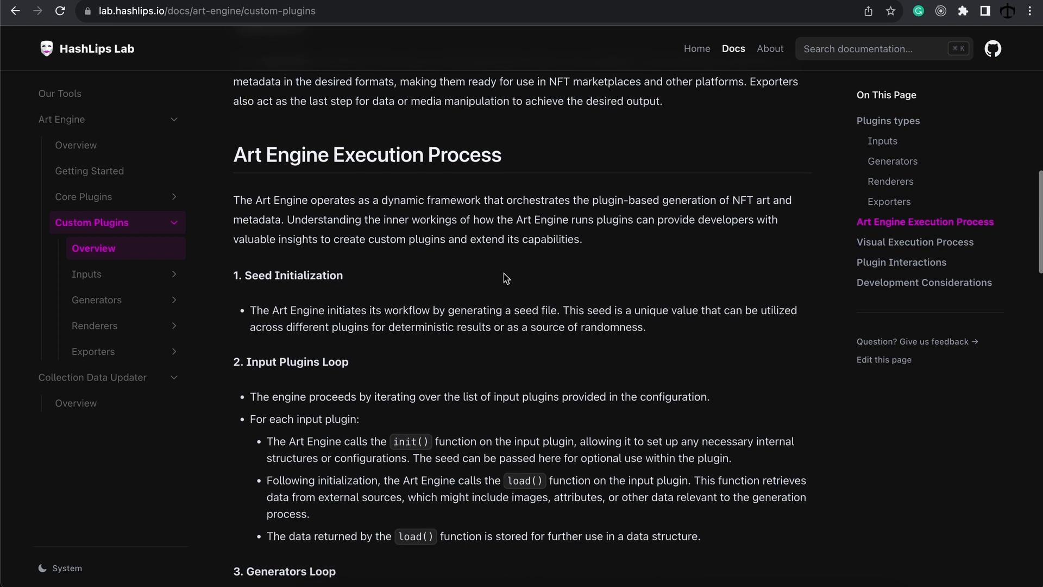
scroll("down", 3)
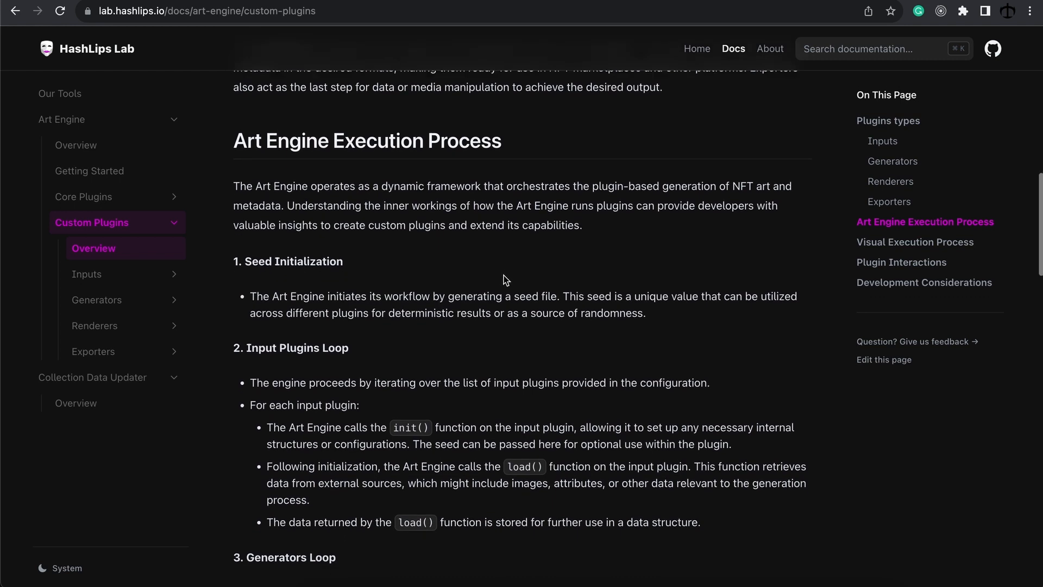
scroll("down", 3)
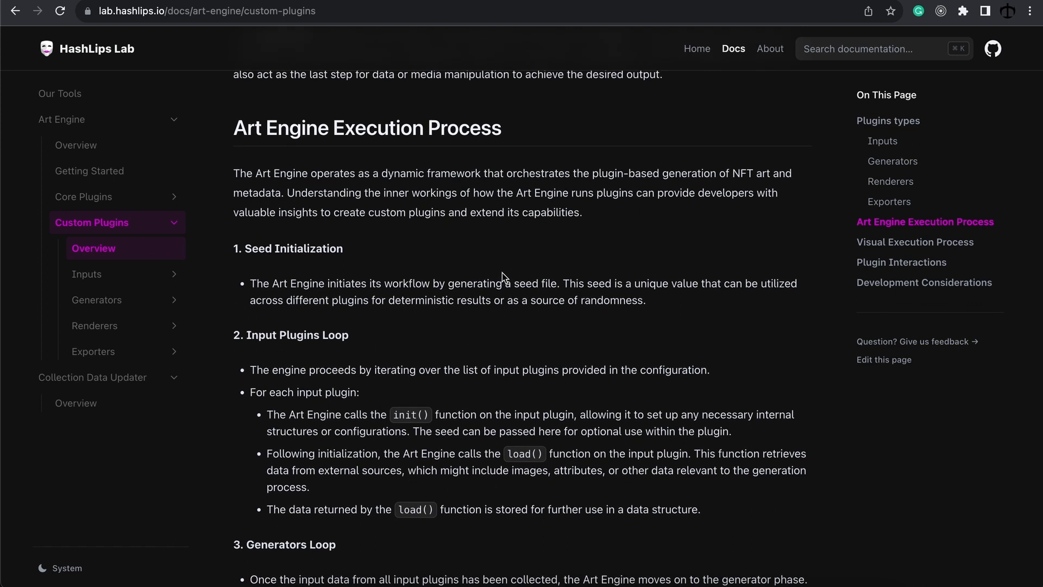
Continue through the Exporters Loop to the Visual Execution Process diagram
scroll("down", 3)
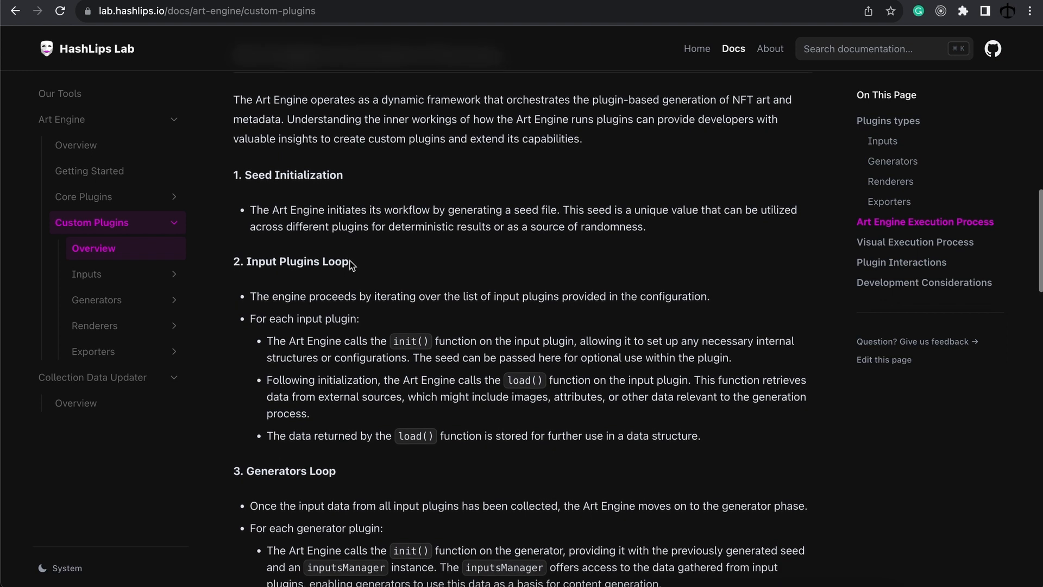
scroll("down", 3)
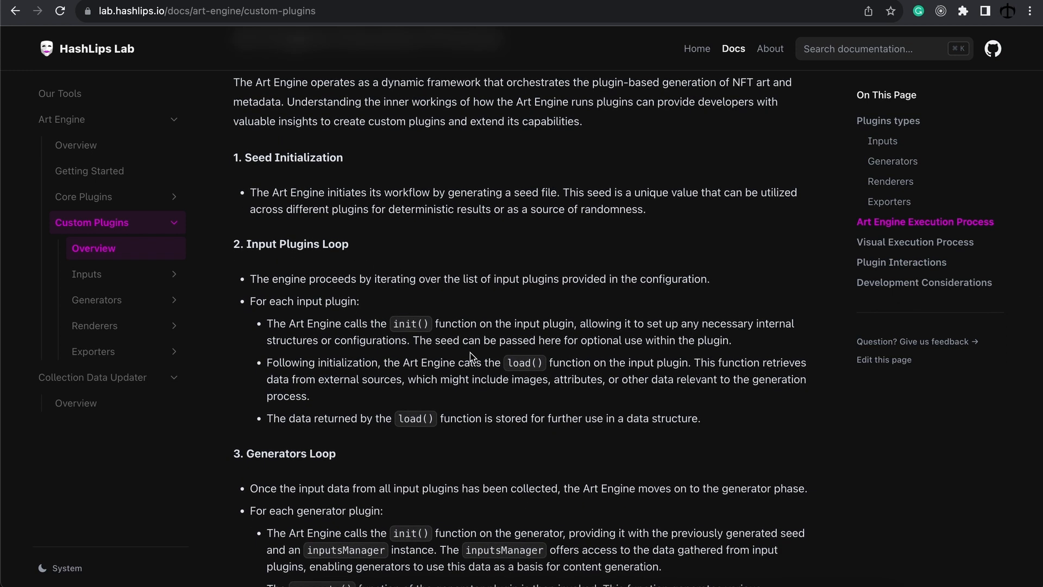
scroll("down", 3)
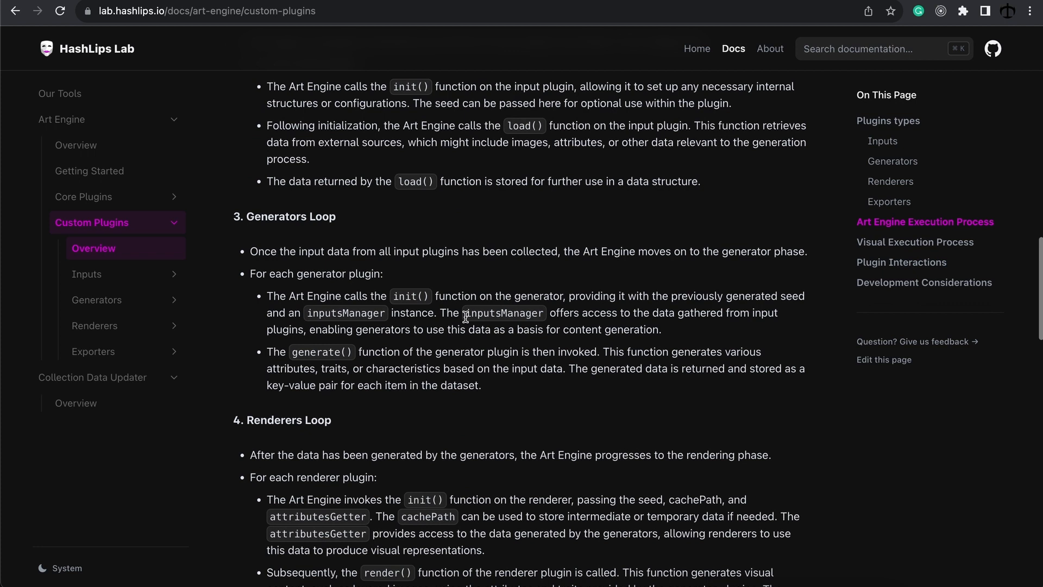
scroll("down", 3)
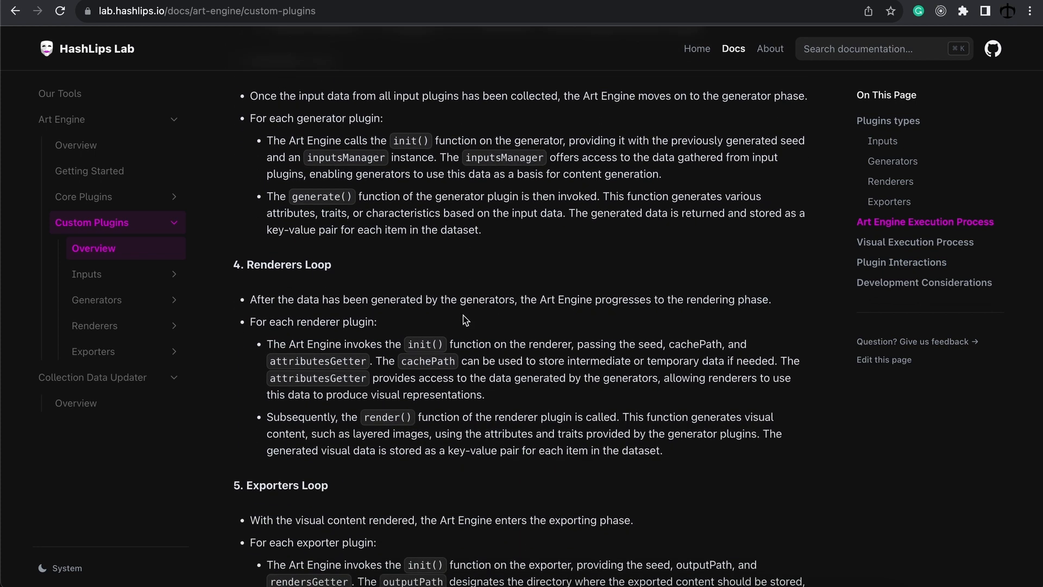
scroll("down", 3)
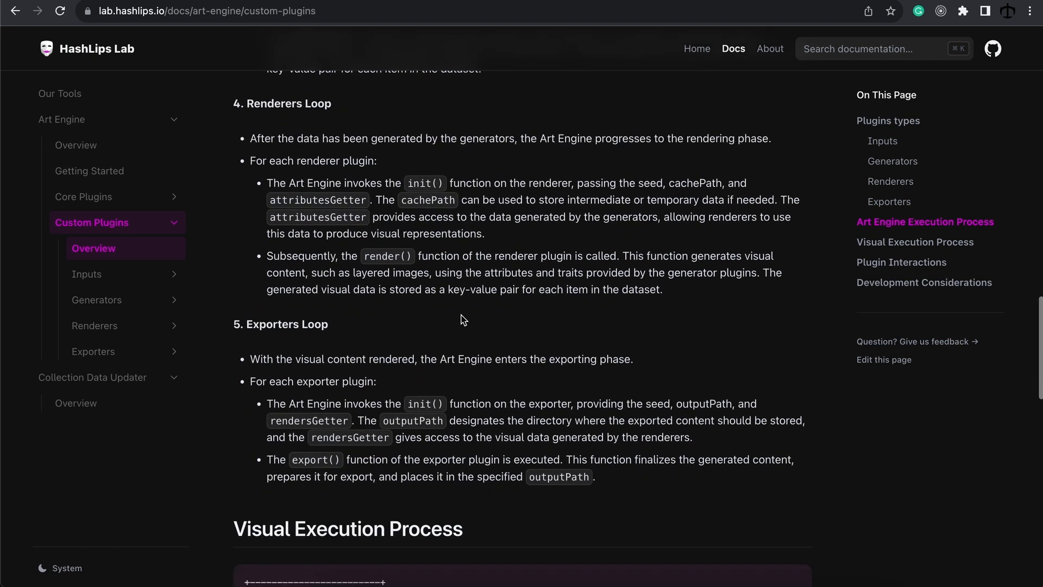
scroll("down", 3)
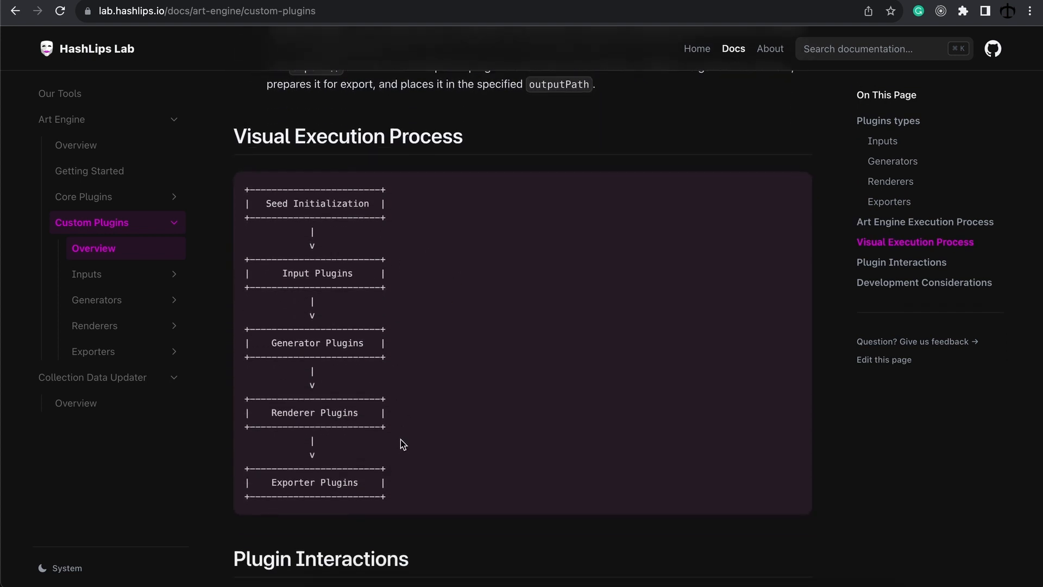
Scroll through the execution diagram, Plugin Interactions and Development Considerations to the page end
scroll("down", 3)
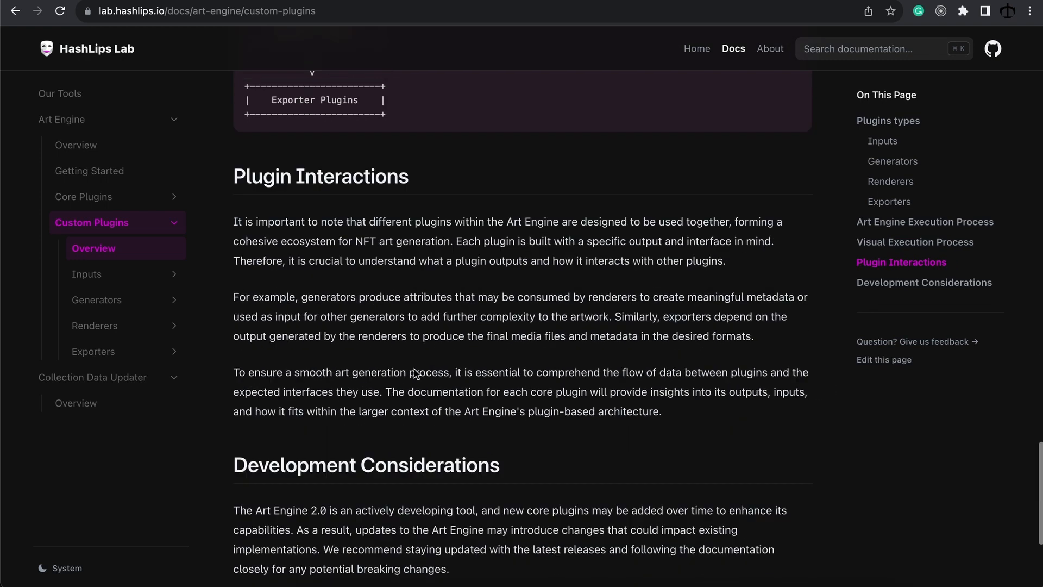
scroll("down", 3)
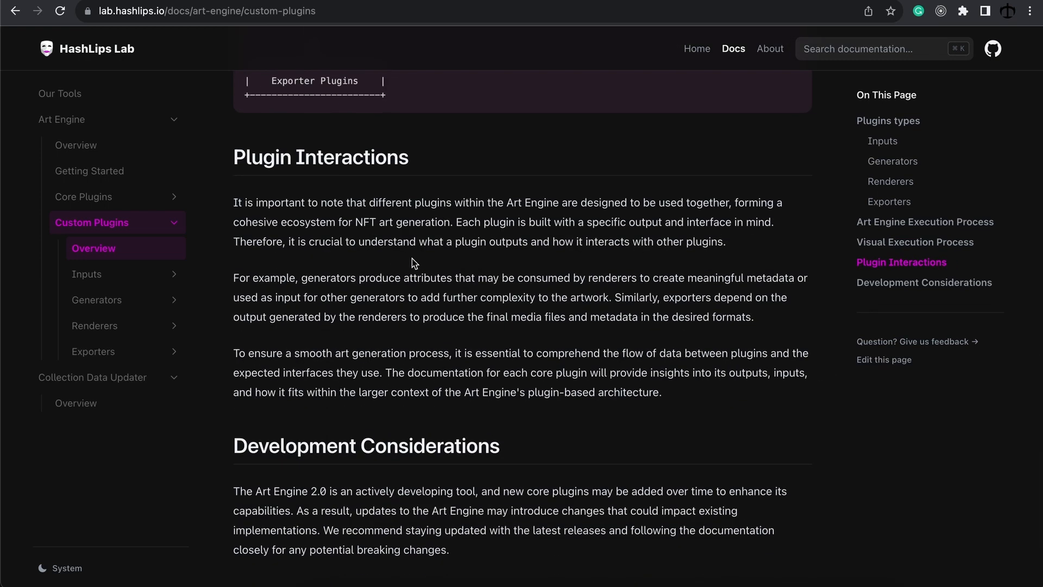
mouse_move(531, 422)
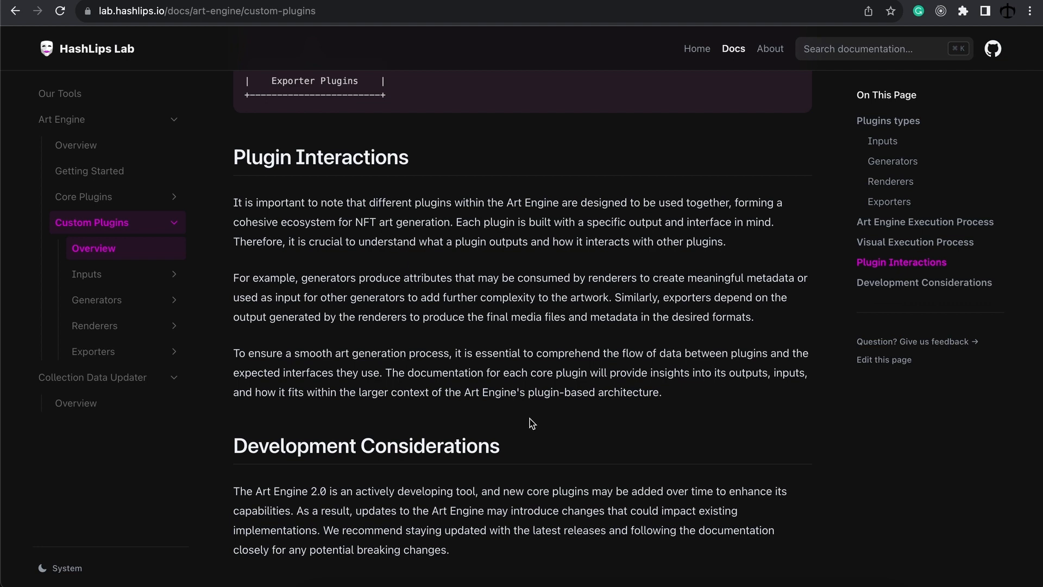
mouse_move(527, 419)
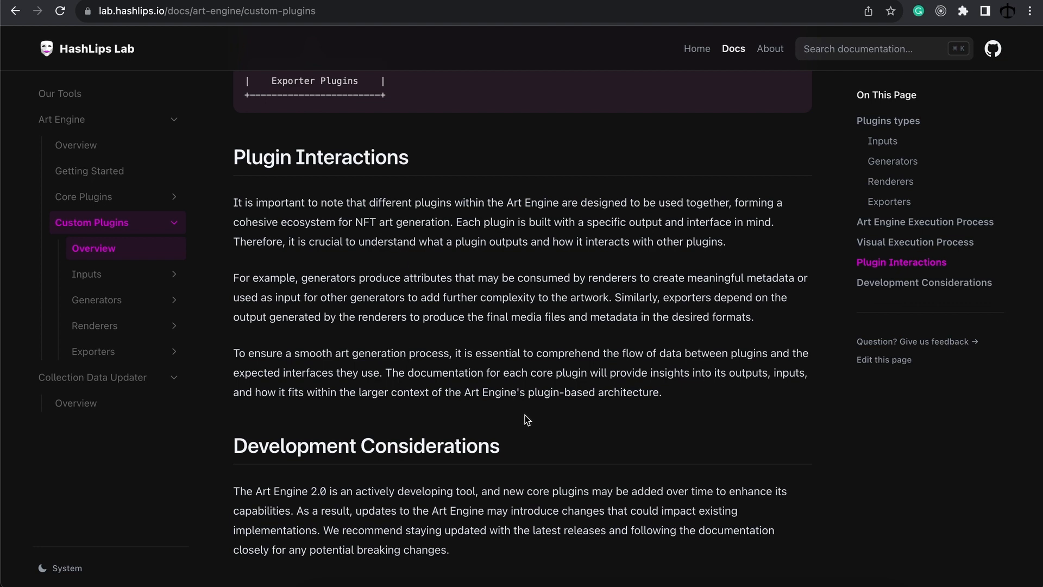
scroll("down", 3)
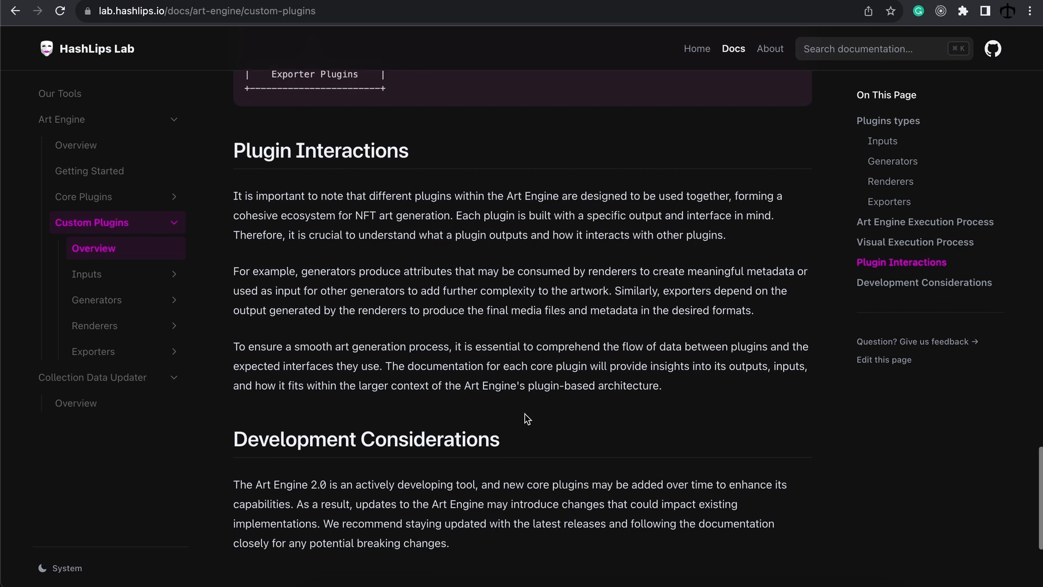
scroll("down", 3)
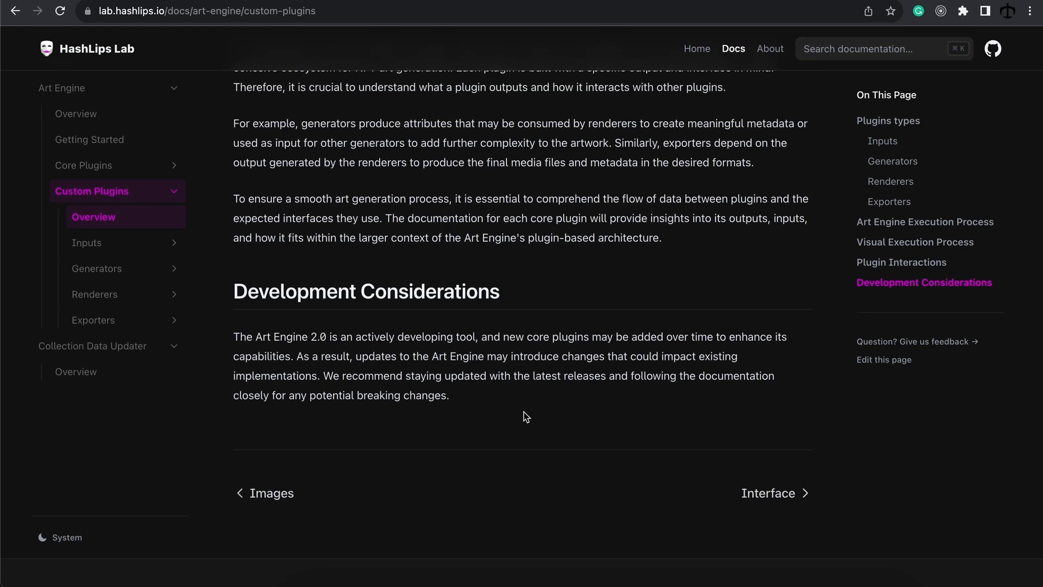
mouse_move(556, 433)
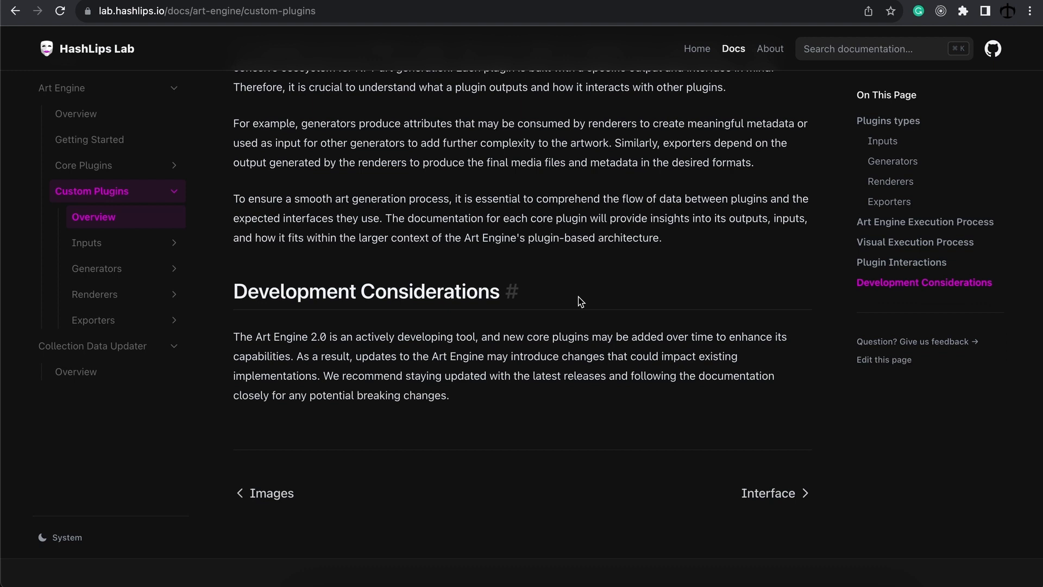
mouse_move(681, 251)
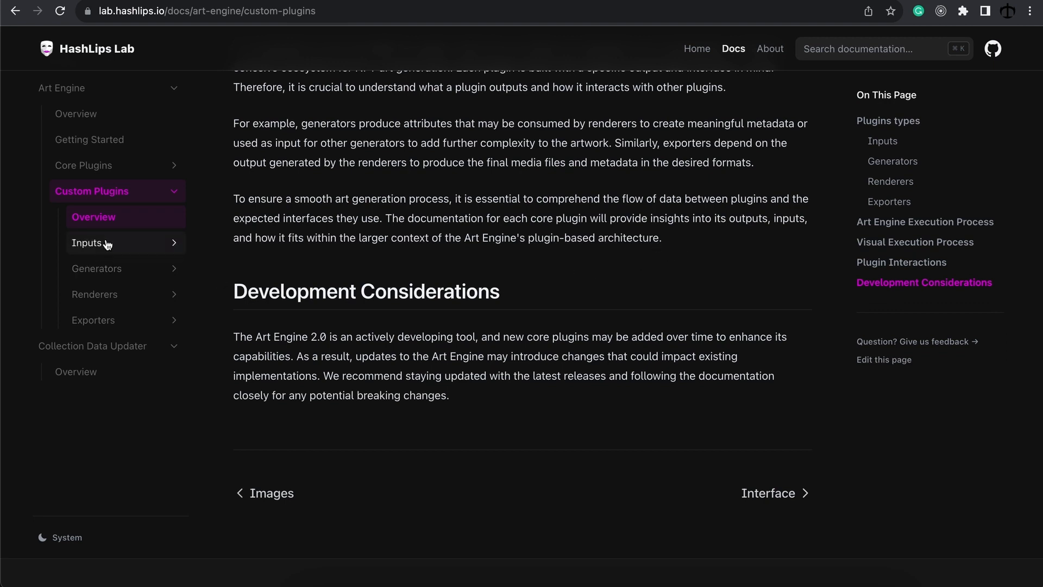
Expand the Inputs and Generators sidebar sections and land on the Inputs Interface page
left_click(86, 242)
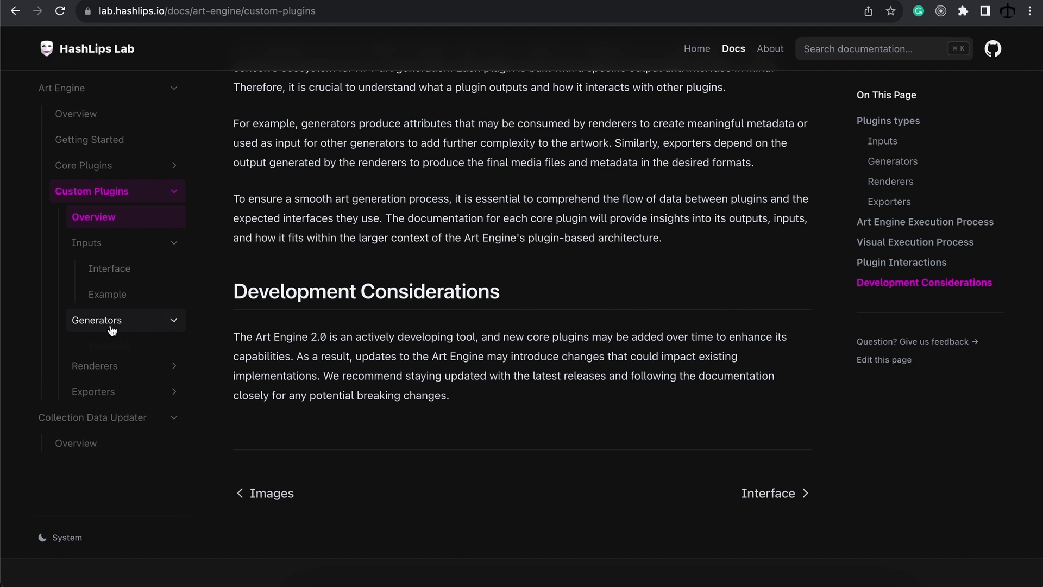
left_click(97, 319)
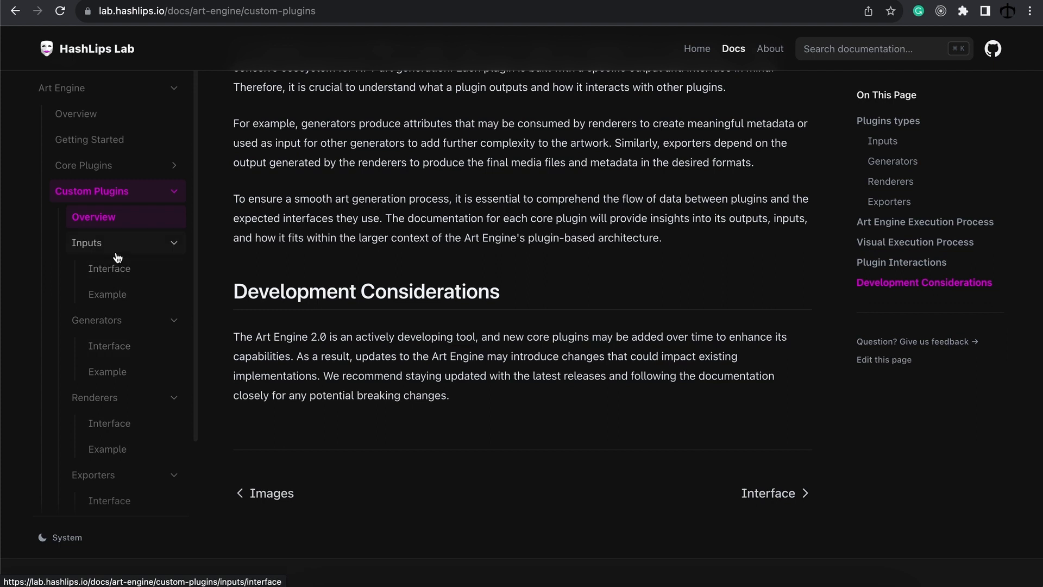
left_click(109, 268)
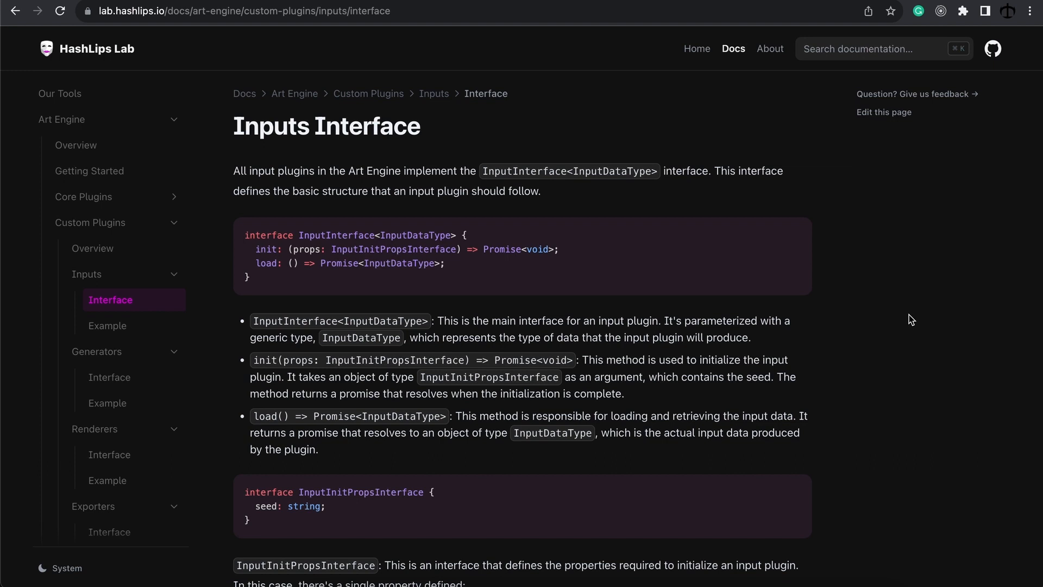
mouse_move(828, 301)
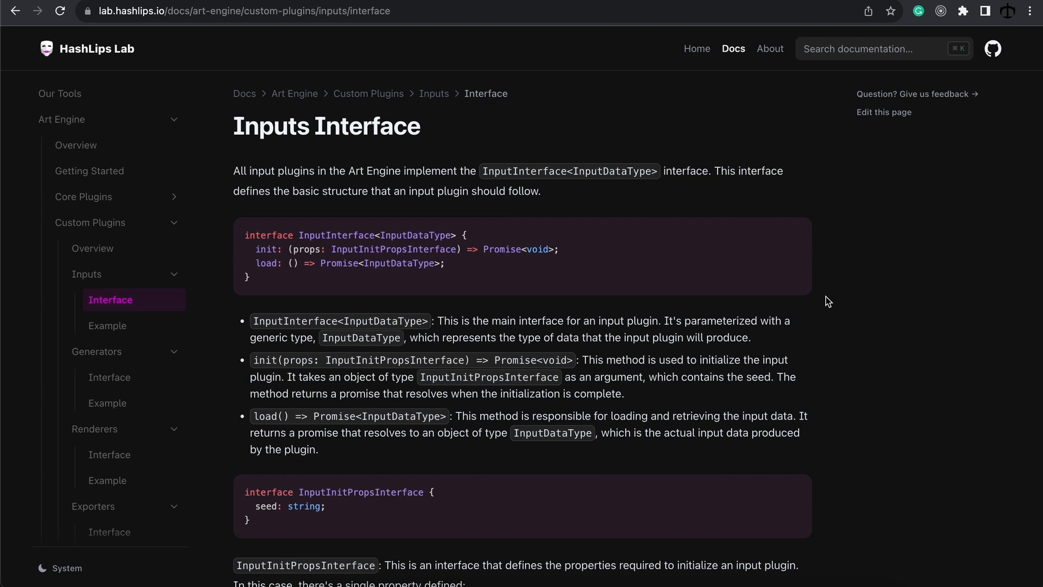
mouse_move(803, 295)
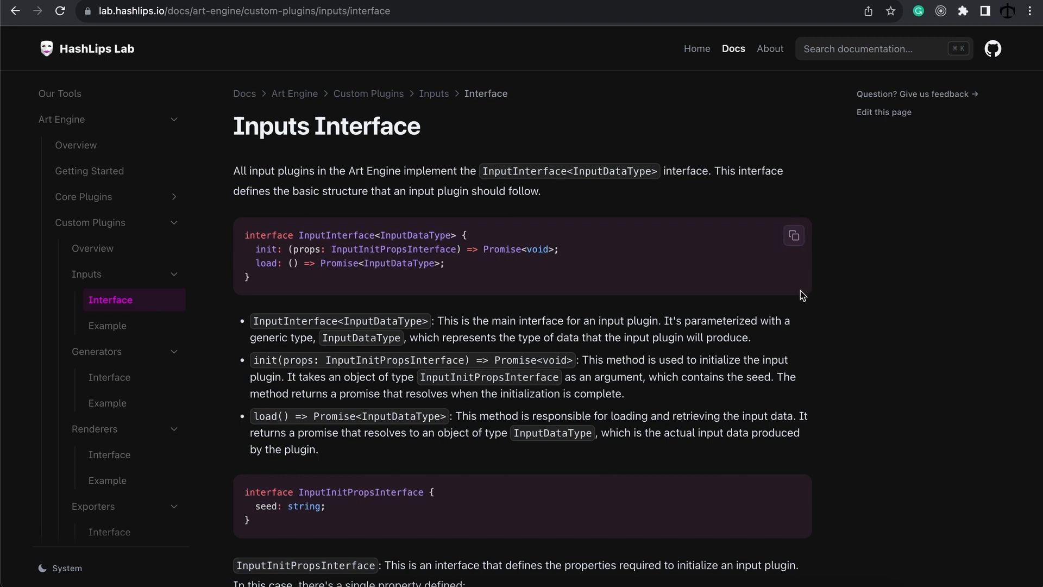
mouse_move(122, 300)
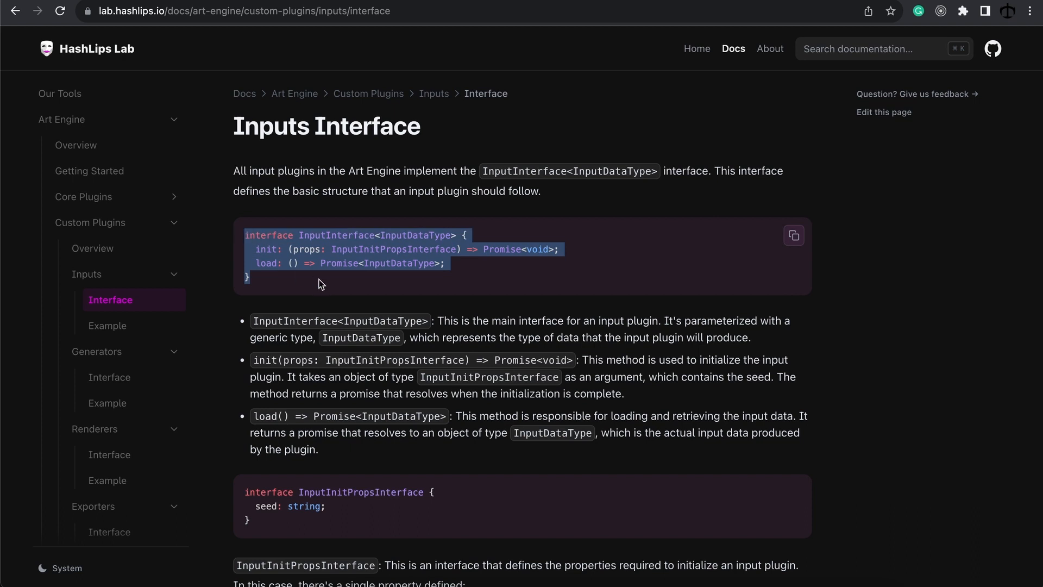
Clear the InputInterface code selection and move to the Generators Interface page
left_click(323, 285)
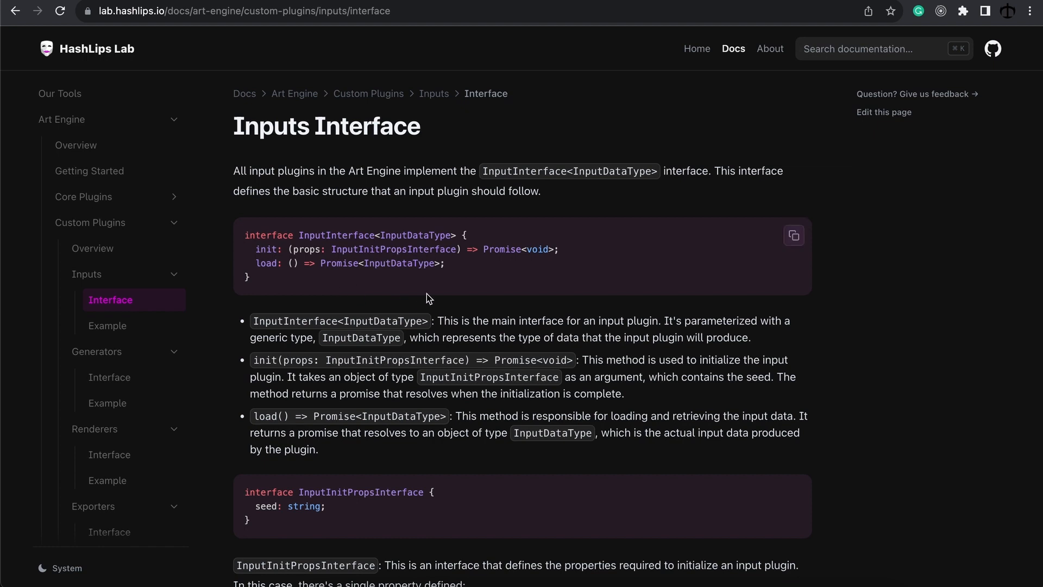
mouse_move(109, 377)
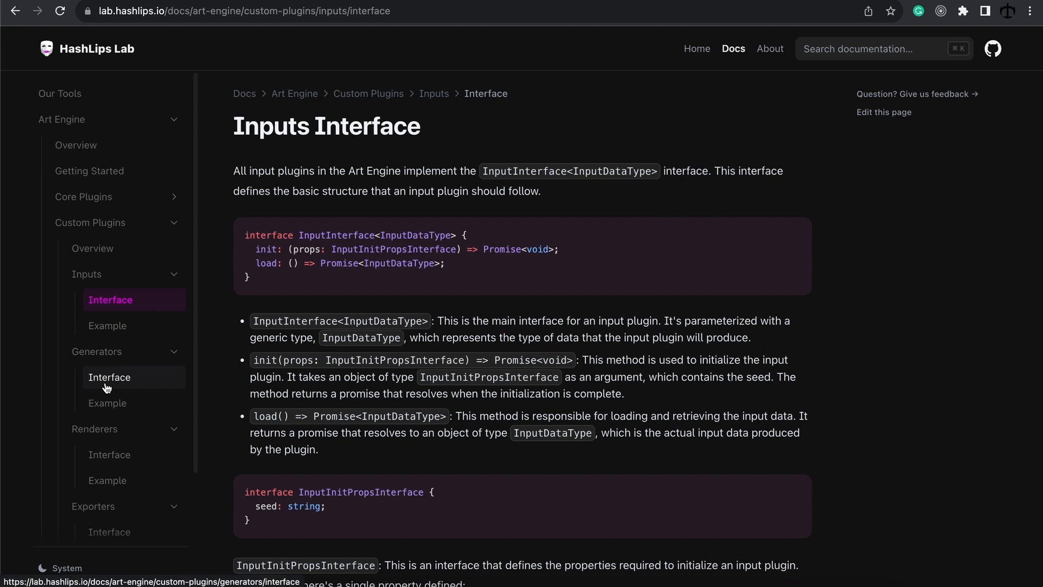
left_click(109, 377)
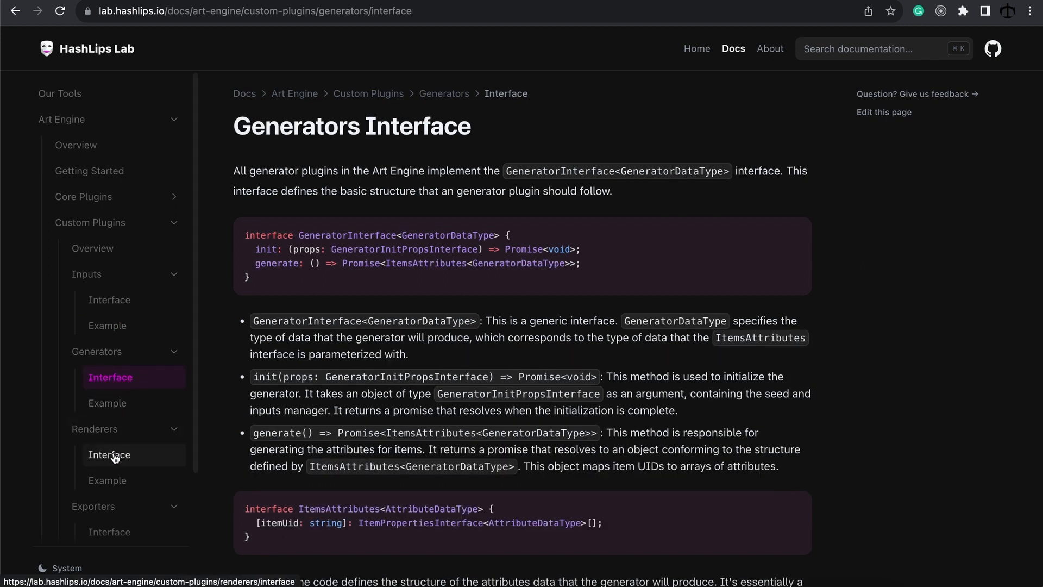
Visit the Renderers Interface page, then the Inputs Plugin Example with its template code
left_click(108, 454)
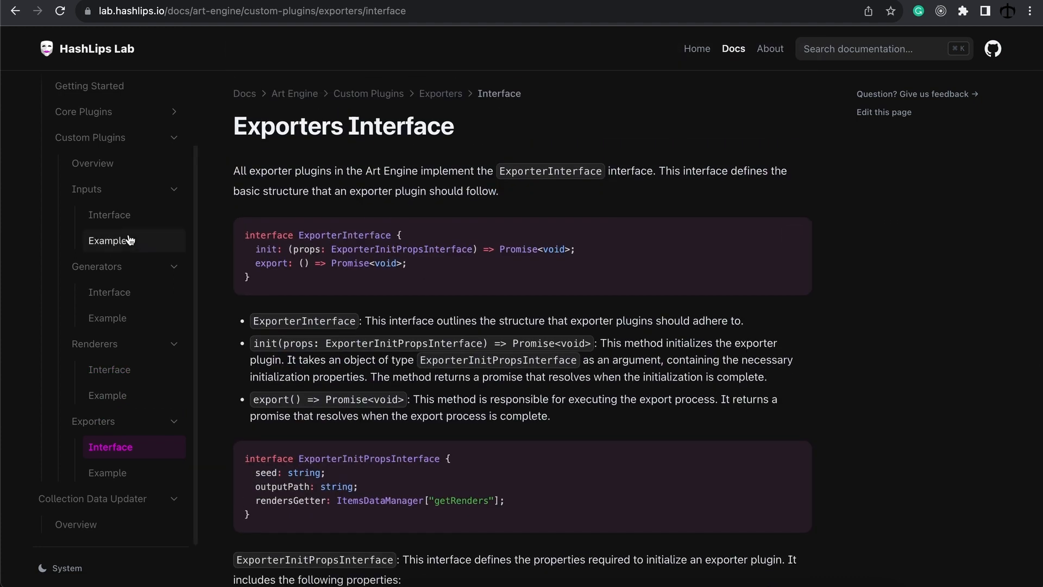
left_click(107, 241)
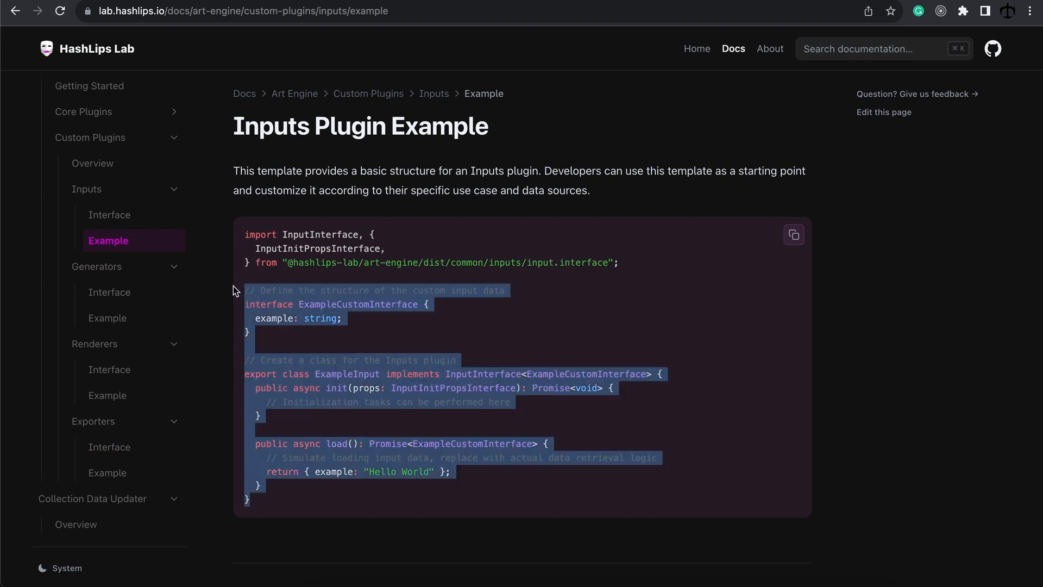
left_click(528, 325)
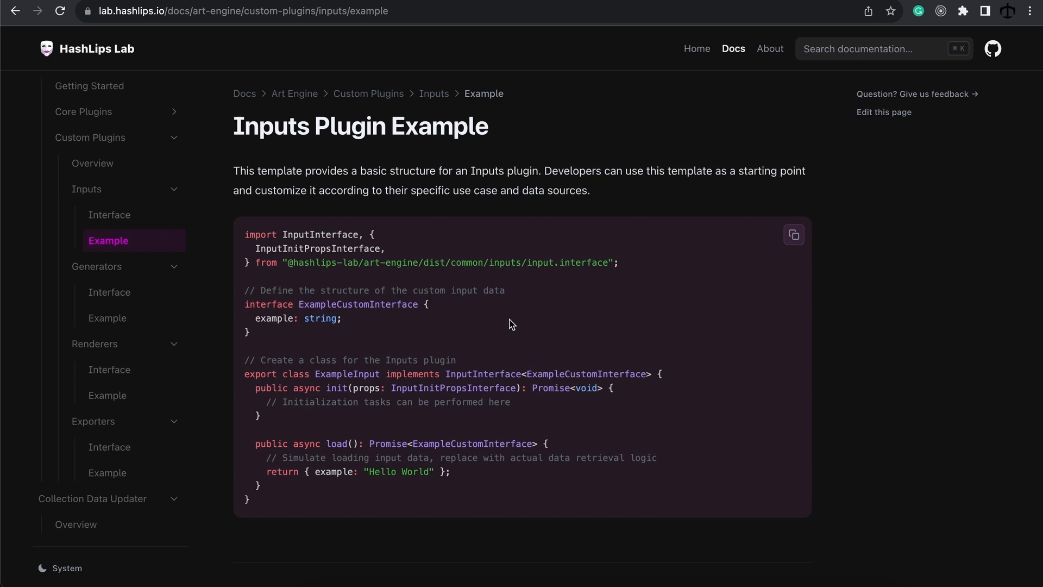
mouse_move(109, 292)
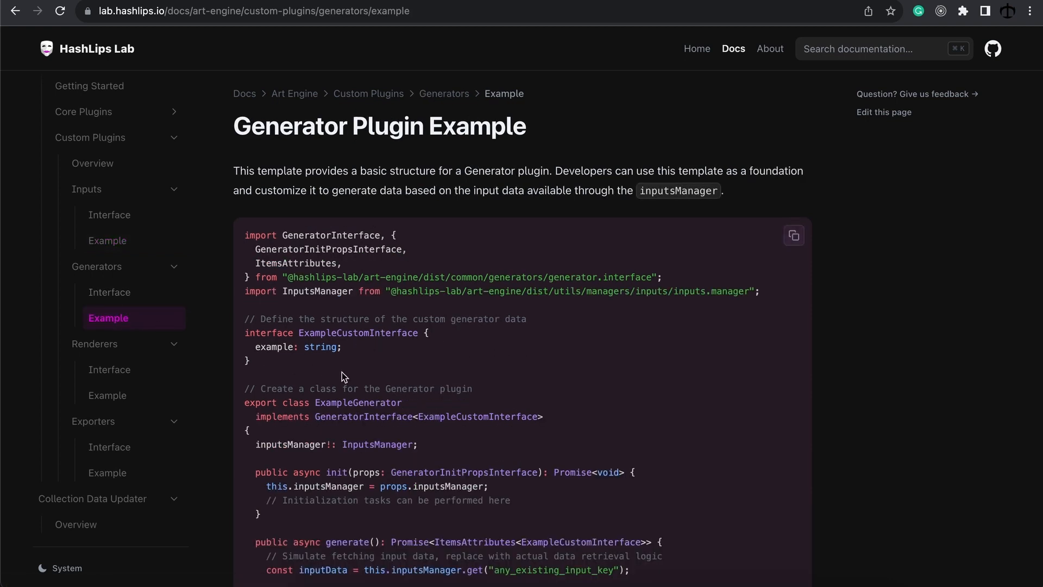
left_click(107, 396)
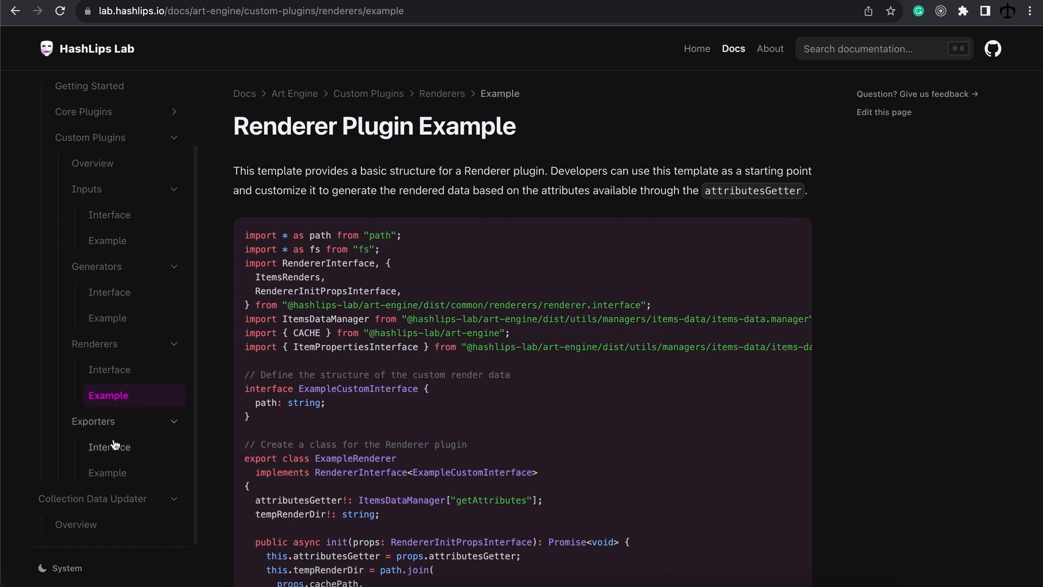
left_click(107, 472)
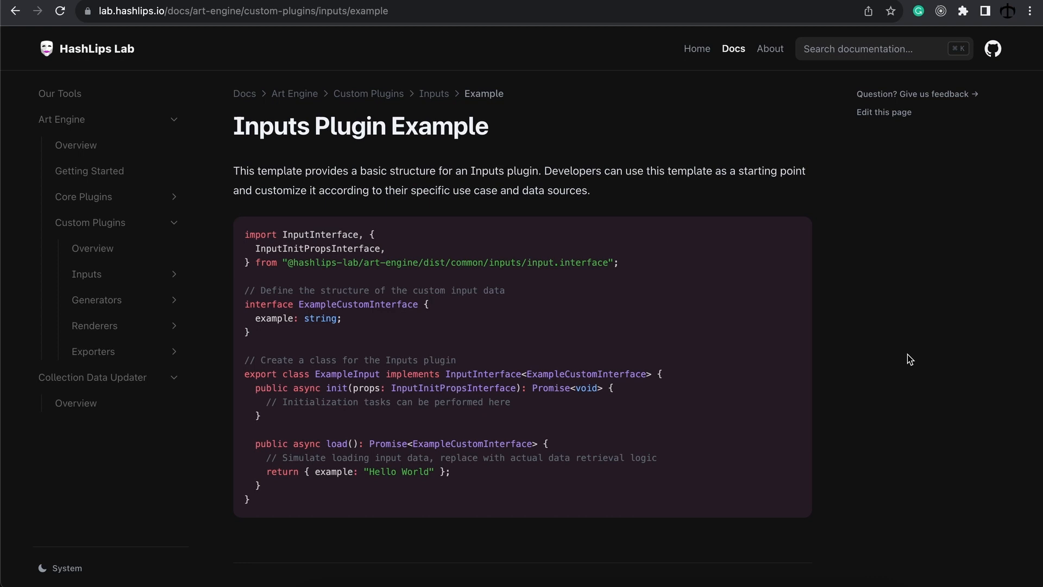
left_click(86, 273)
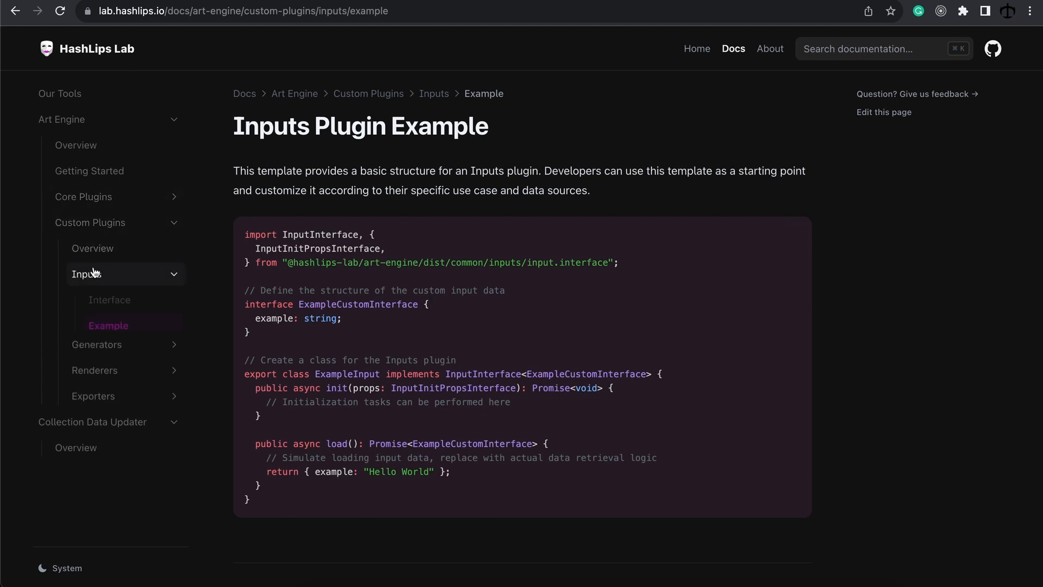